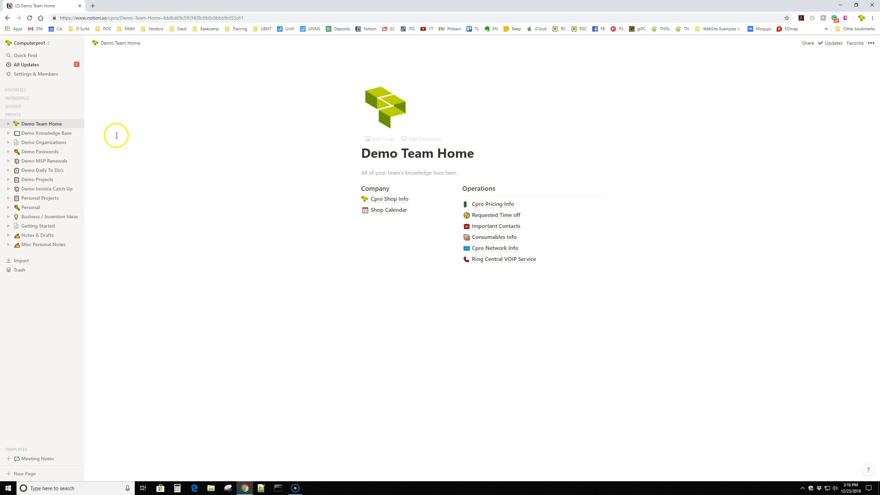
mouse_move(377, 32)
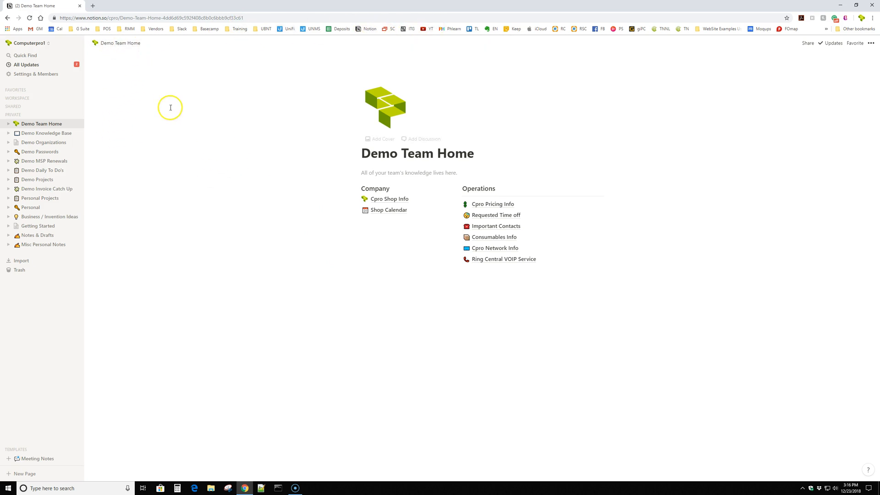
mouse_move(276, 135)
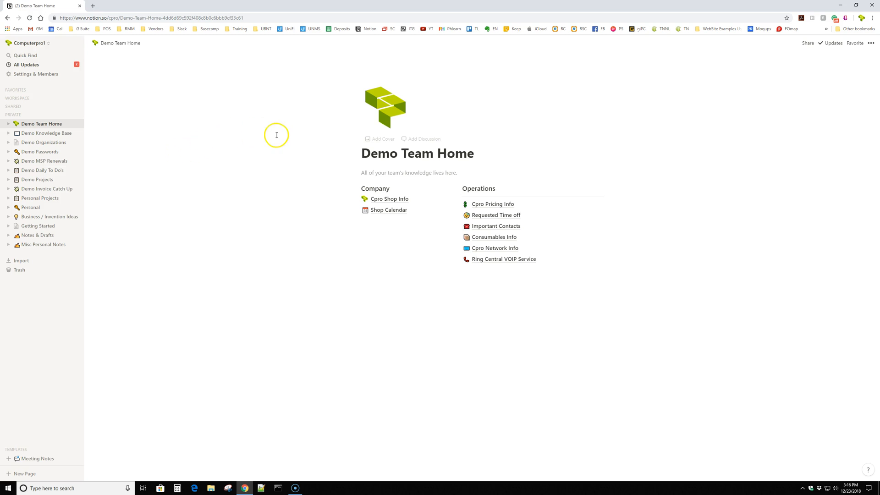
mouse_move(267, 133)
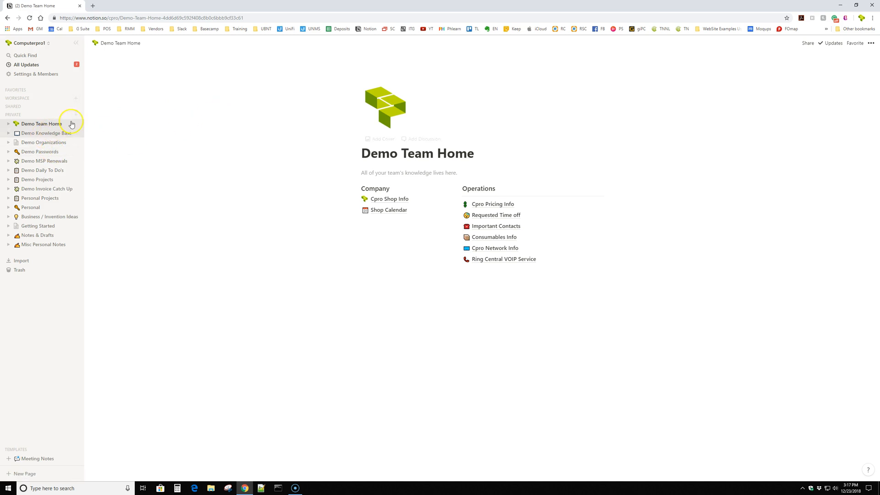
mouse_move(216, 113)
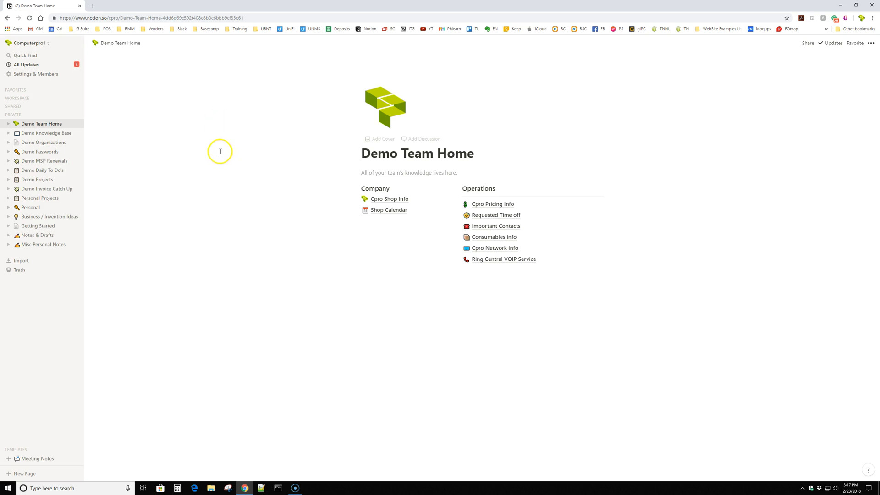
mouse_move(145, 61)
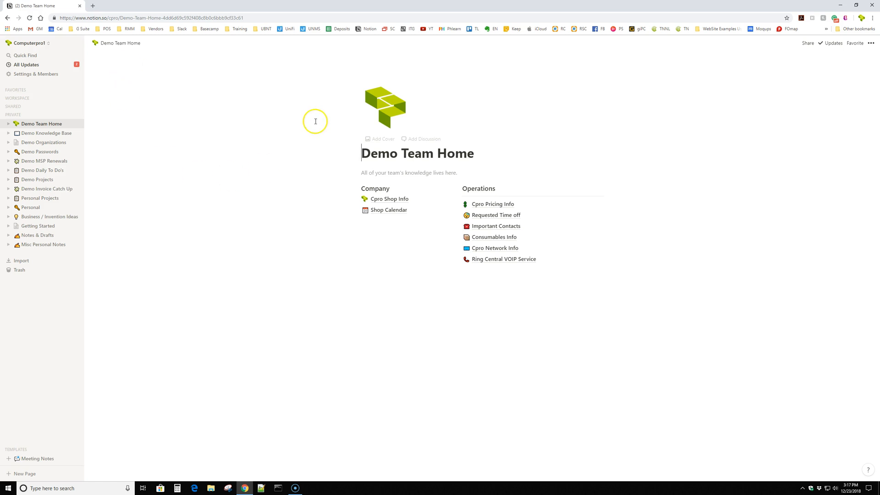
mouse_move(855, 43)
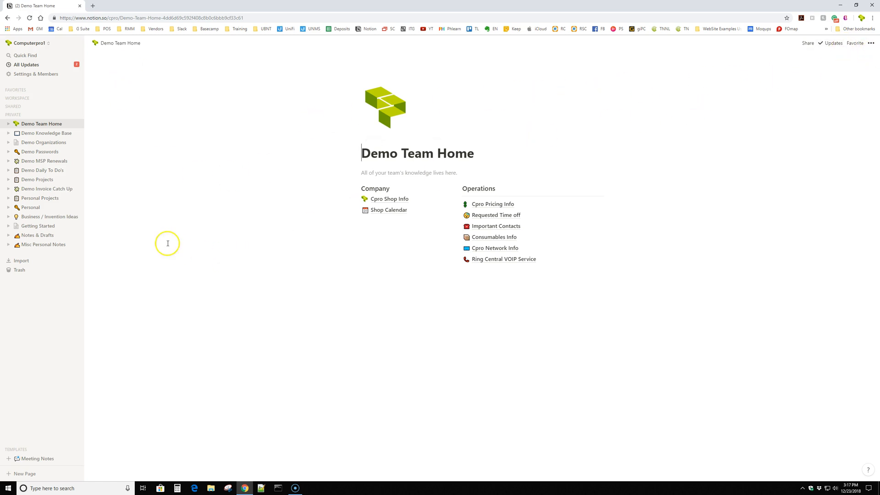
mouse_move(184, 212)
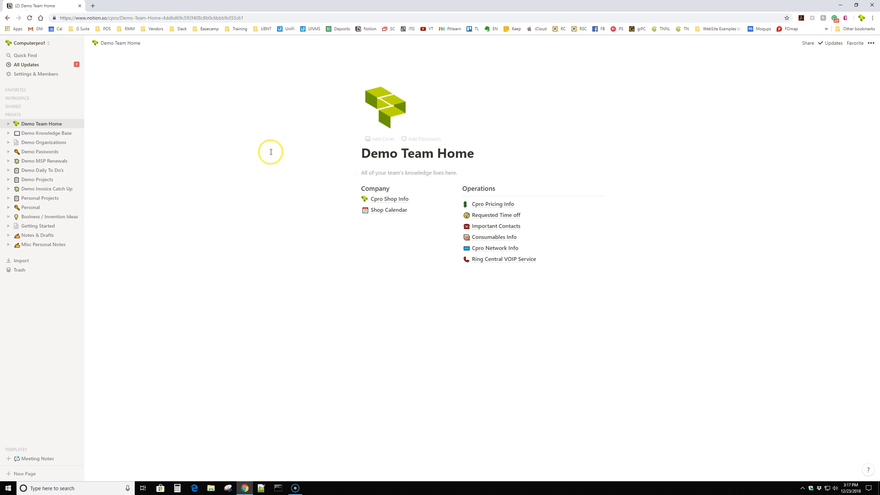
mouse_move(360, 88)
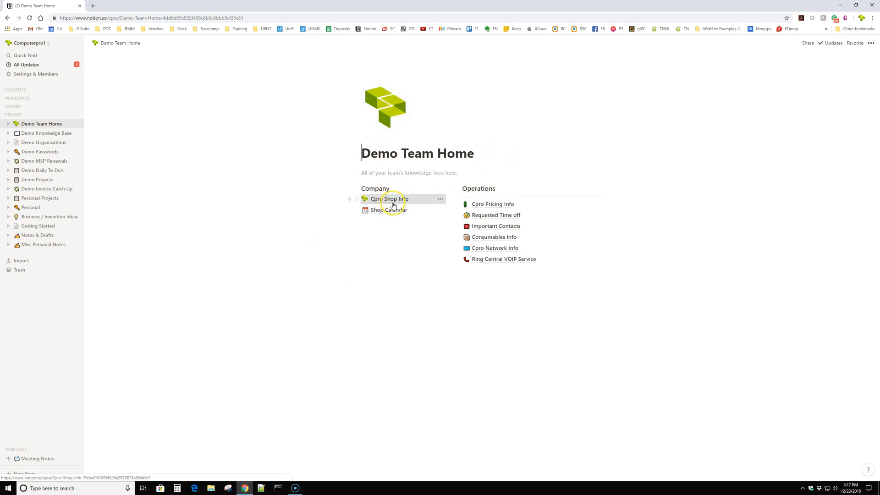
Step: Go to the Cpro Shop Info page and peek at the lunch spots list and the dumpster FAQ answer
left_click(391, 199)
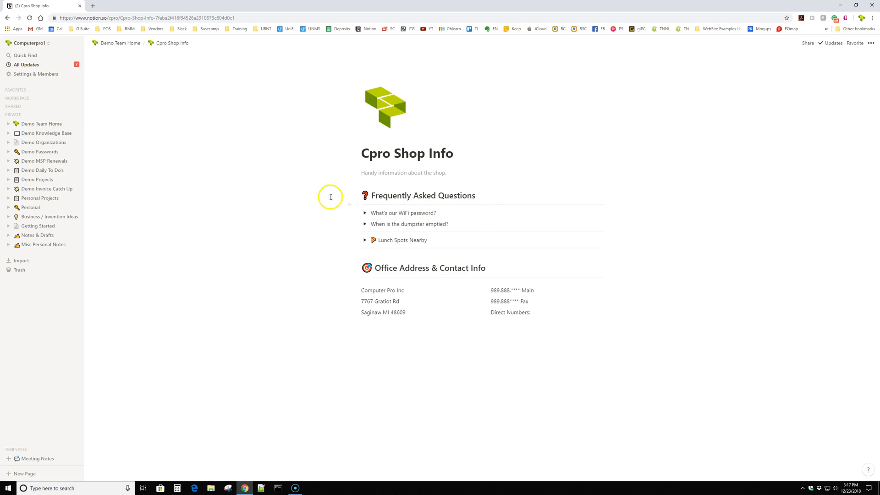
mouse_move(440, 194)
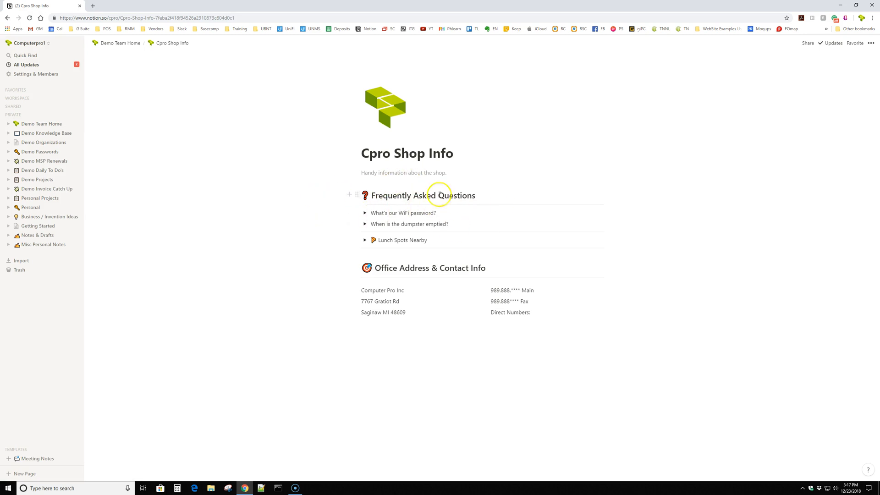
mouse_move(366, 242)
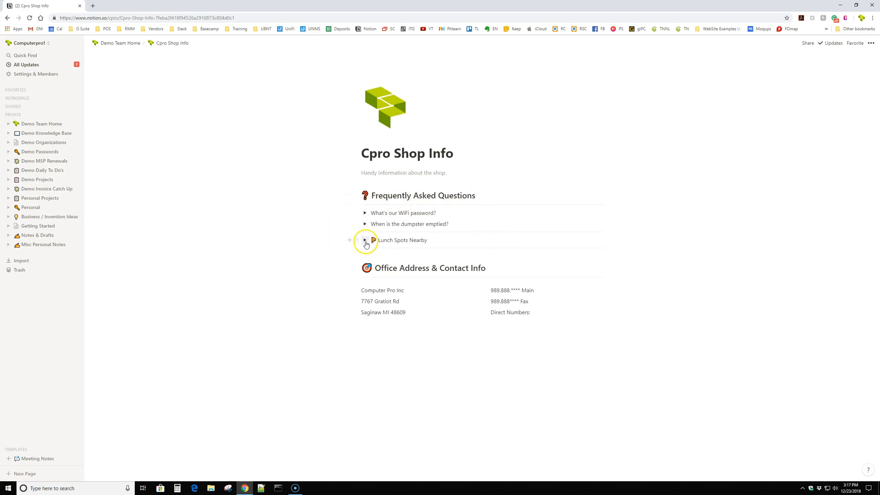
left_click(366, 239)
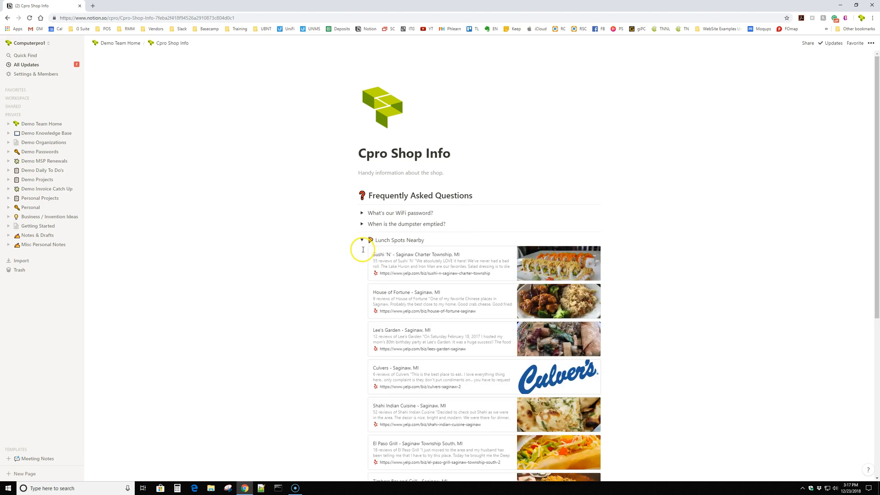
left_click(364, 240)
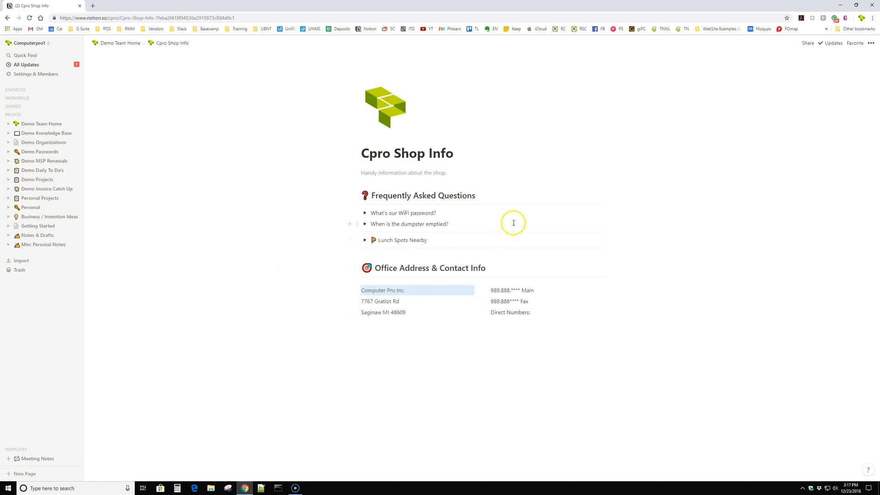
left_click(365, 224)
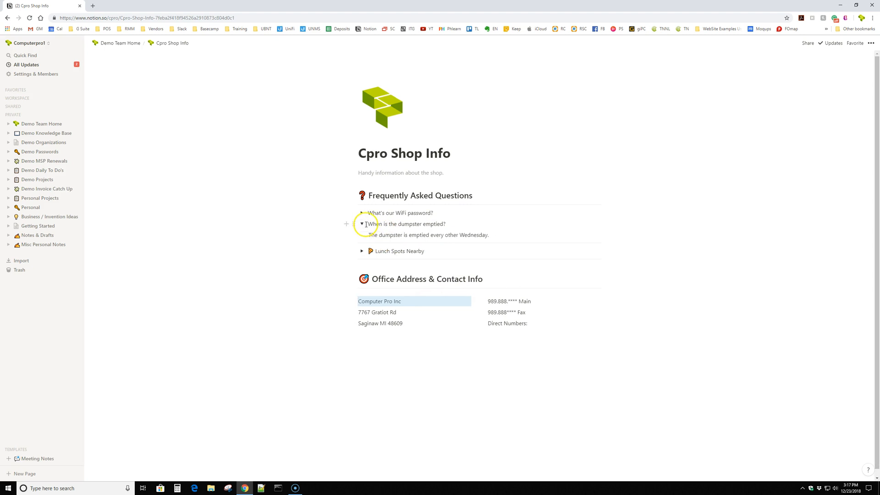
left_click(362, 224)
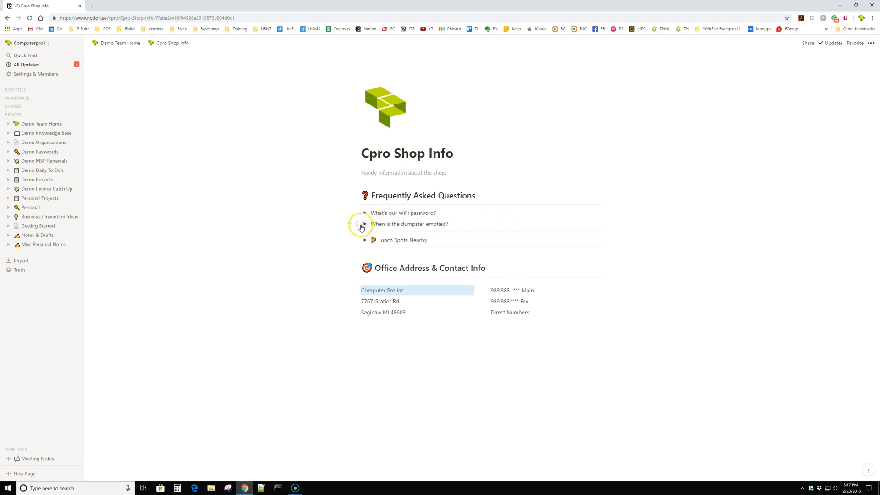
Step: Toggle the Lunch Spots Nearby list, leaving it expanded with its Yelp bookmarks showing
left_click(366, 223)
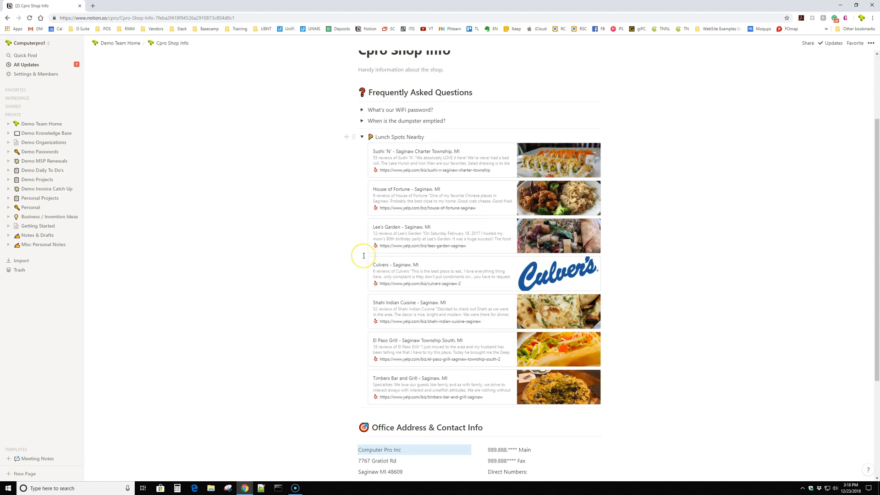
mouse_move(364, 255)
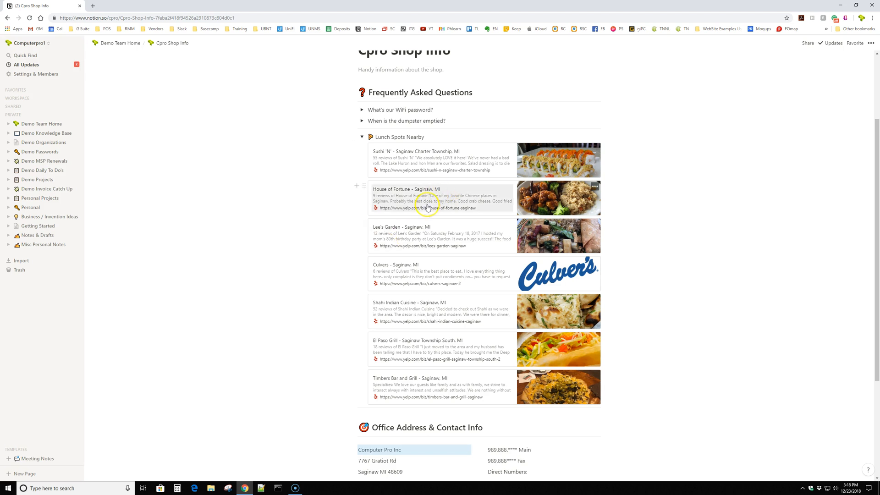
mouse_move(528, 131)
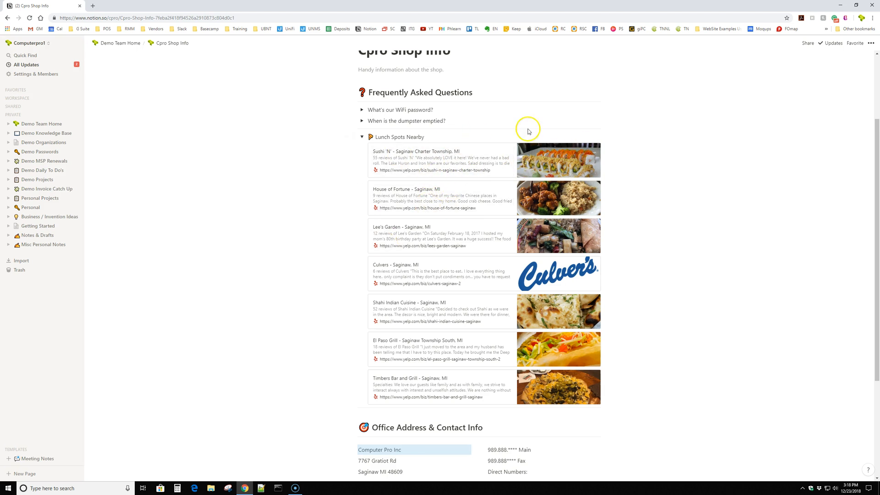
left_click(363, 136)
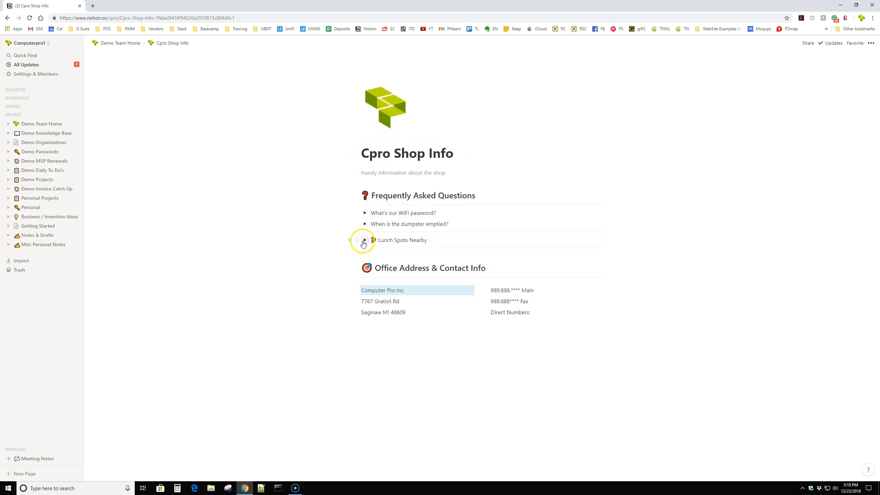
left_click(365, 239)
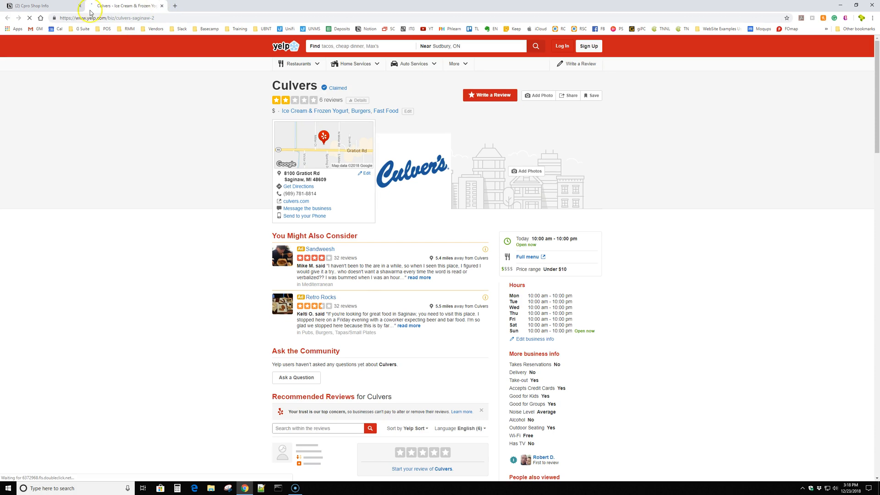
Step: Close the Culver's Yelp tab and collapse the Lunch Spots Nearby list on the shop page
left_click(34, 6)
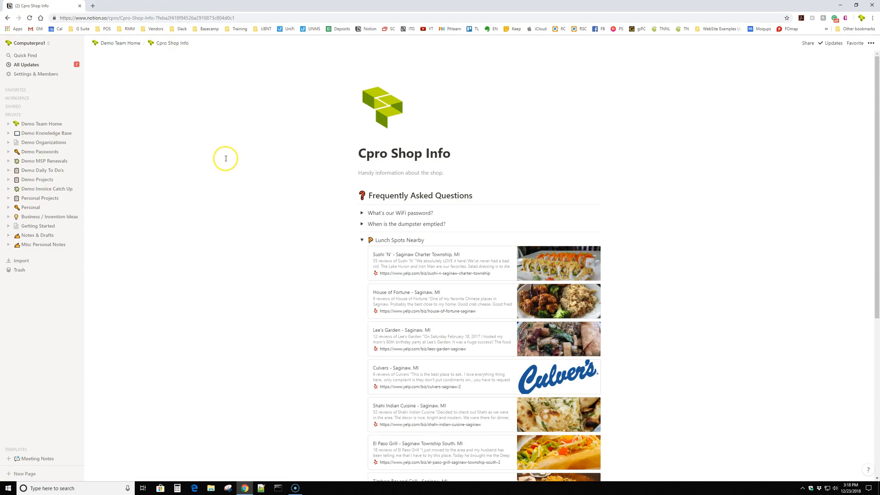
left_click(363, 239)
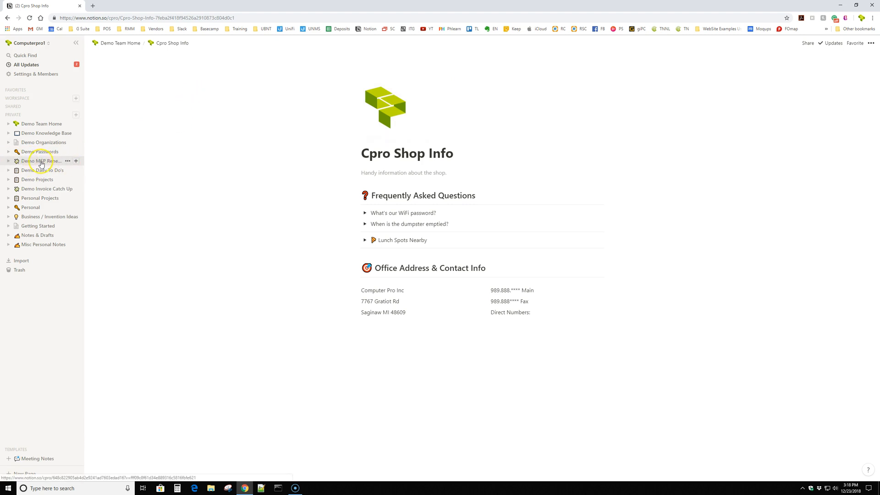
Step: Go to the Demo MSP Renewals board and move Lara Croft and Bob Evans into No Status
left_click(44, 161)
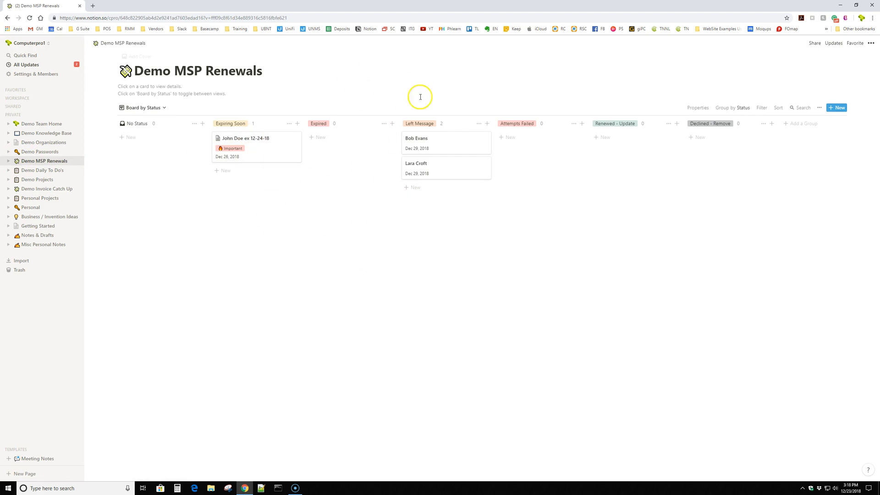
mouse_move(360, 173)
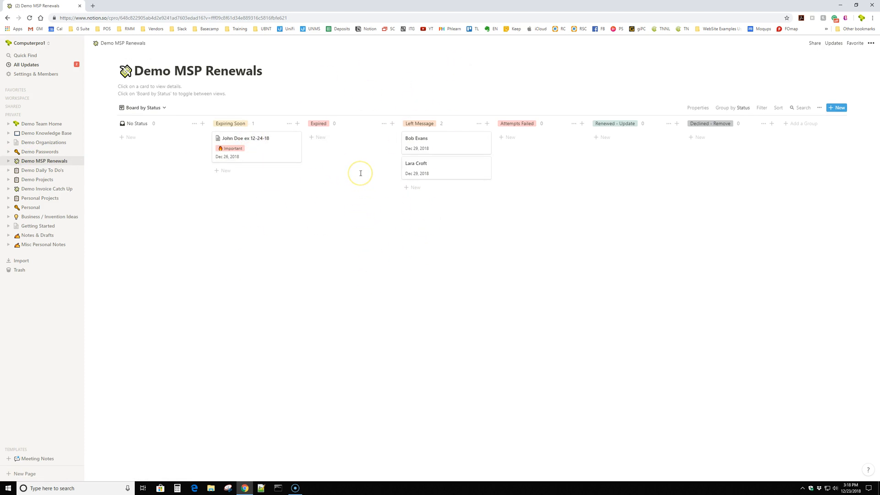
mouse_move(350, 150)
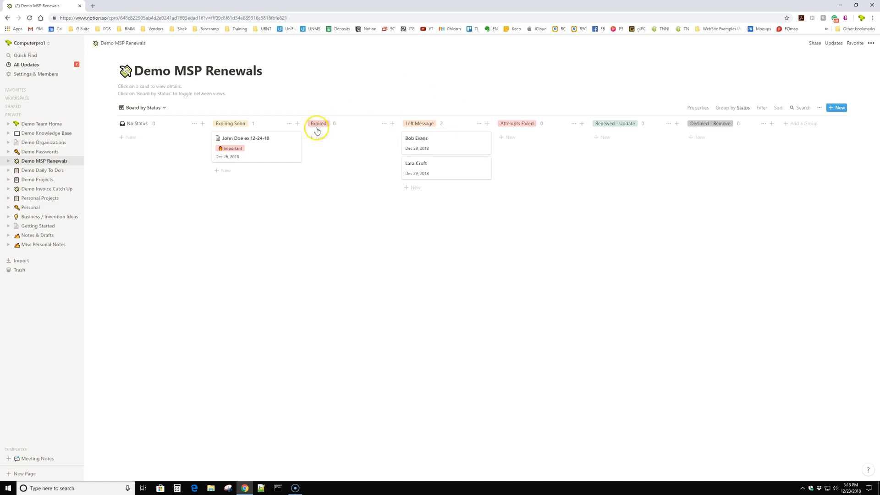
left_click_drag(446, 167, 257, 174)
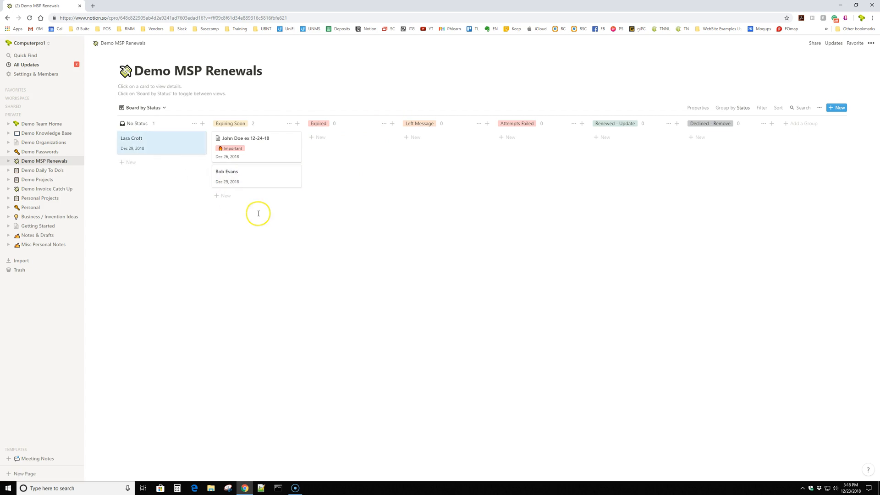
left_click_drag(257, 176, 161, 166)
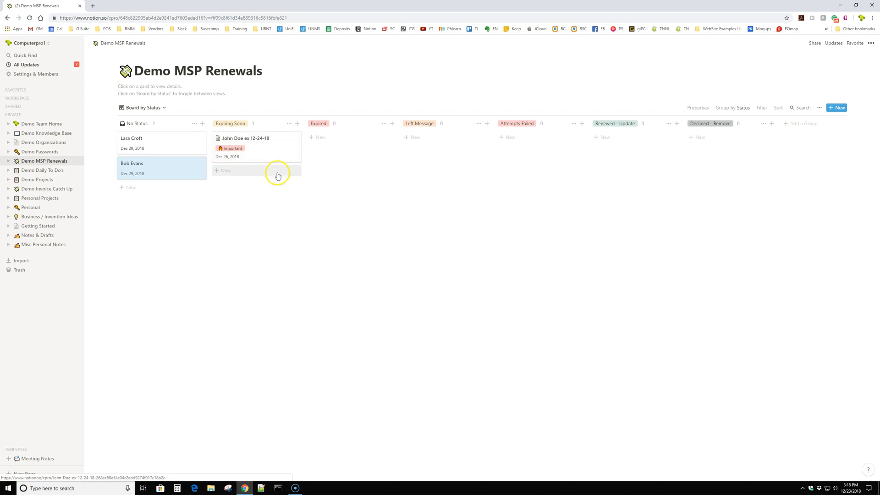
mouse_move(264, 157)
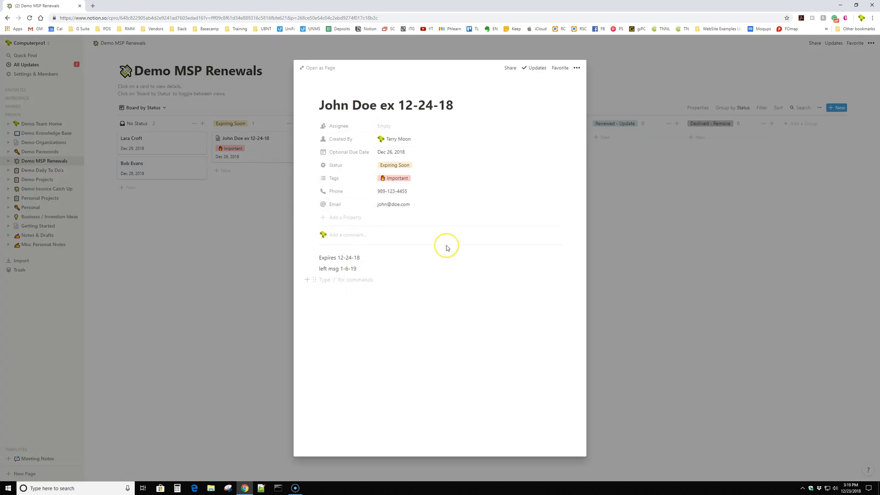
Step: Add filler text, view the John Doe renewal card, and move it back to Expiring Soon
type("lakjfkaljsjfasfd")
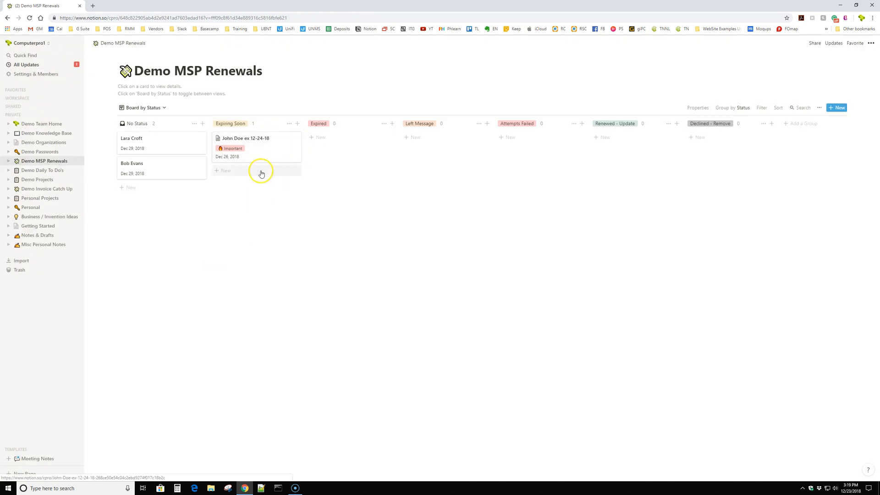
mouse_move(270, 153)
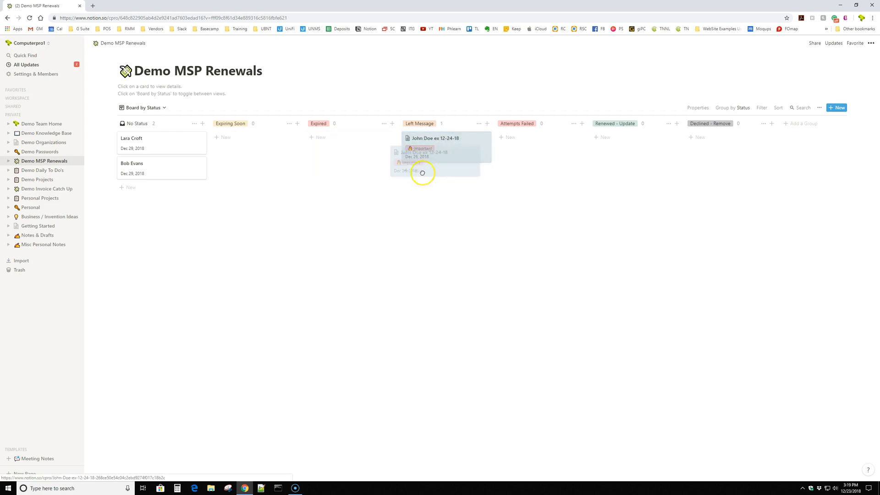
left_click(435, 138)
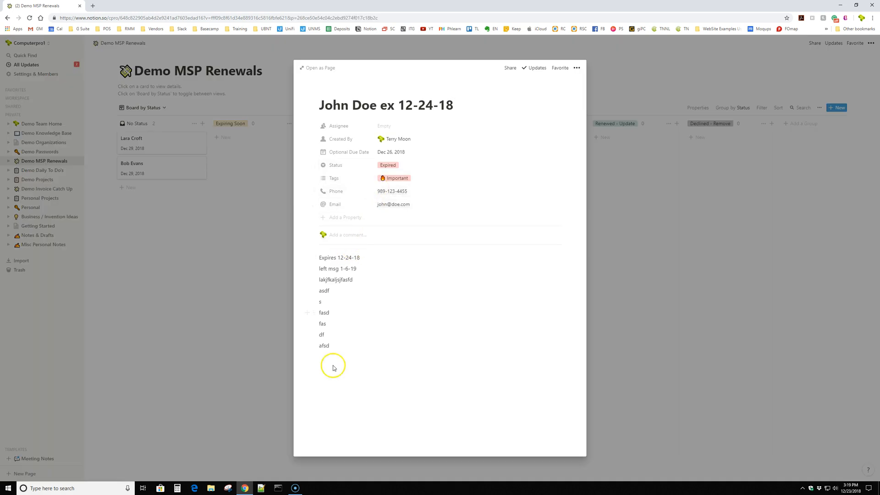
left_click(333, 368)
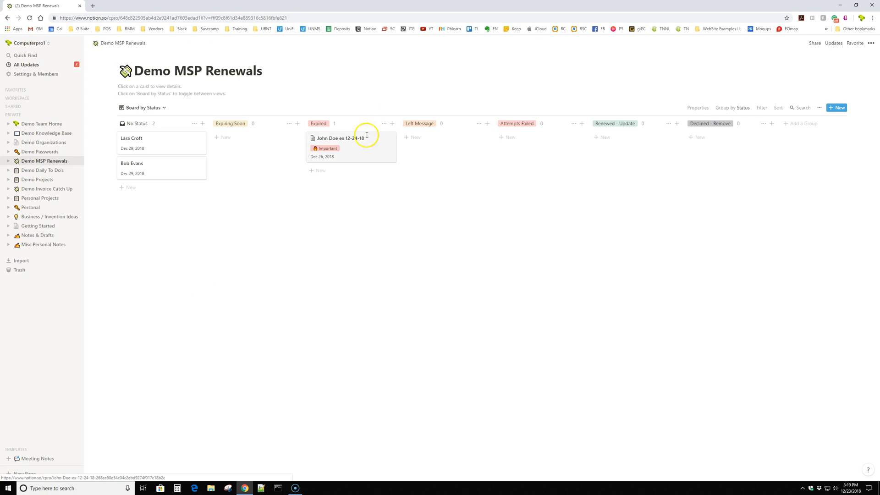
left_click_drag(351, 147, 256, 147)
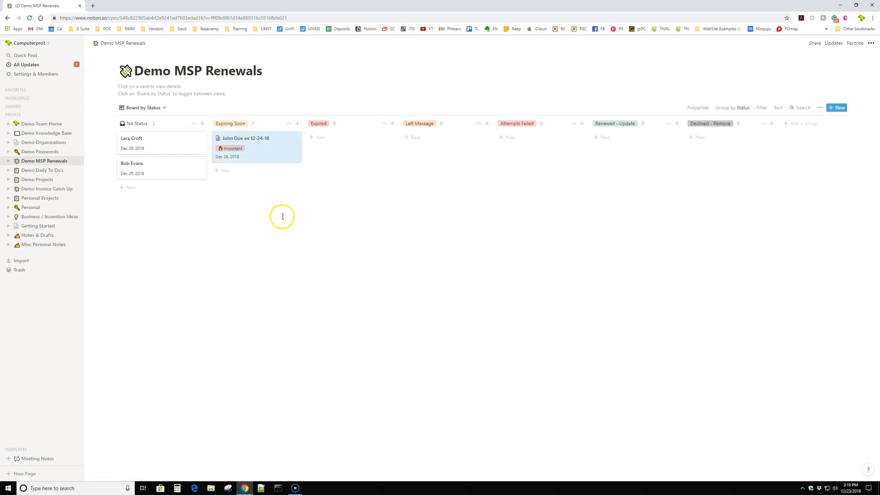
mouse_move(261, 156)
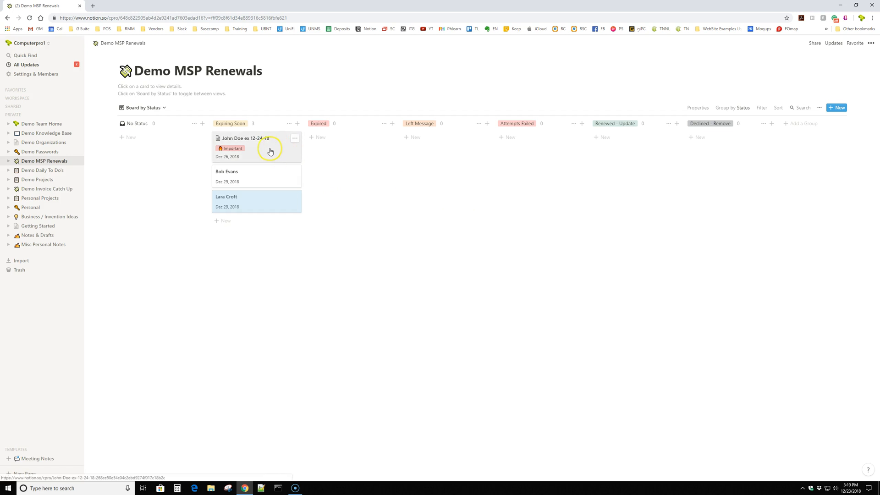
mouse_move(346, 115)
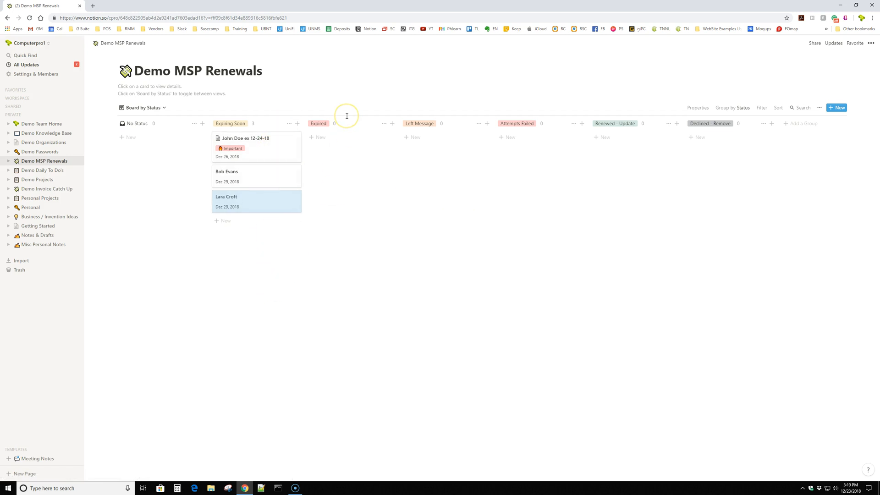
Step: Move the John Doe and Lara Croft renewals into Expired and view the John Doe card
left_click_drag(246, 138, 347, 143)
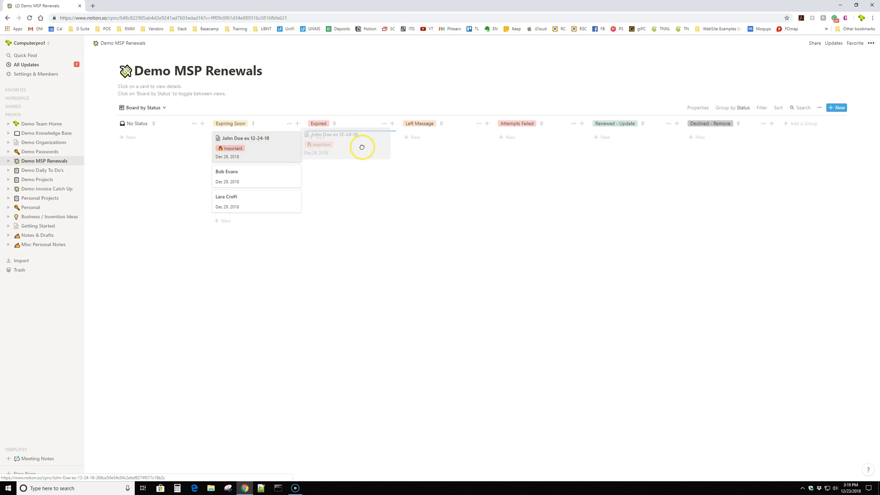
left_click_drag(245, 138, 348, 138)
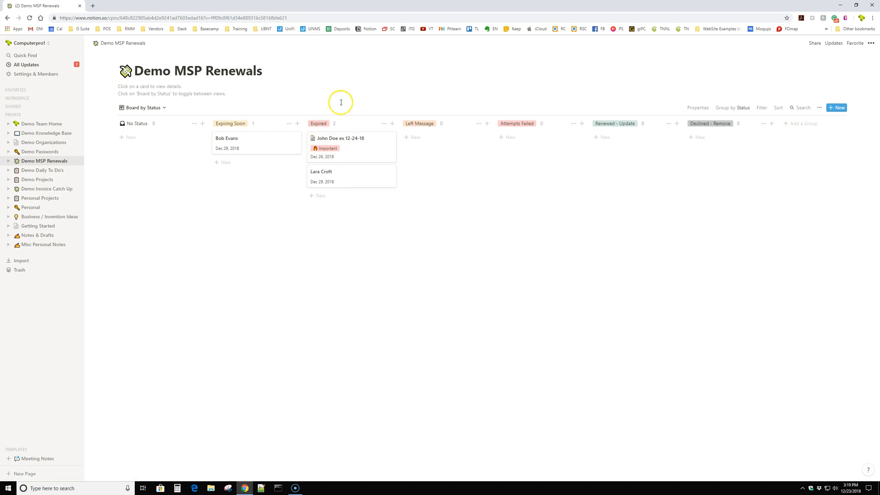
mouse_move(424, 209)
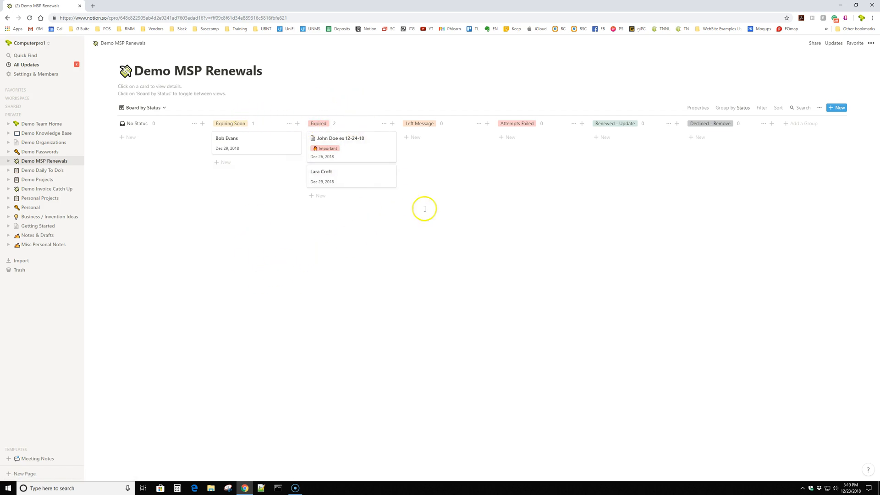
left_click(341, 138)
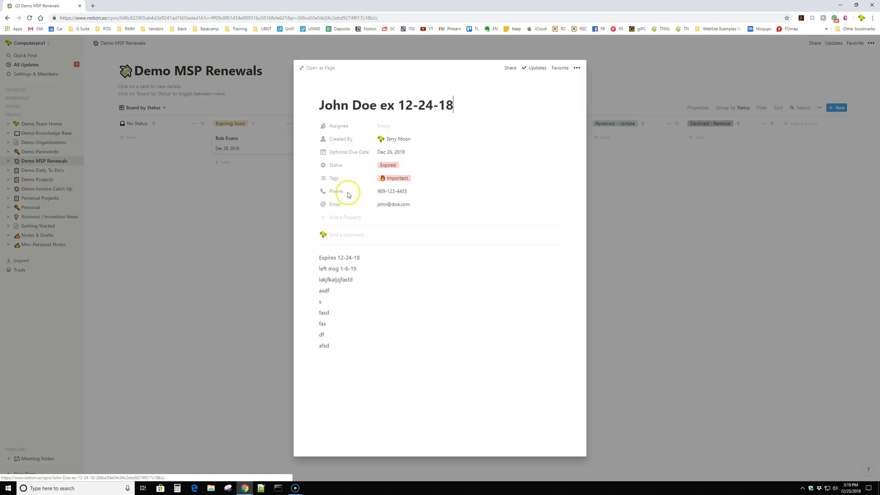
Step: Delete the filler lines from John Doe's notes and move the card to Left Message
left_click_drag(323, 291, 324, 346)
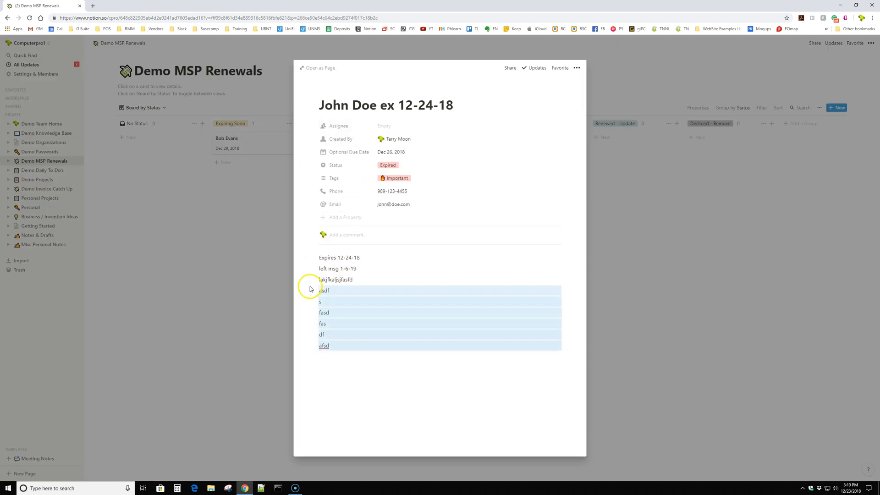
key("Delete")
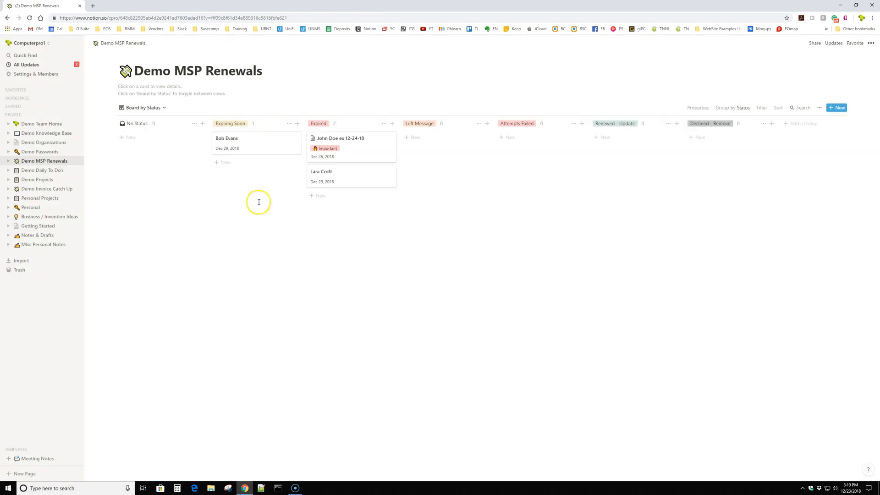
mouse_move(365, 164)
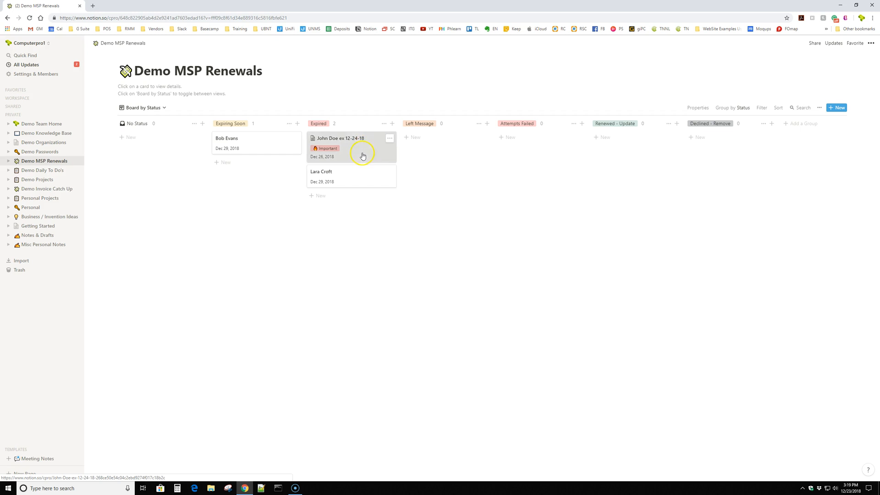
left_click(340, 138)
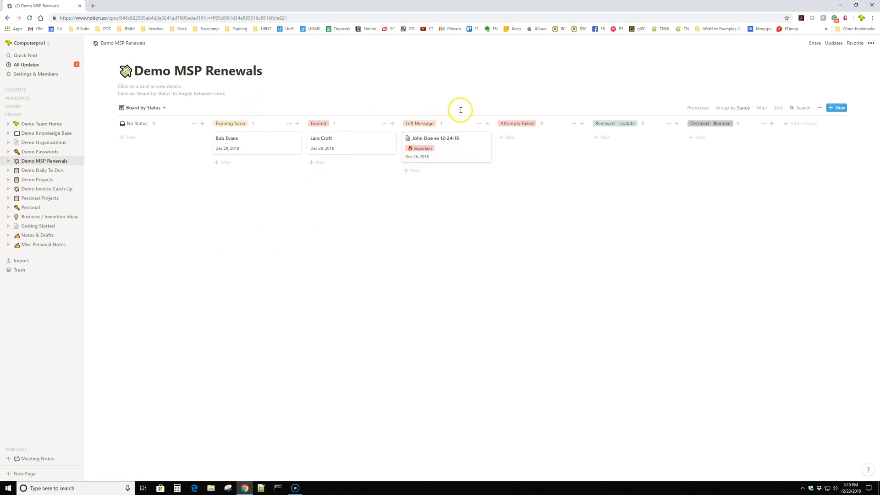
mouse_move(343, 121)
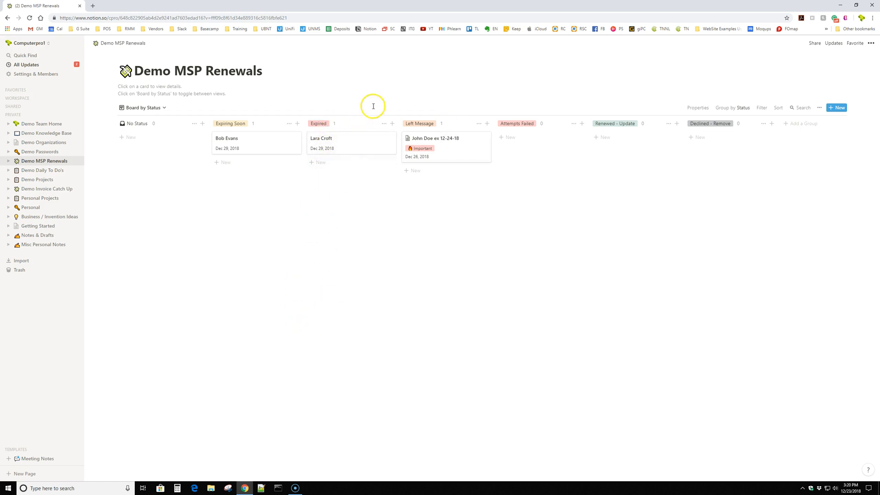
mouse_move(423, 151)
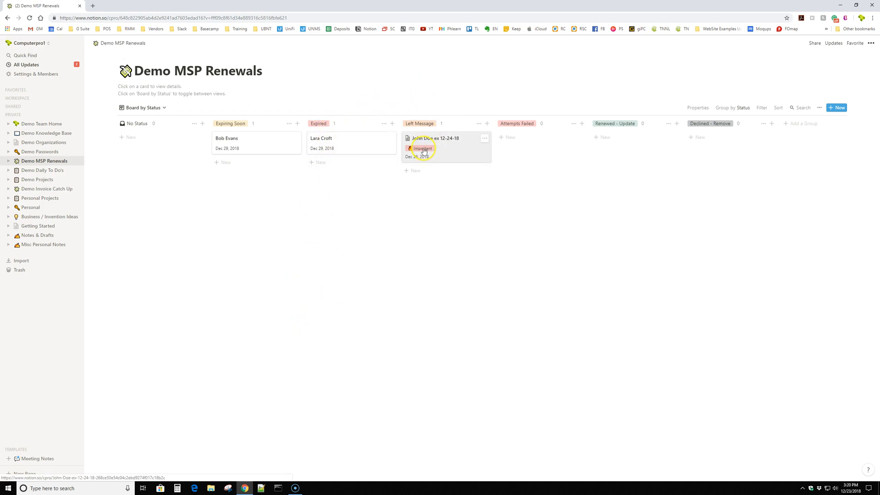
mouse_move(440, 145)
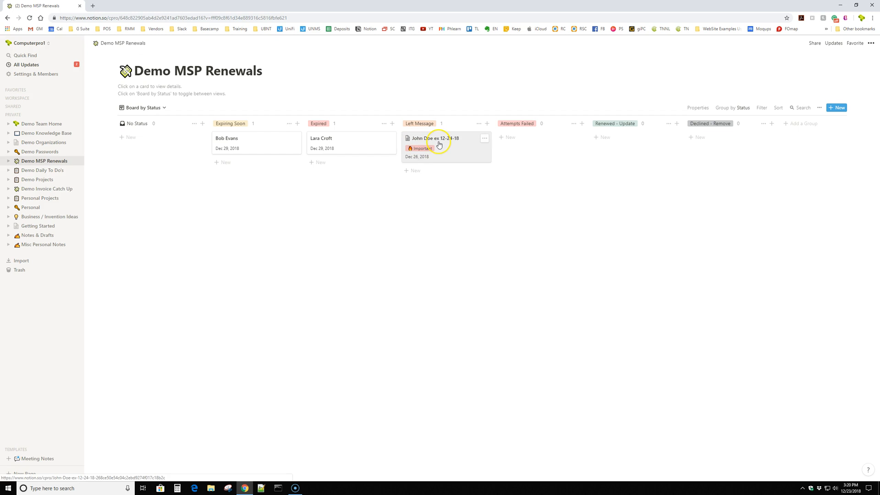
mouse_move(355, 149)
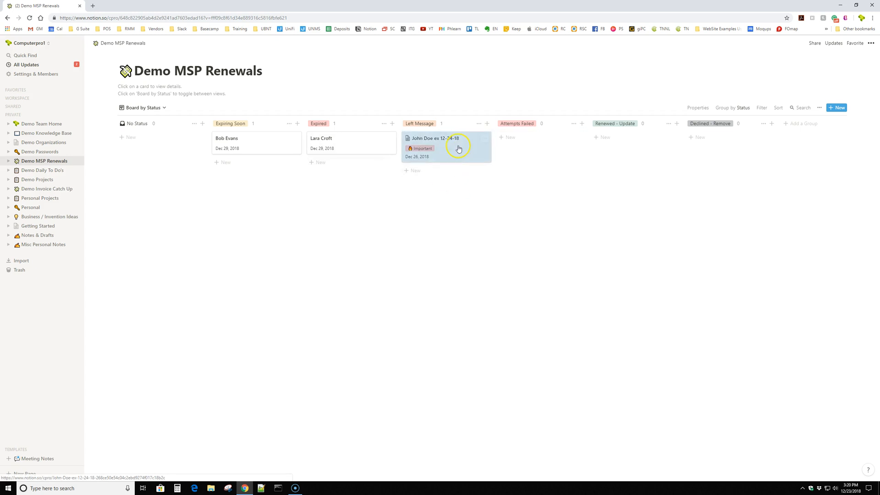
mouse_move(468, 154)
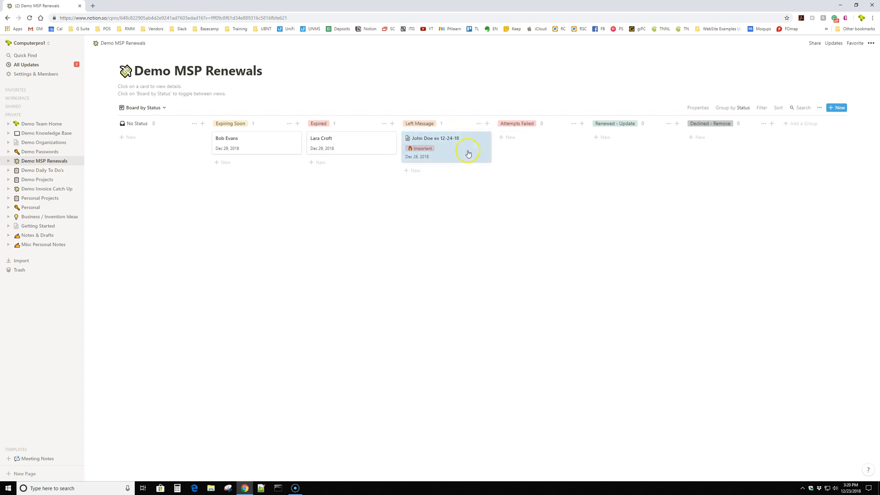
mouse_move(361, 163)
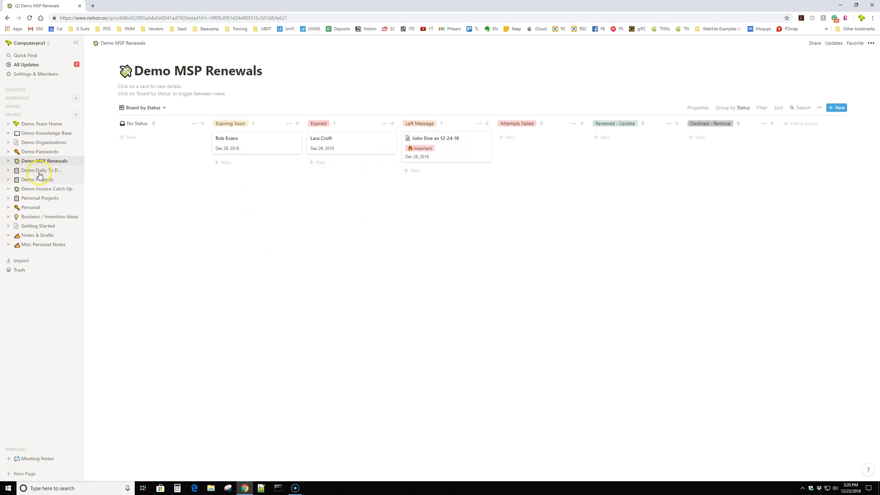
Step: On the Demo Daily To Do's board, reassign Clean breakroom from Receptionist to Tech 1 and view it
left_click(42, 170)
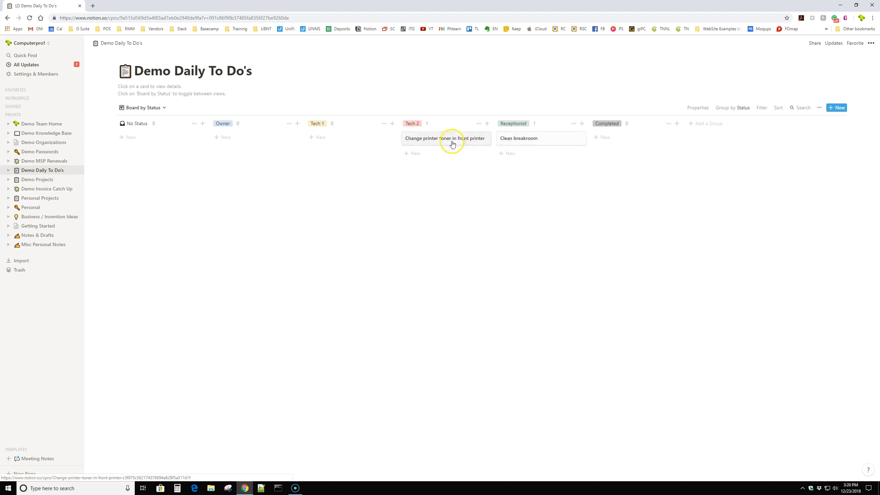
mouse_move(518, 139)
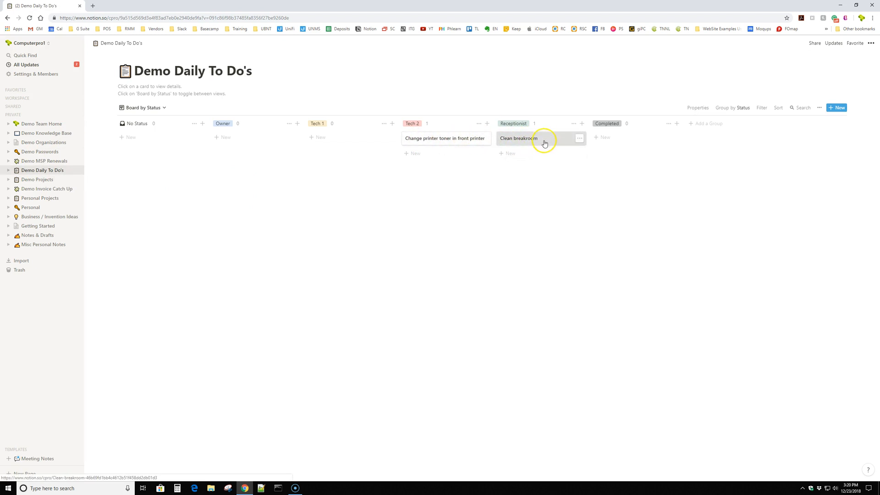
left_click_drag(518, 138, 329, 138)
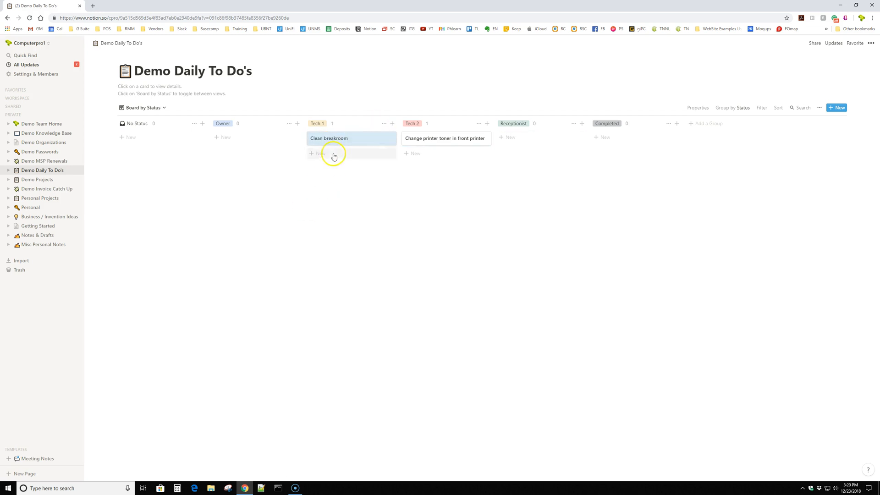
left_click(329, 138)
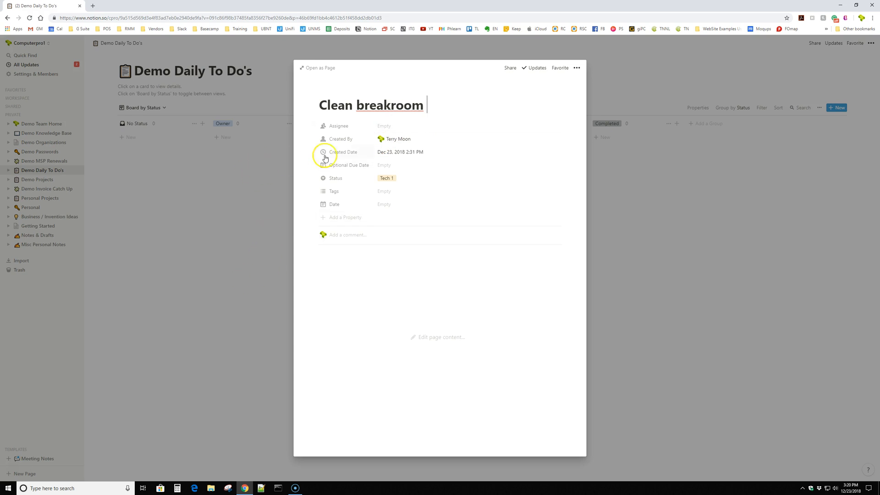
mouse_move(649, 81)
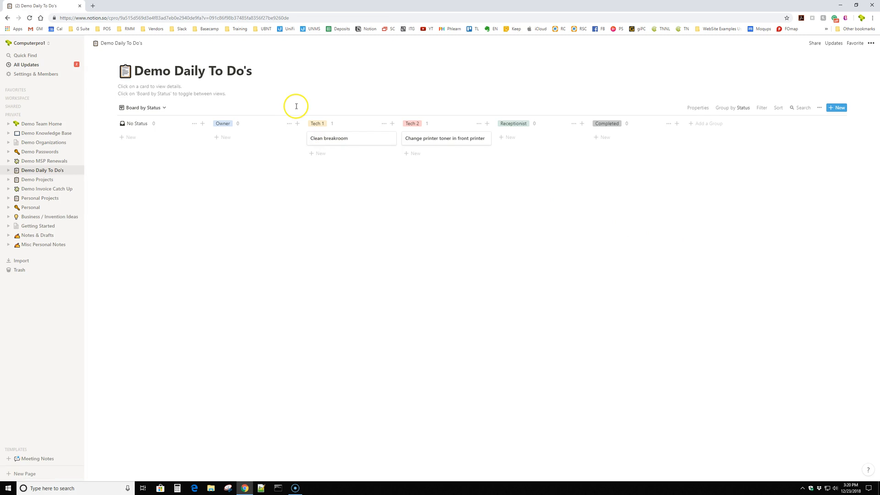
left_click(143, 107)
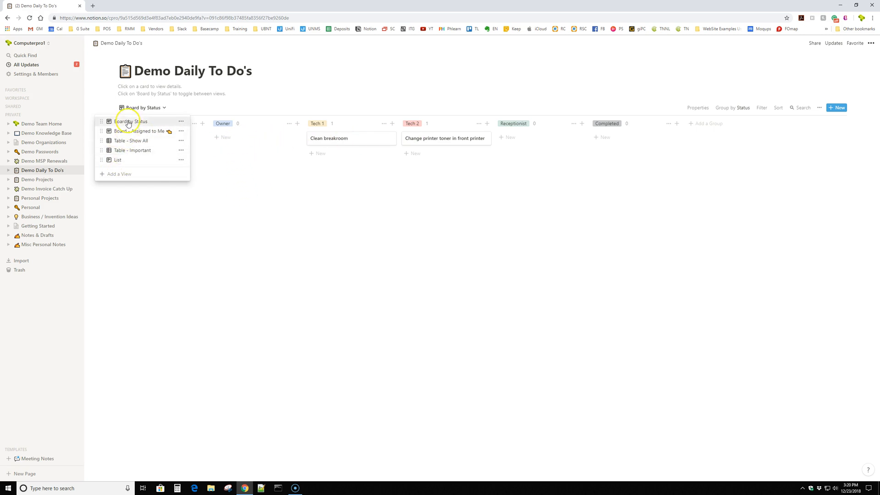
left_click(118, 174)
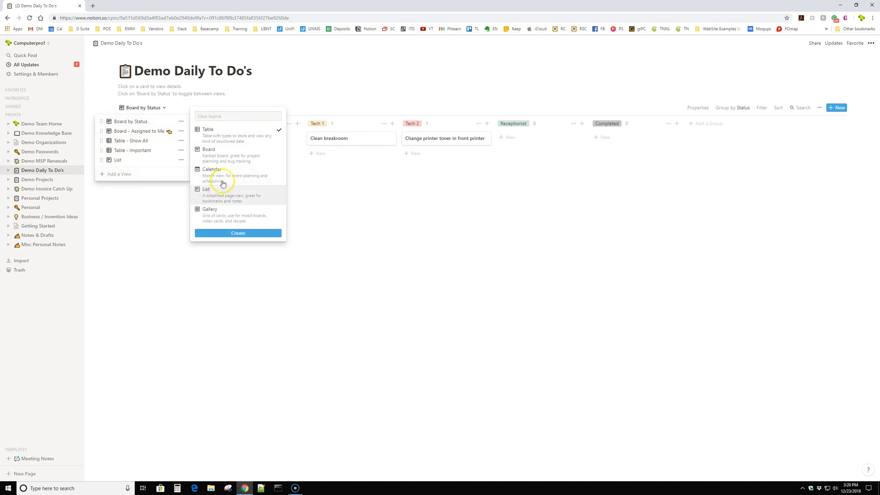
mouse_move(339, 201)
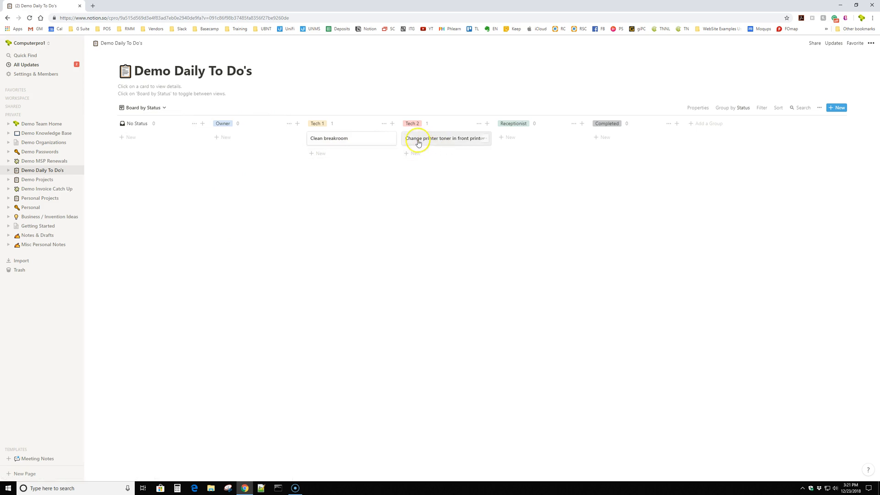
Step: Add a new note line to the John Doe renewal record, then return to the renewals board
left_click(44, 162)
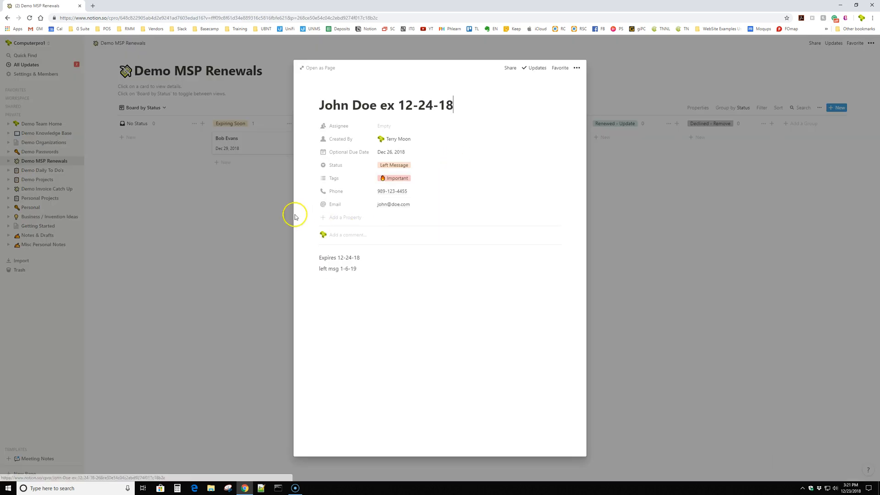
mouse_move(349, 224)
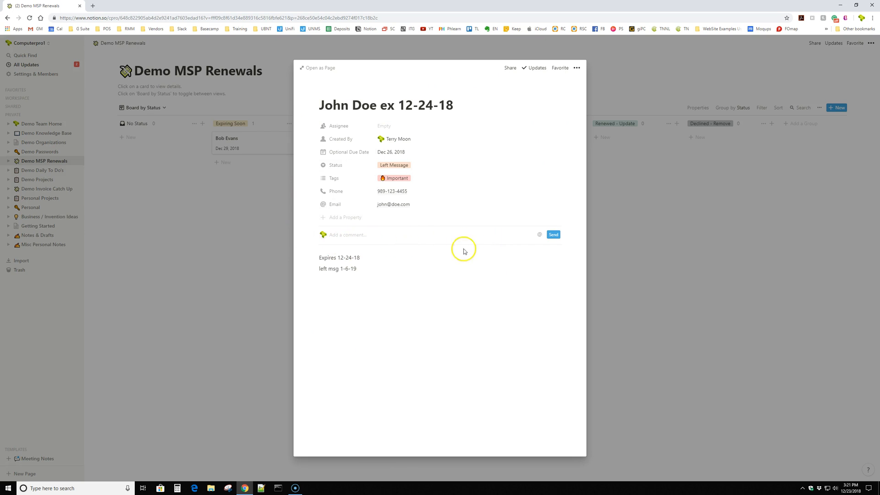
left_click(322, 280)
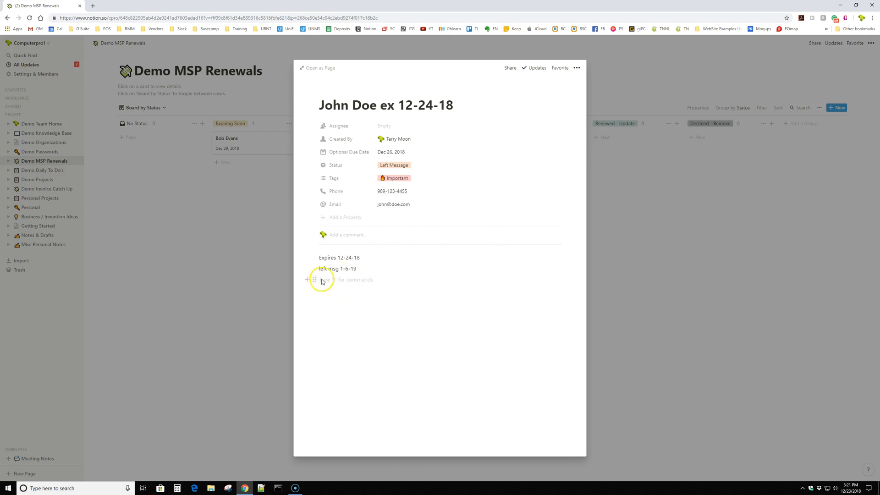
mouse_move(315, 280)
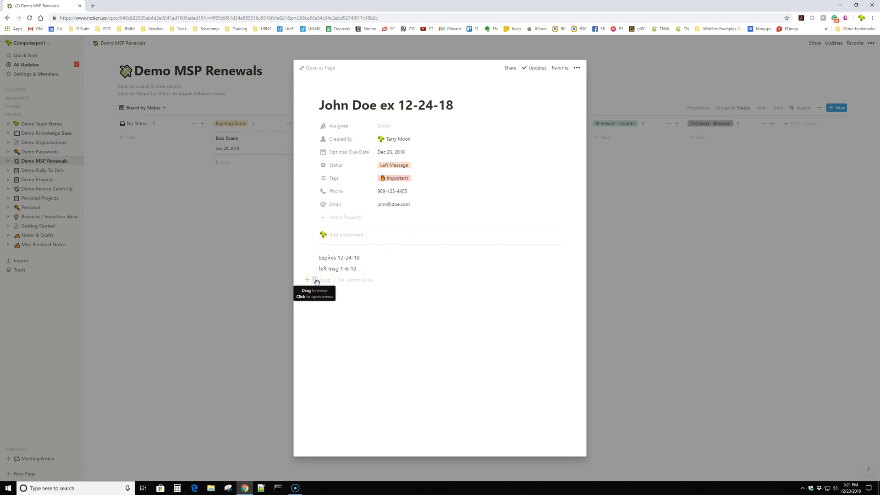
left_click(324, 279)
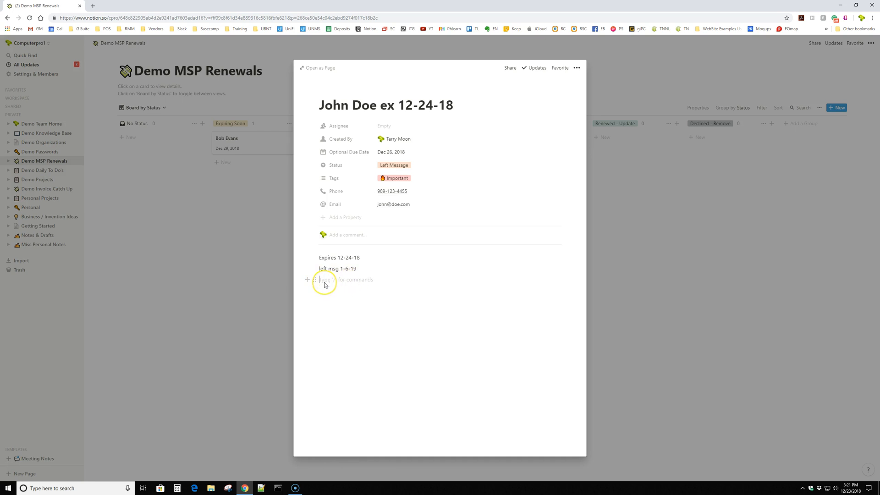
mouse_move(306, 287)
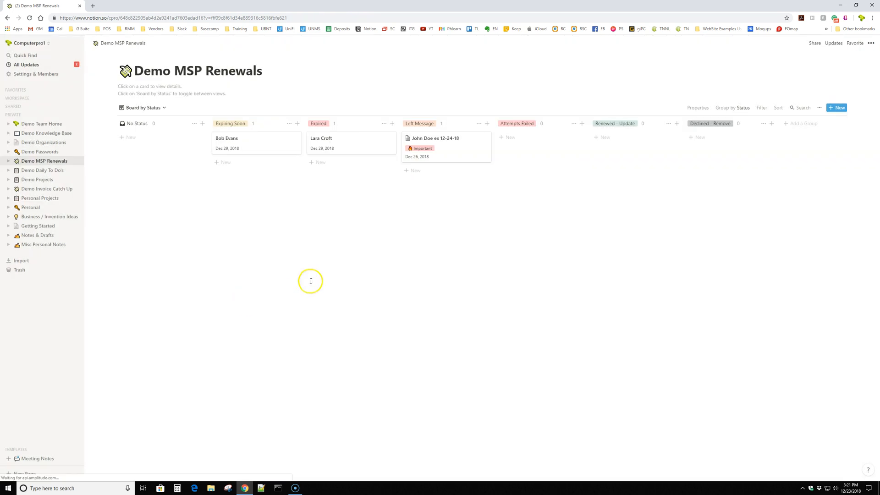
left_click(434, 138)
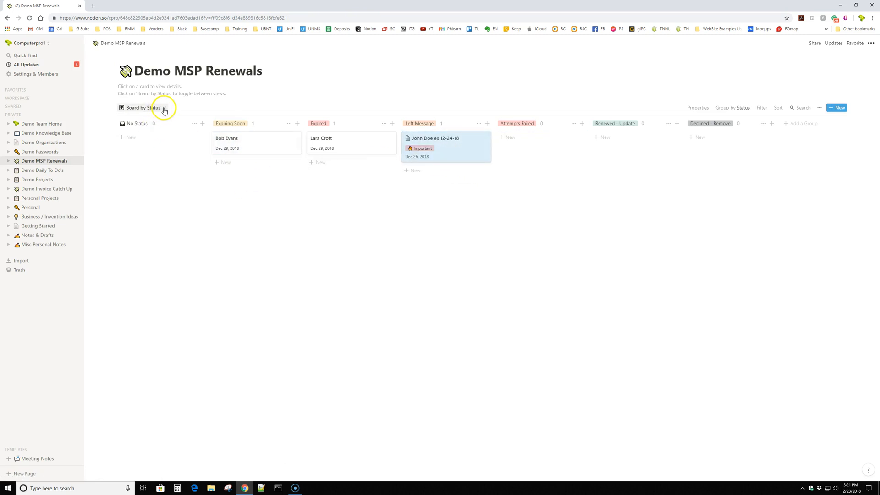
Step: Switch to the Table - Show All view, back to Board by Status, and view the John Doe record
left_click(143, 107)
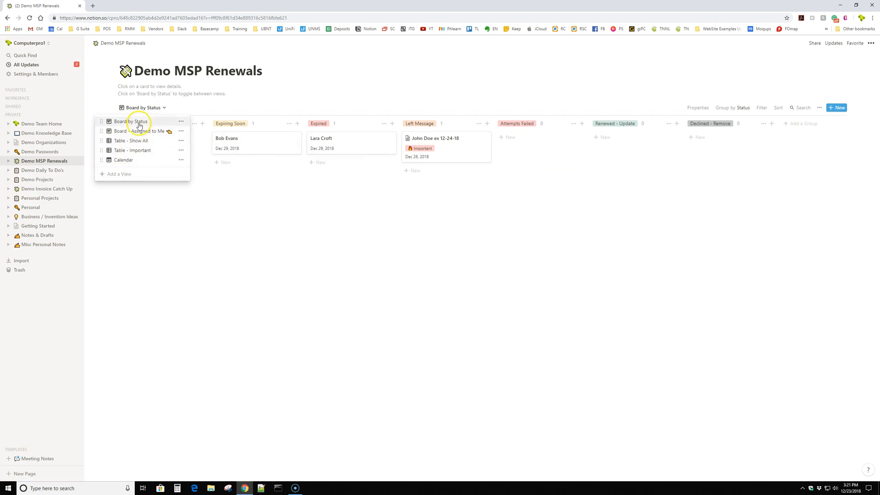
left_click(131, 141)
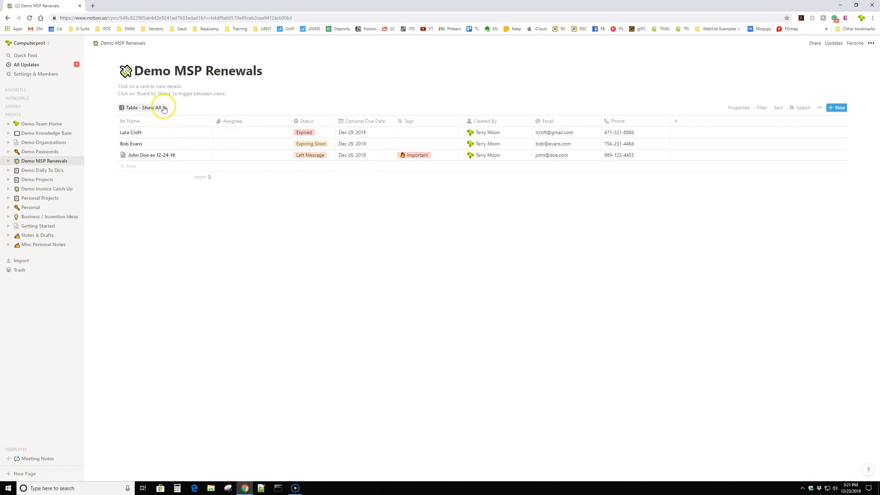
left_click(144, 107)
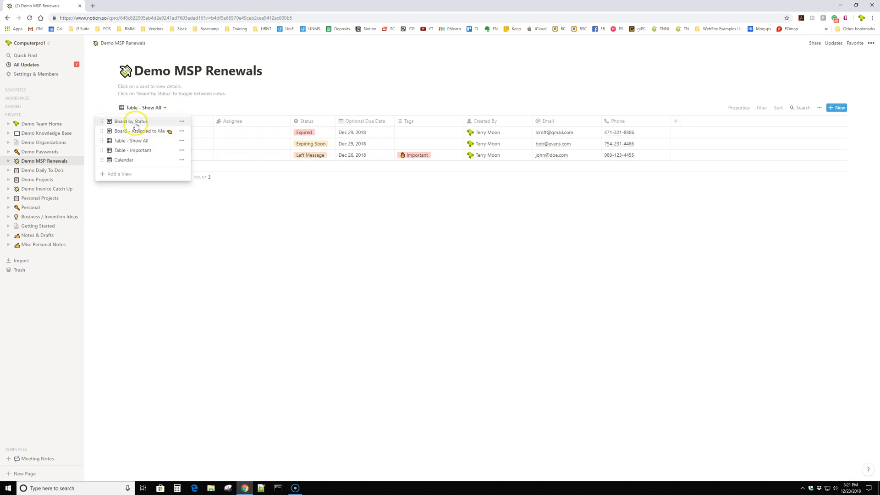
left_click(133, 121)
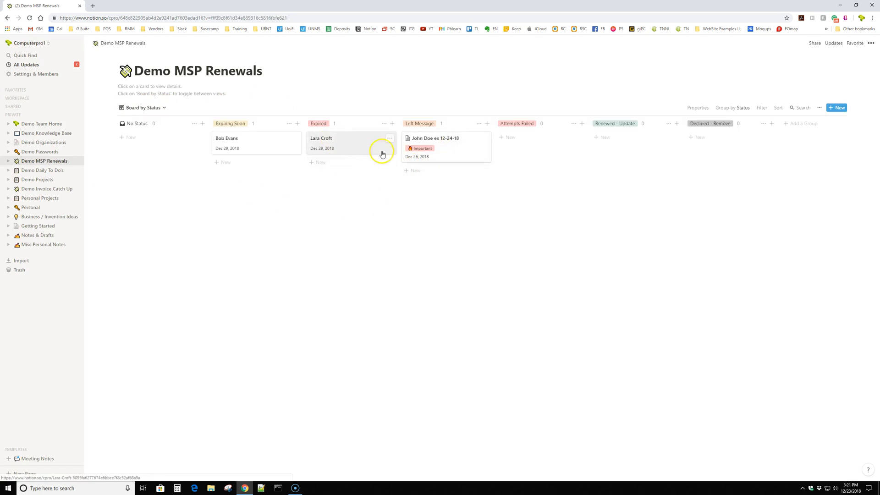
left_click(318, 123)
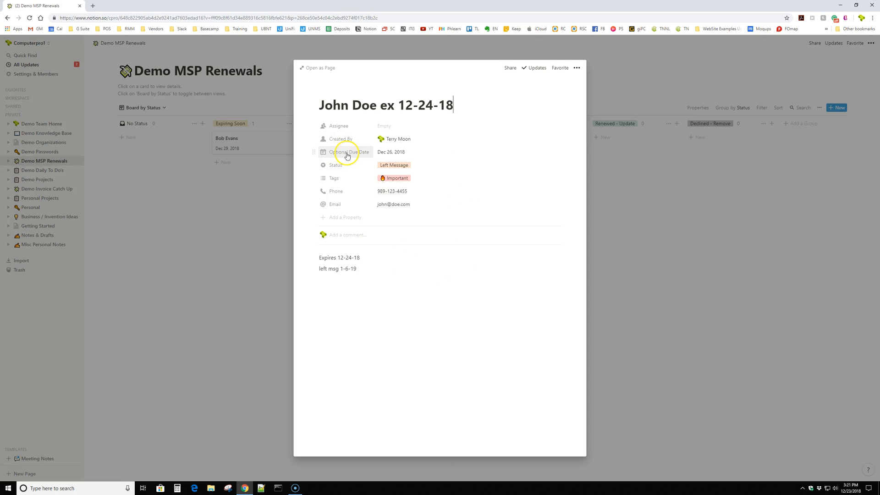
Step: Rename the Optional Due Date property to Call Date and return to the renewals board
left_click(348, 151)
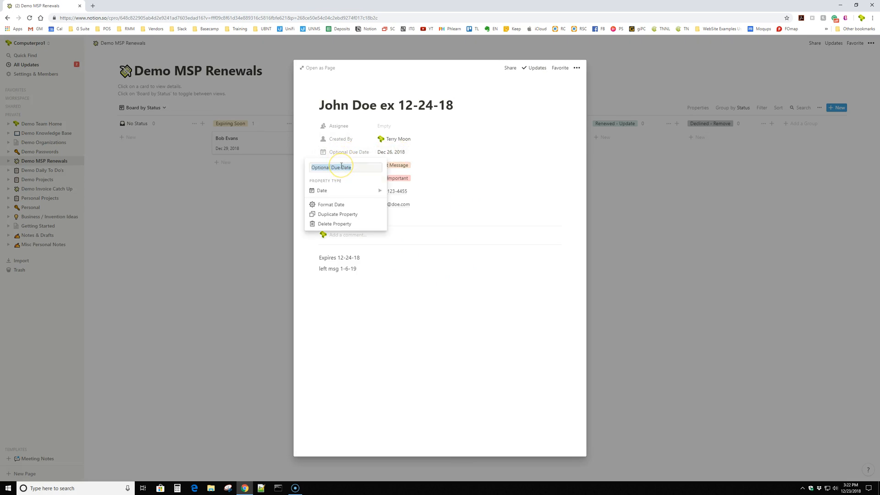
left_click(337, 166)
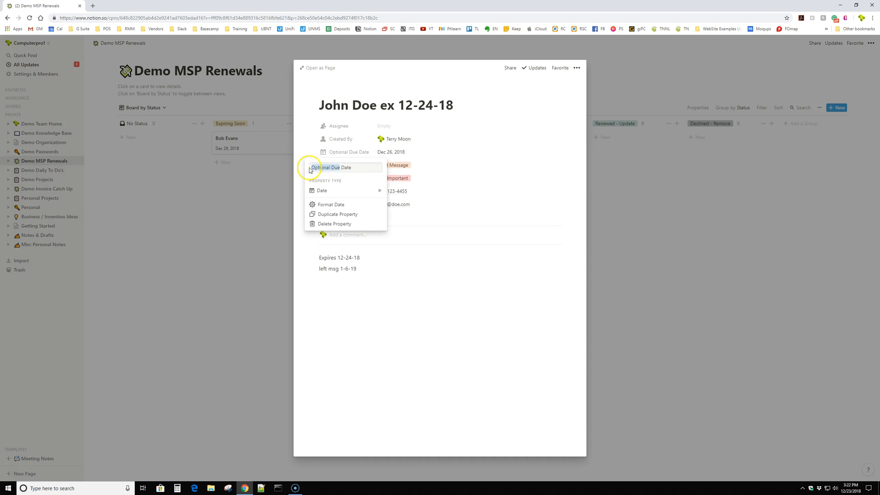
type("Call Date")
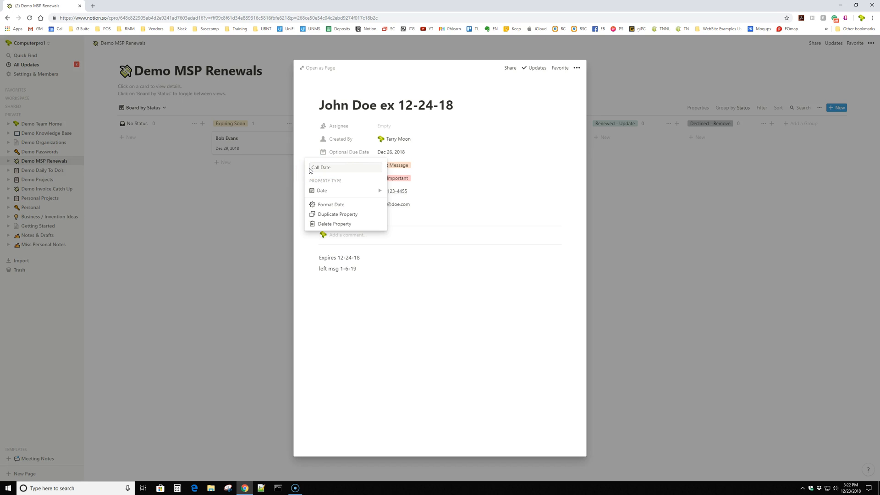
left_click(404, 165)
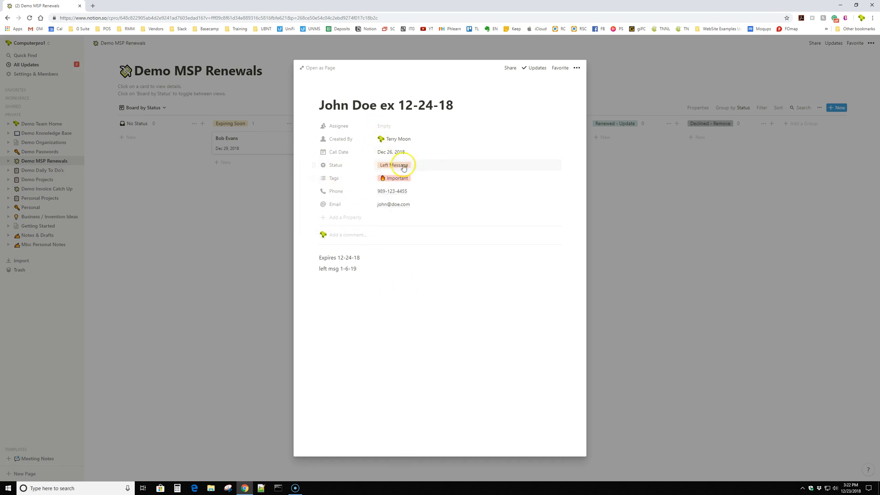
left_click(143, 108)
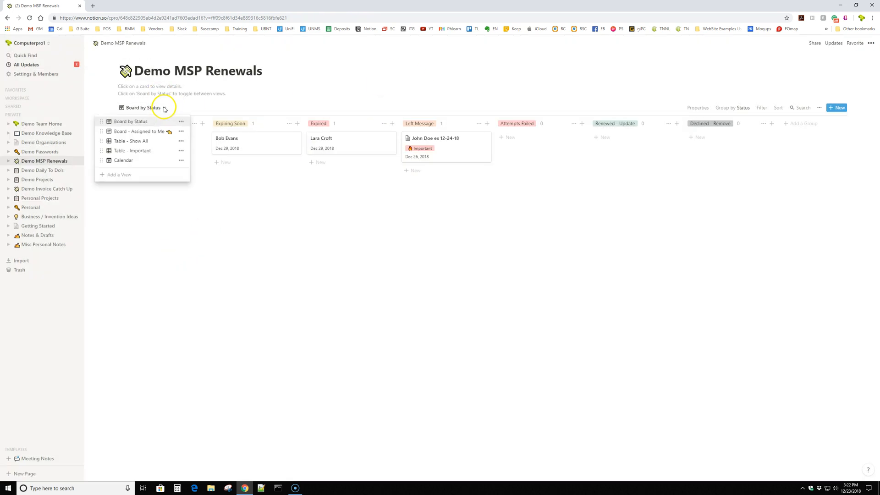
left_click(123, 160)
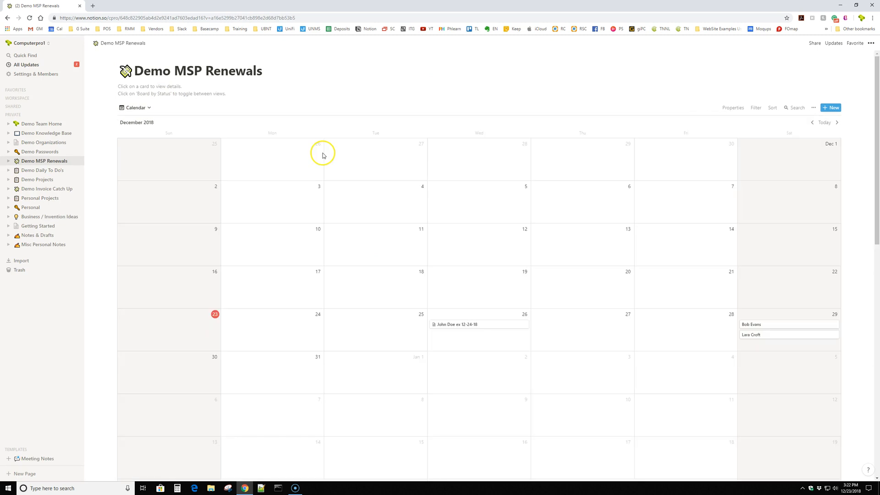
scroll("down", 3)
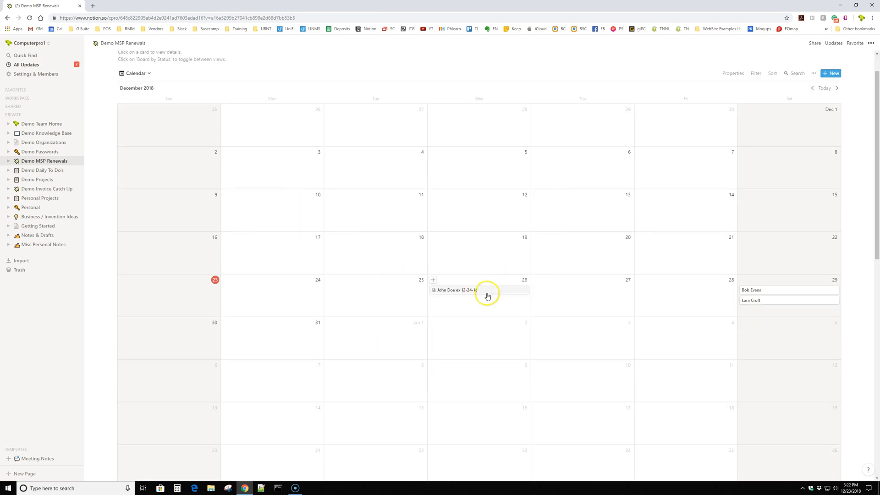
mouse_move(452, 286)
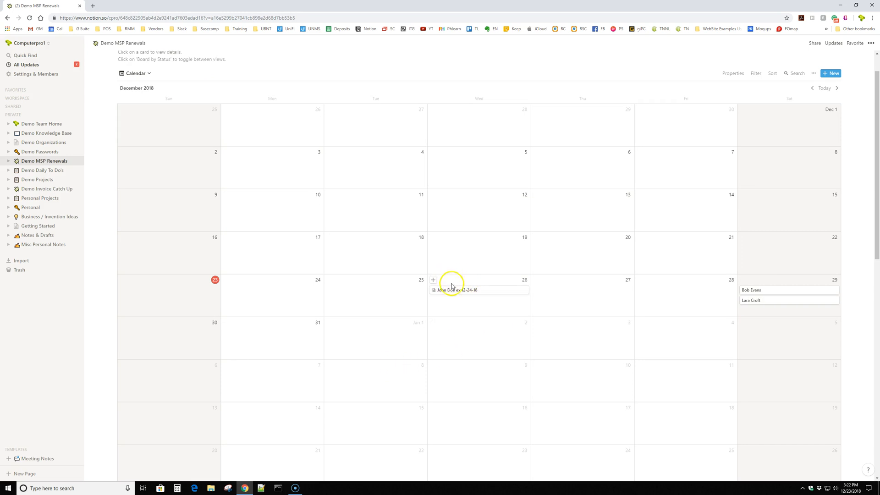
mouse_move(454, 280)
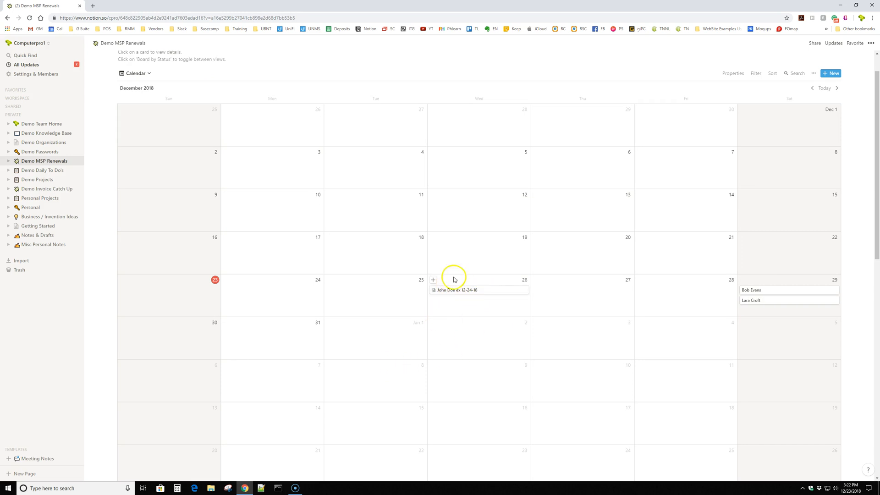
left_click(456, 291)
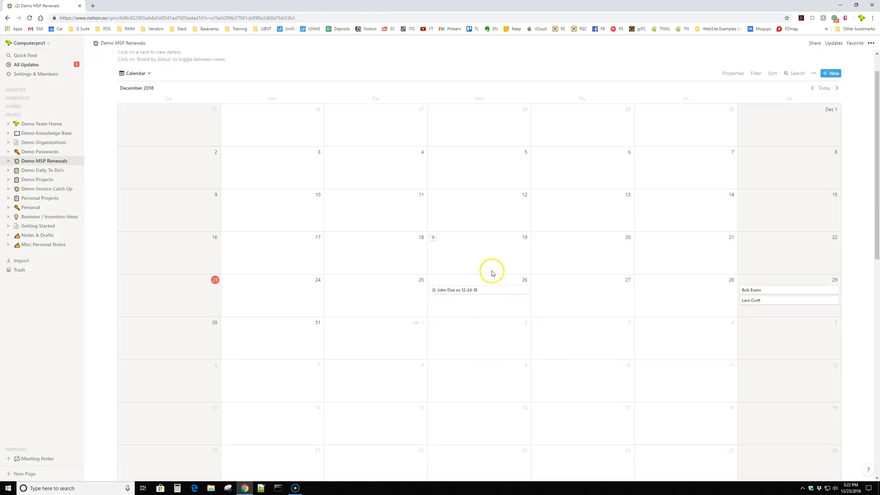
left_click(135, 74)
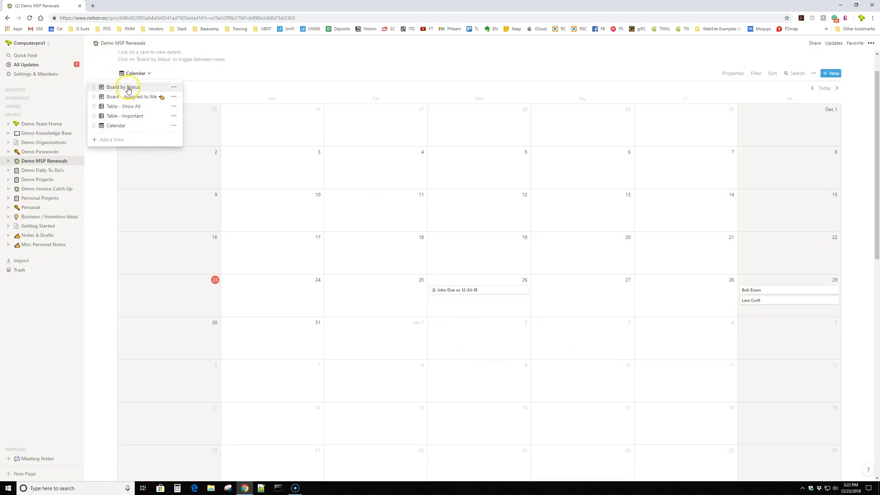
left_click(125, 87)
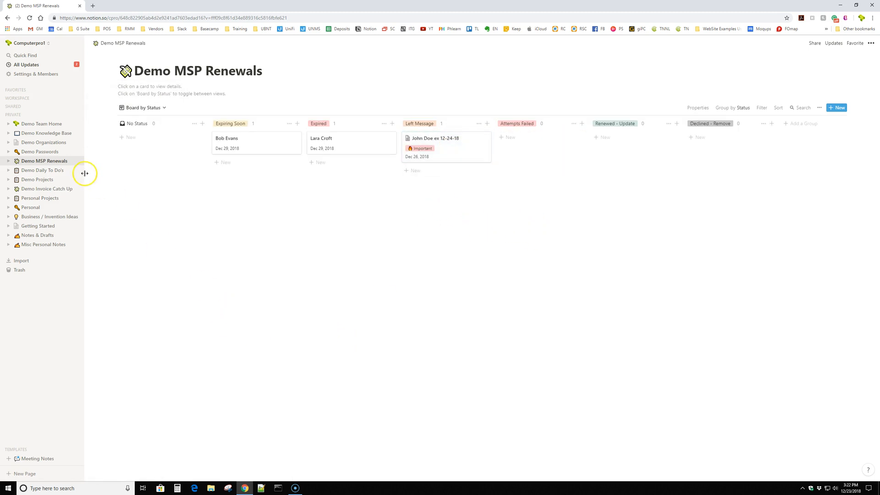
Step: On the Demo Projects board, move the wifi upgrade project card around and settle it In Queue
left_click(36, 178)
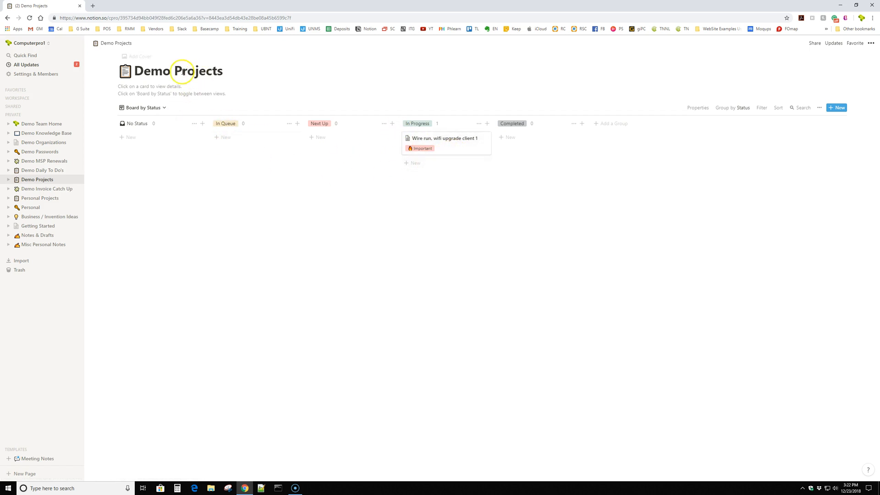
mouse_move(458, 145)
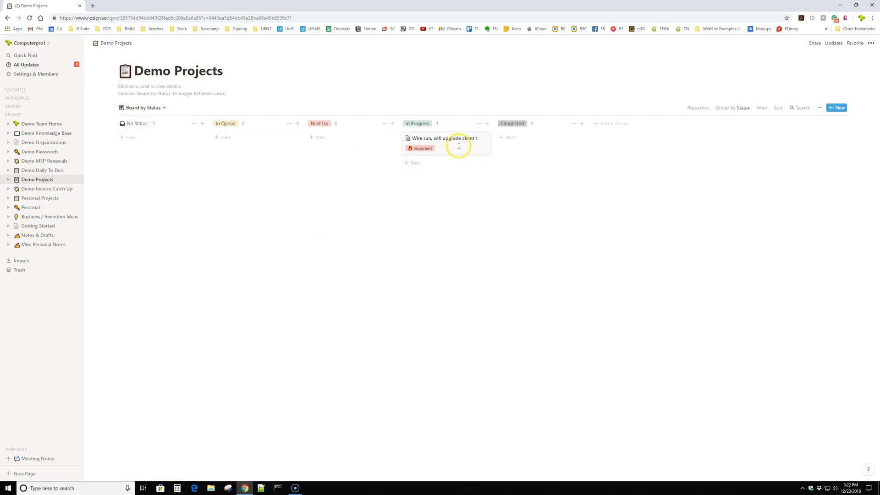
left_click_drag(445, 143, 256, 143)
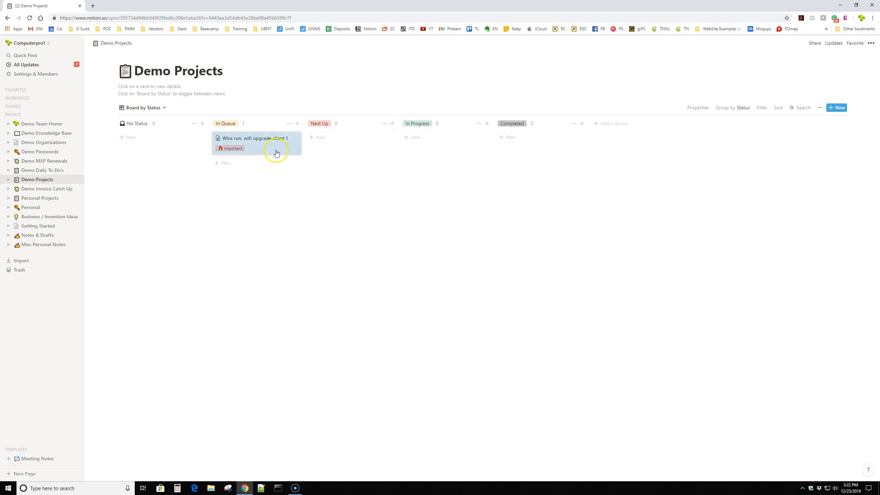
left_click(255, 138)
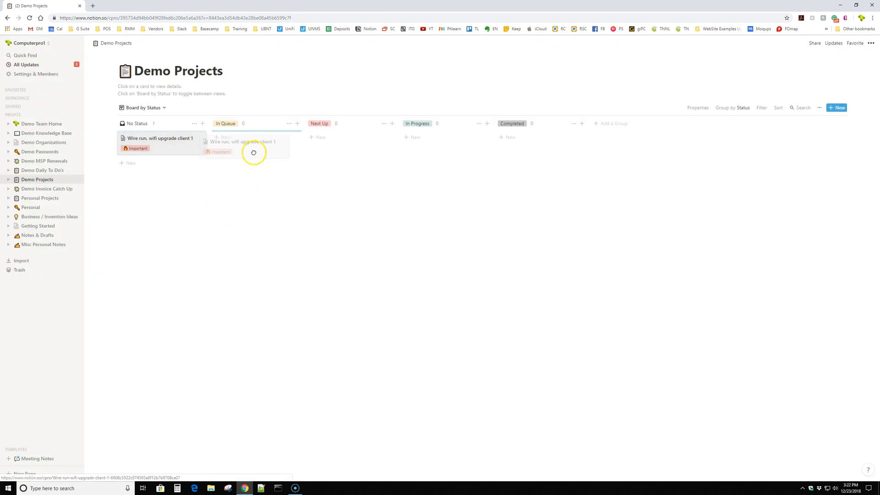
left_click_drag(160, 138, 255, 143)
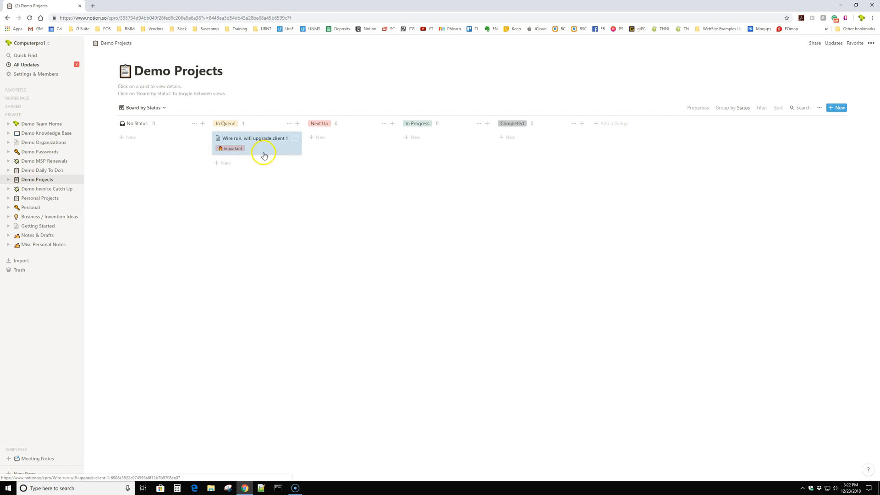
Step: Move the Wire run, wifi upgrade client 1 card through to In Progress and view its page
left_click_drag(255, 143, 350, 143)
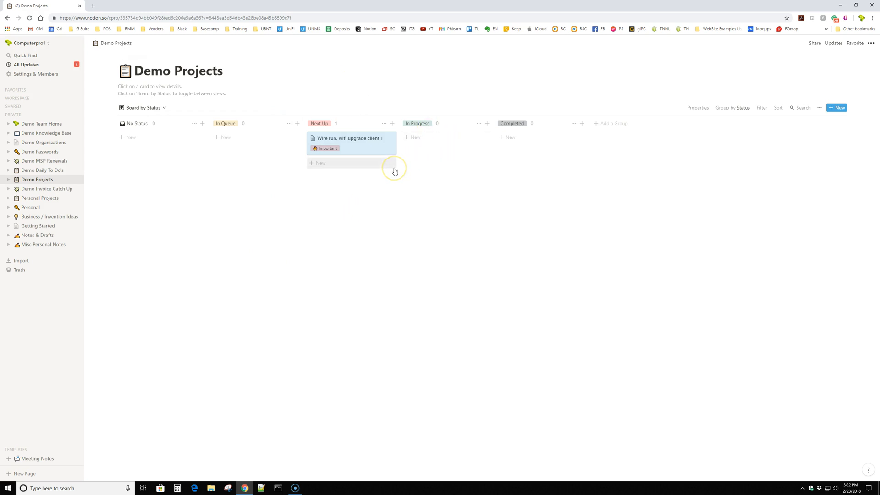
mouse_move(322, 167)
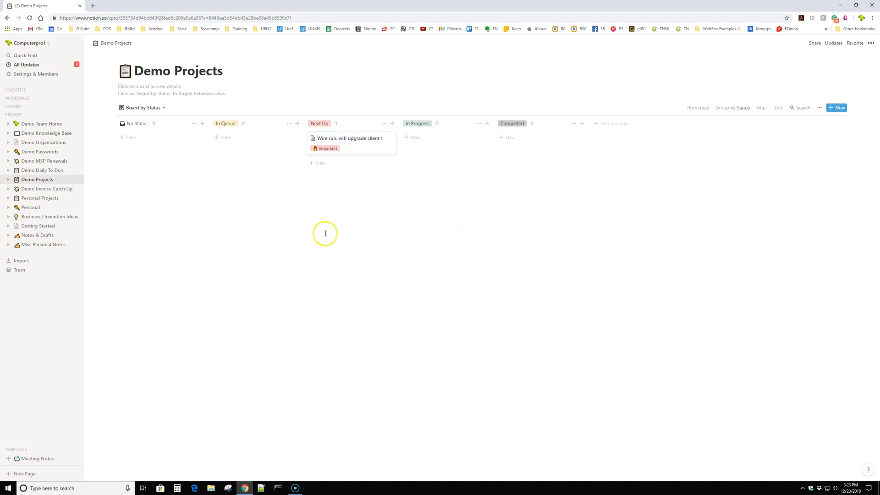
left_click_drag(351, 143, 446, 143)
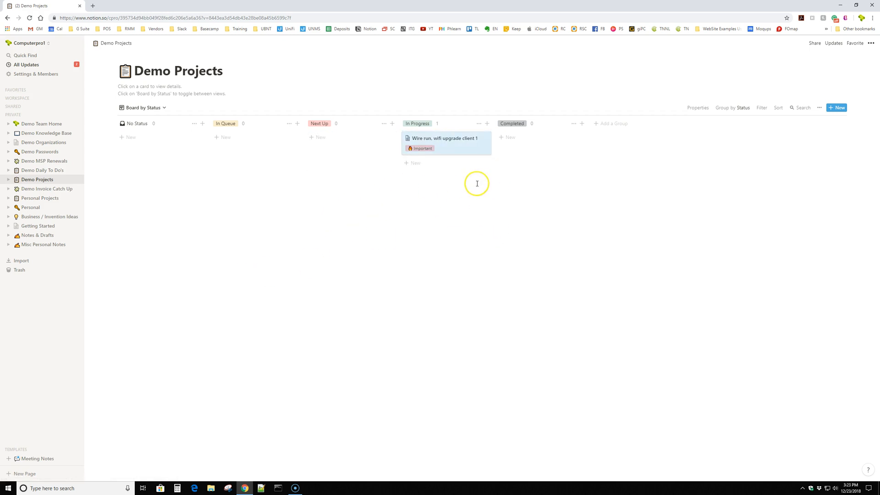
left_click(446, 138)
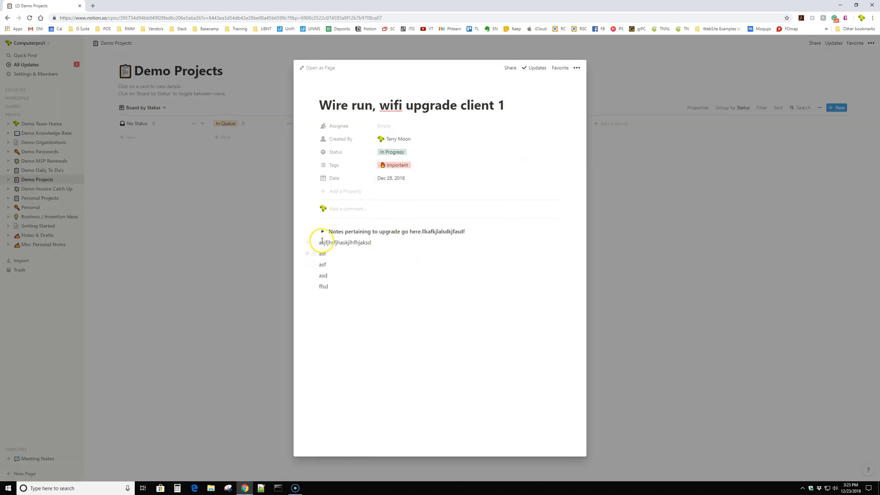
Step: Review the upgrade notes toggle by expanding and collapsing it
left_click(322, 231)
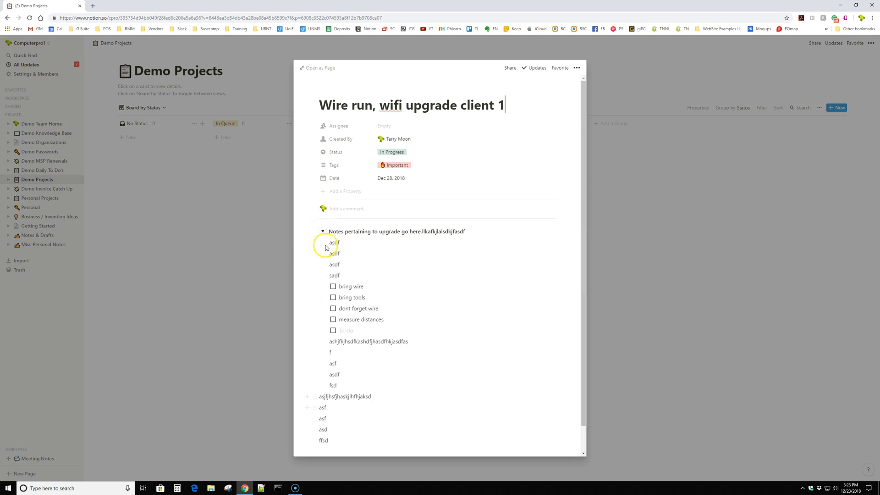
left_click(323, 231)
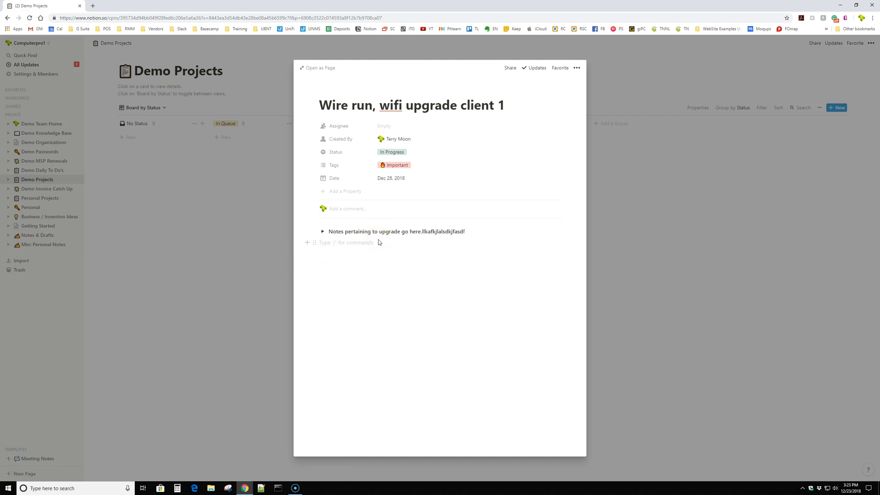
Step: Add a toggle titled 'List of stuff to bring' below the notes
type("Ll")
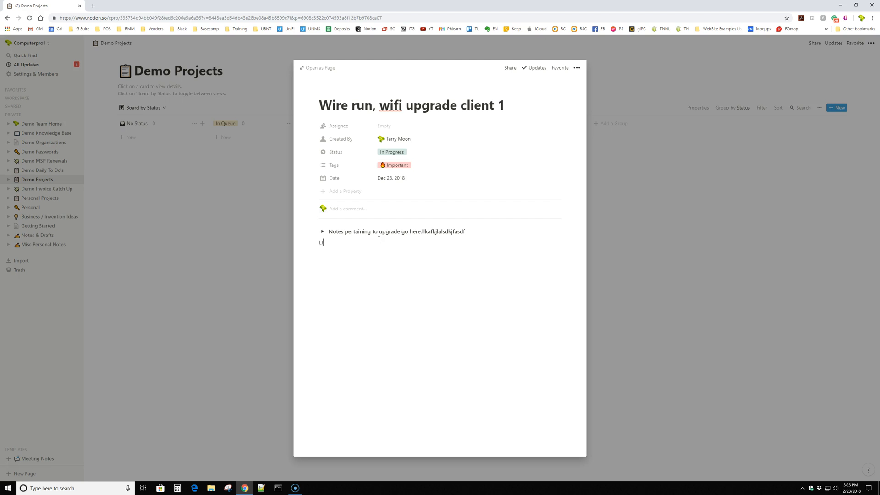
type("List of")
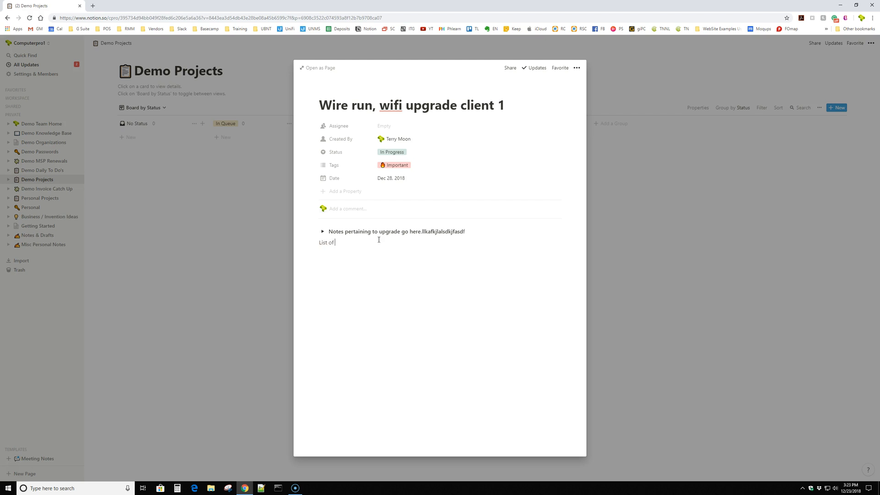
type("stuff to b")
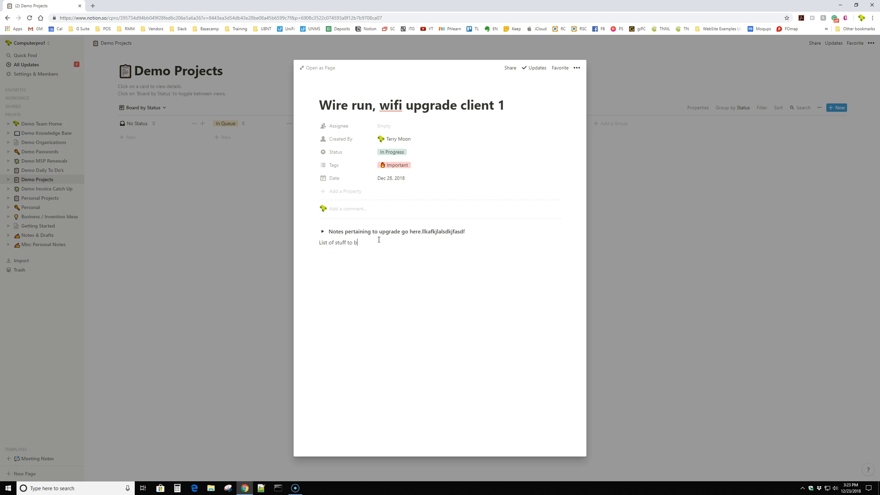
type("ring")
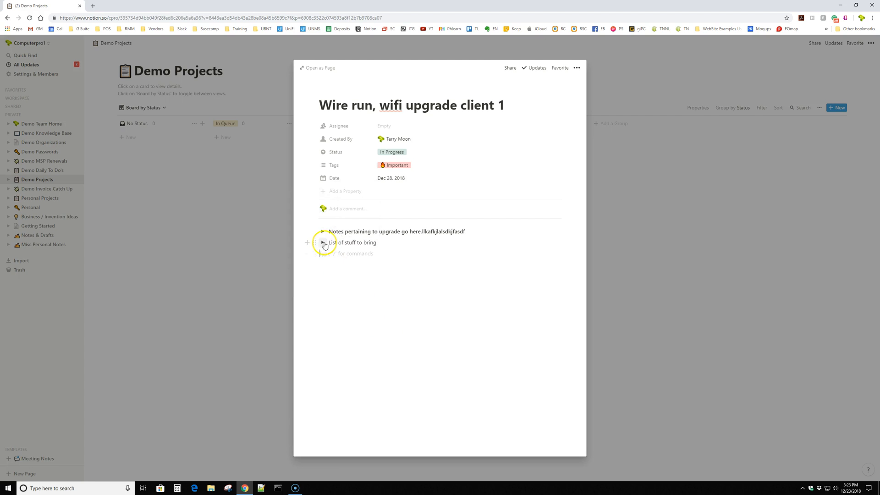
Step: Start a To-do List inside the 'List of stuff to bring' toggle via the / menu
left_click(322, 242)
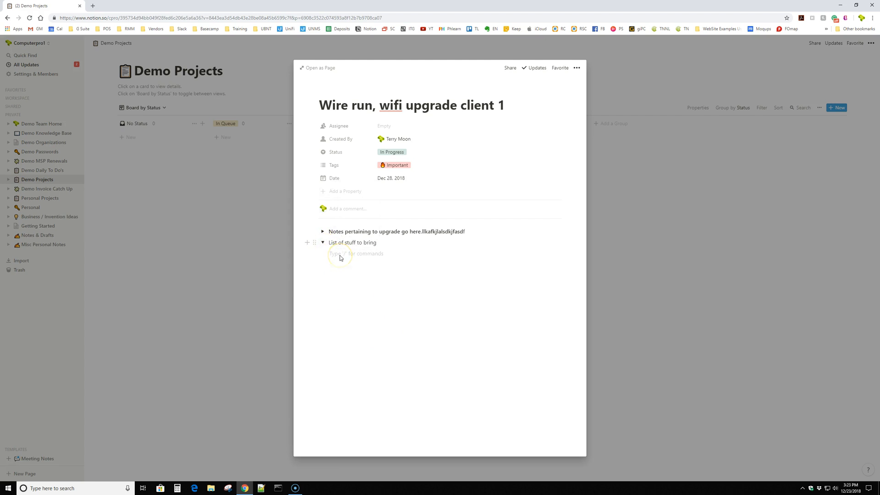
type("/")
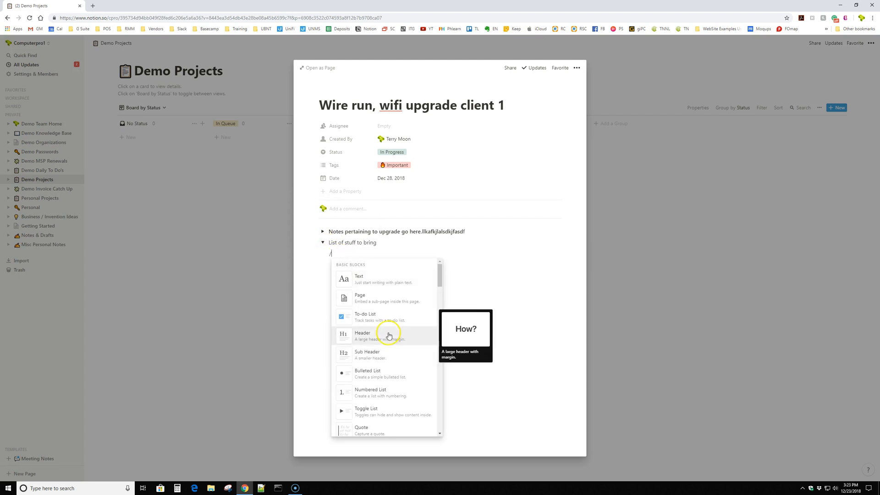
scroll("down", 3)
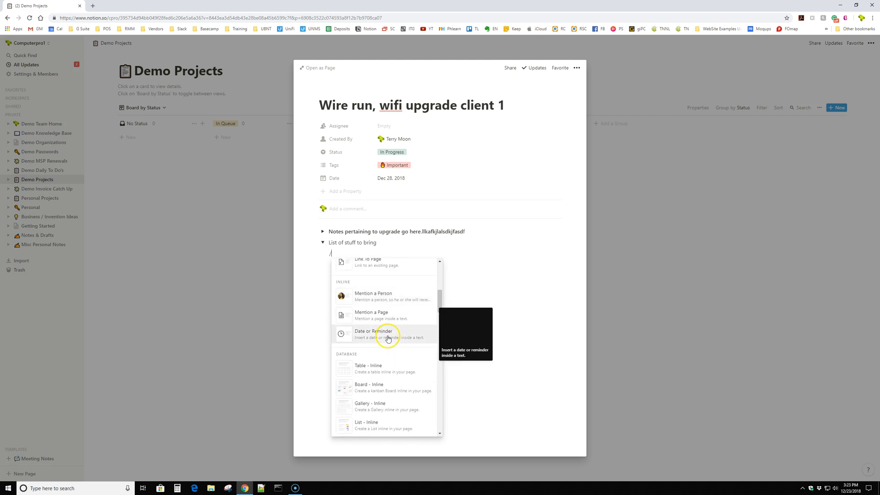
scroll("down", 3)
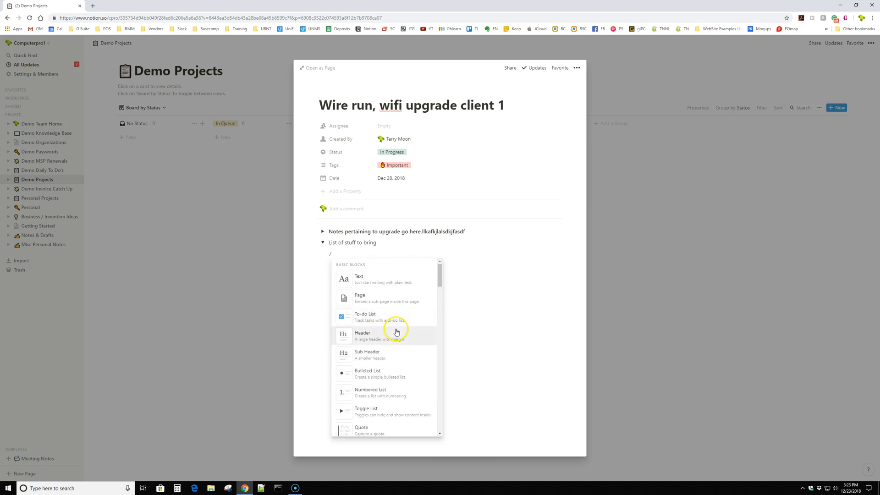
mouse_move(376, 373)
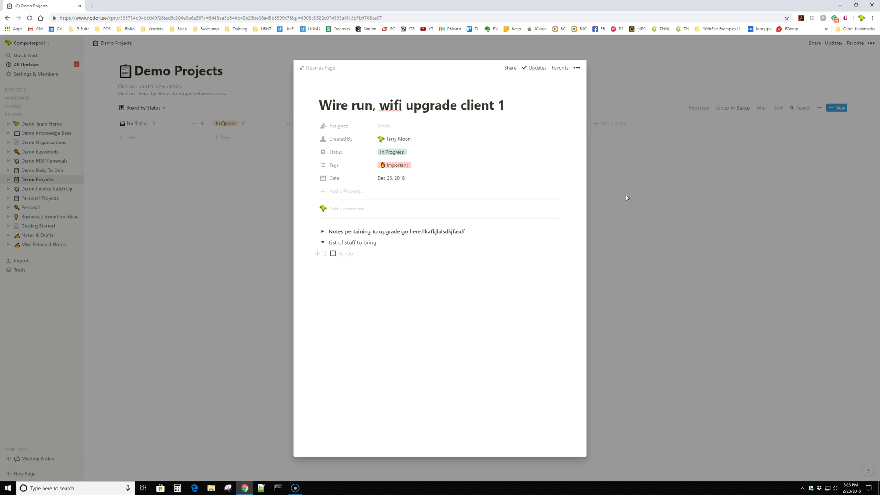
Step: Add to-do items wire, tools, laser measurer and ladders, then collapse the toggle
type("wire")
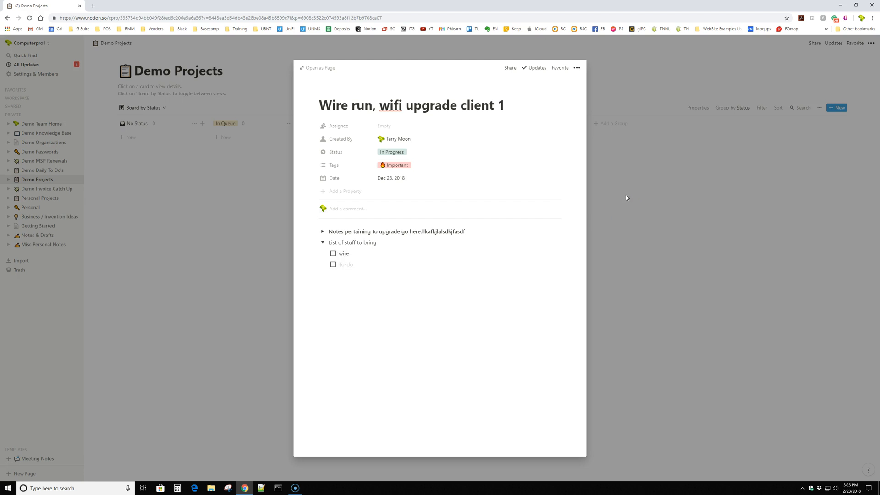
type("tools")
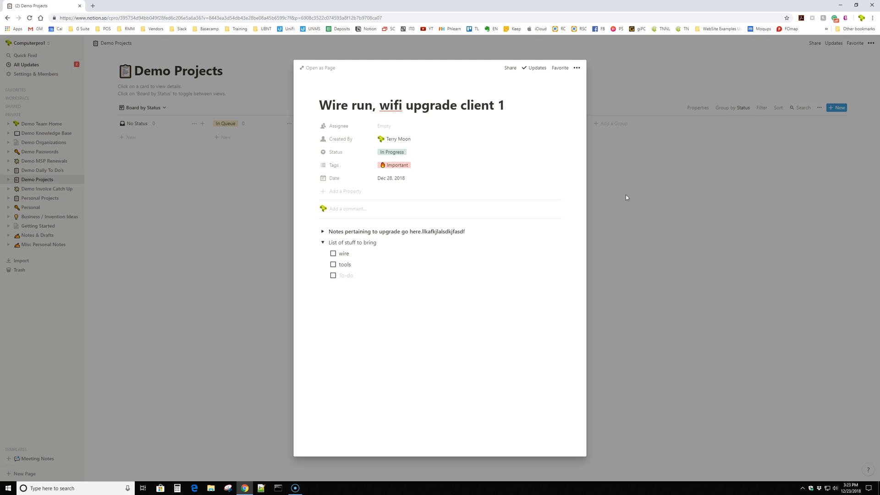
type("laster measurer")
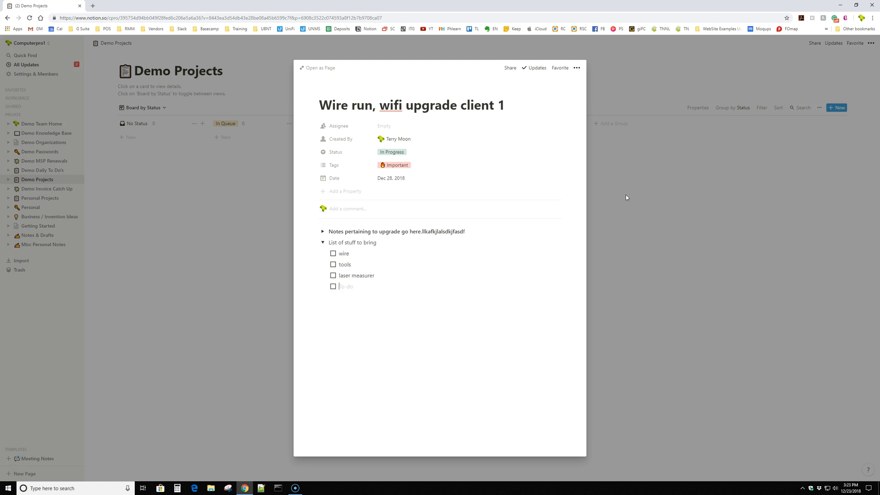
type("ladders")
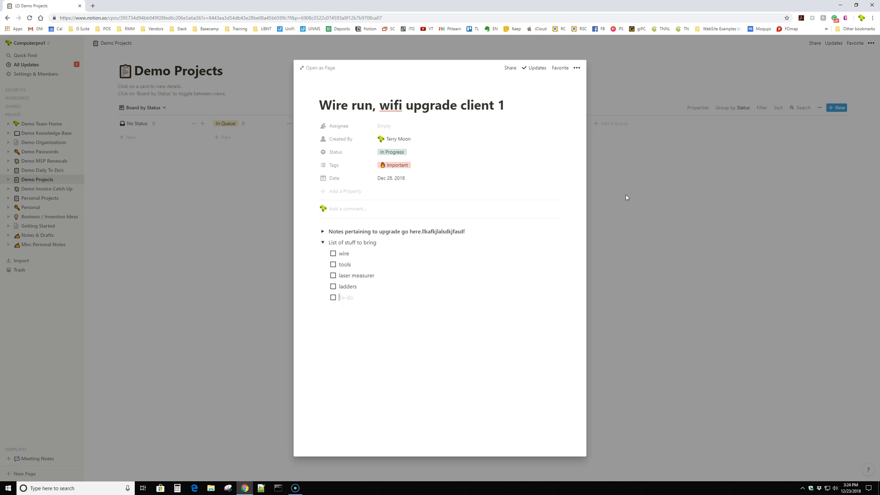
type("lkasdjflaskjfljsadf")
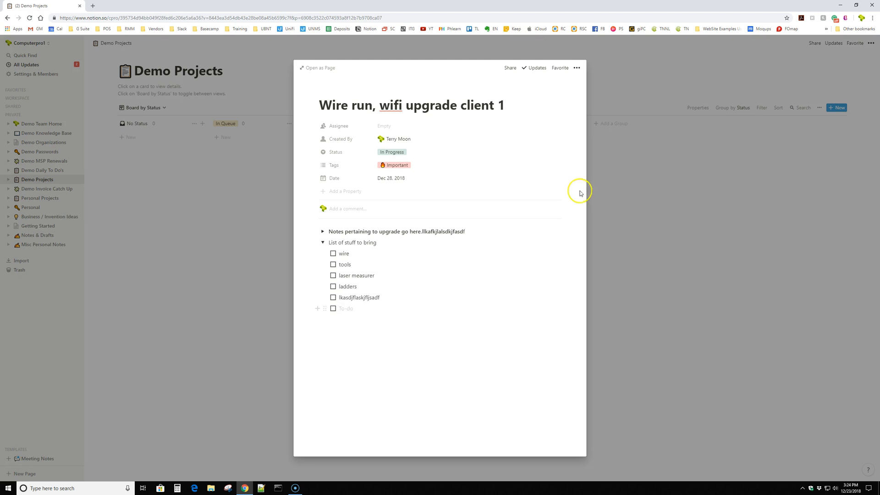
left_click(323, 242)
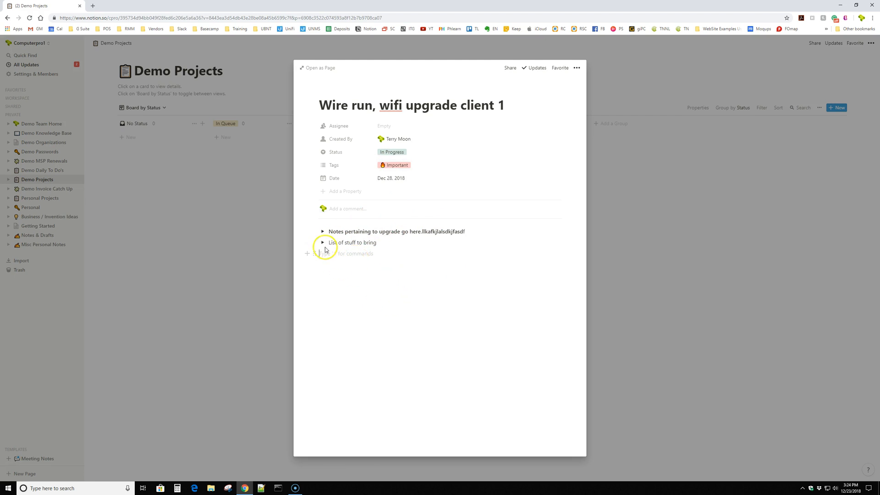
Step: Set the wire run card's Status to Completed, return to the board, then go to Demo Passwords
left_click(323, 242)
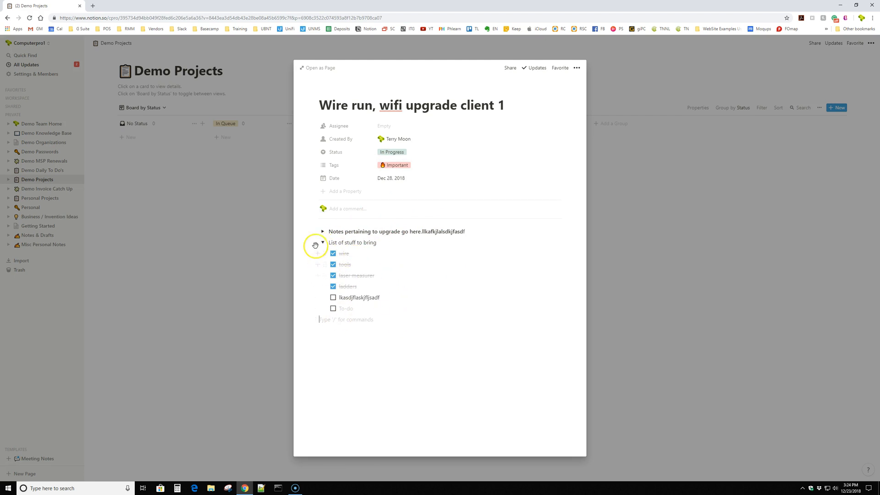
left_click(322, 242)
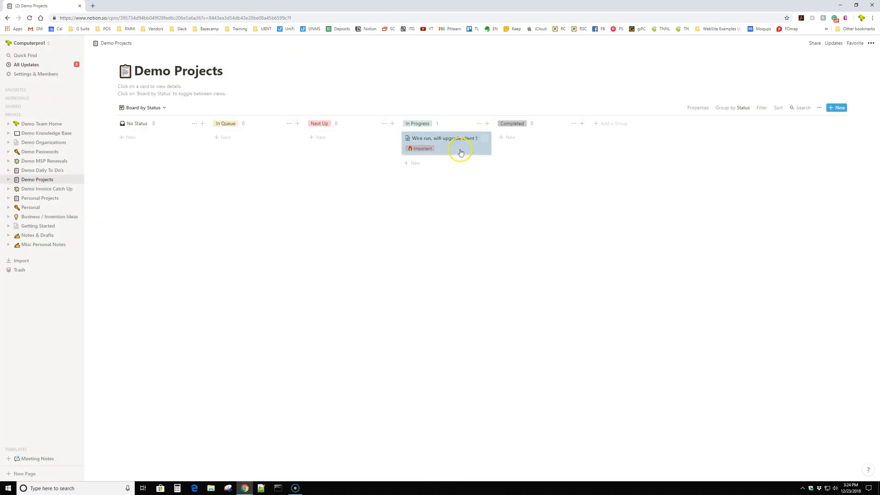
left_click(445, 143)
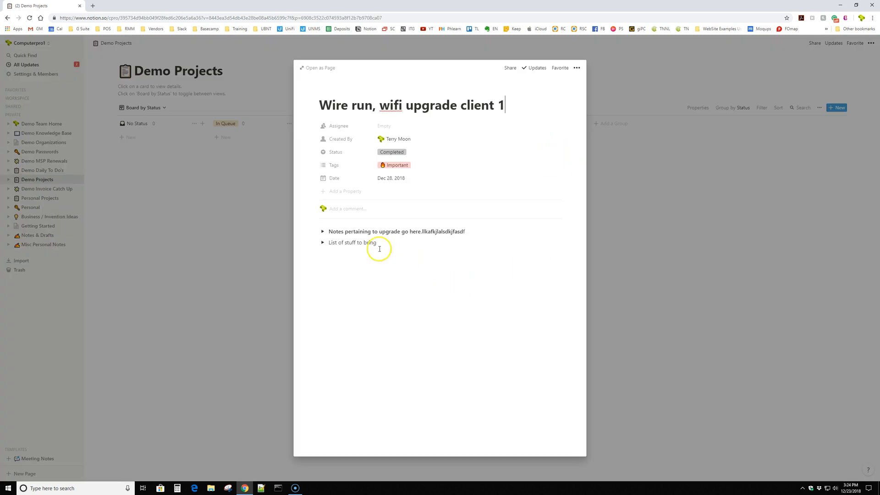
left_click(323, 242)
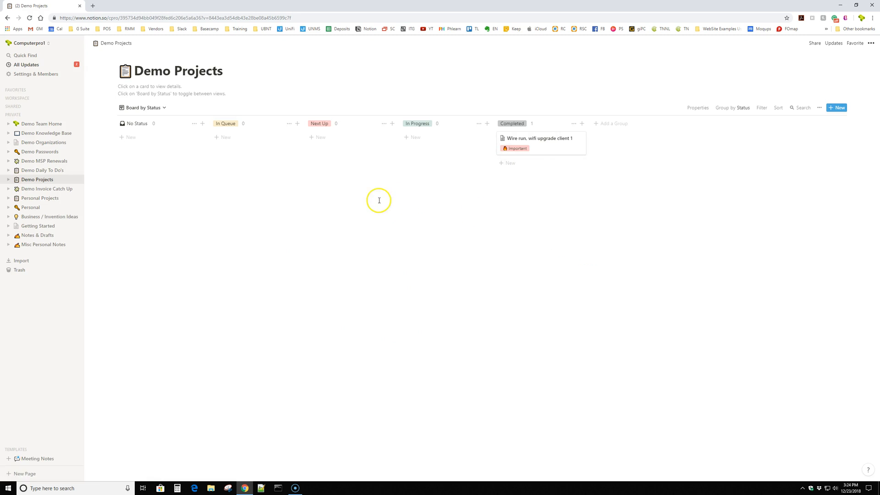
mouse_move(533, 148)
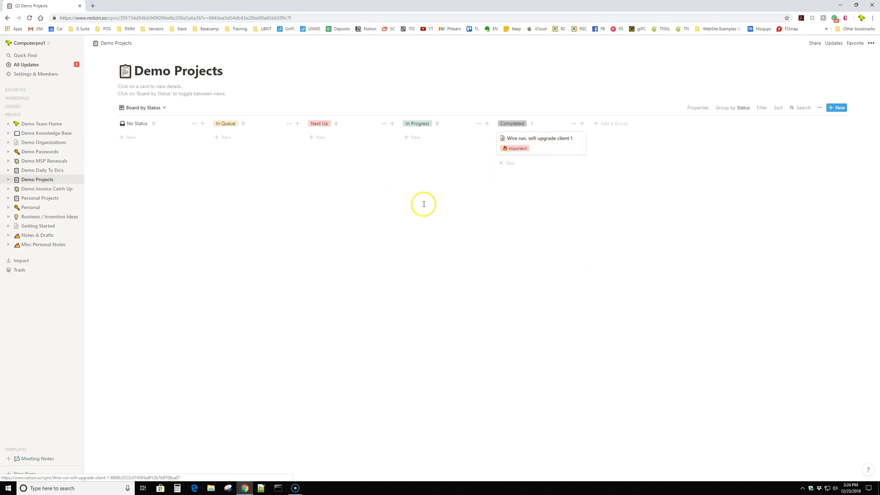
left_click(39, 152)
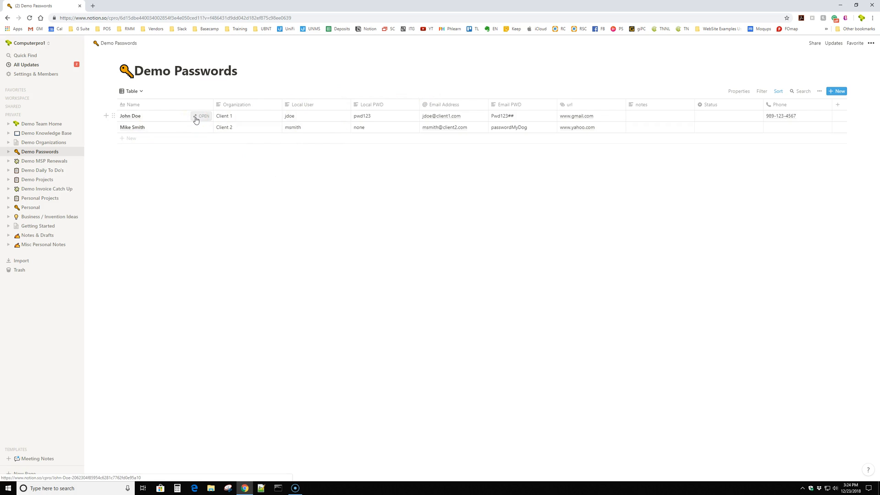
mouse_move(192, 126)
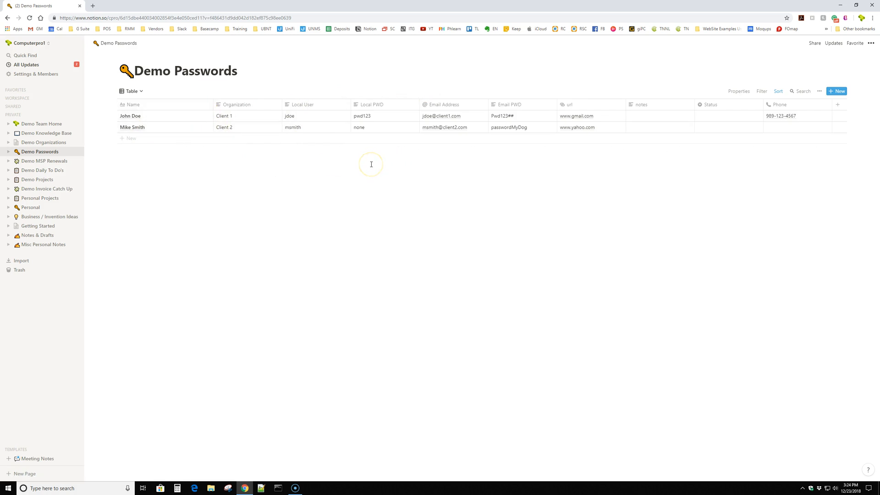
mouse_move(329, 180)
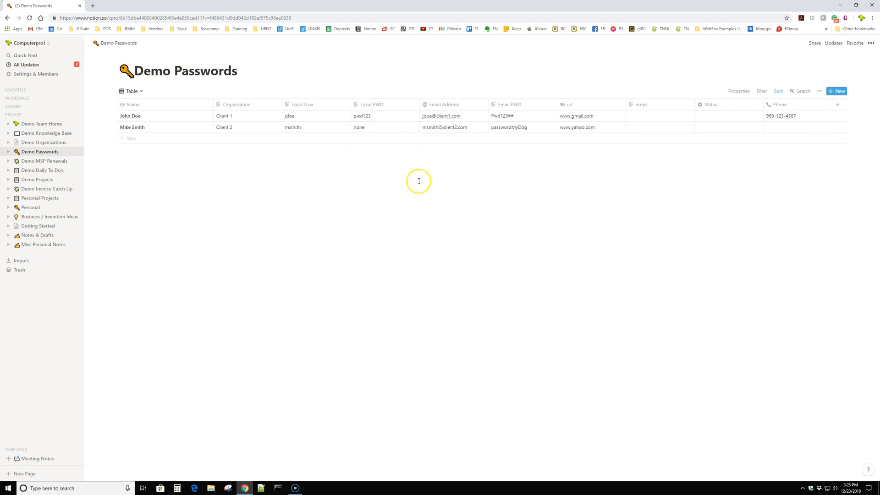
mouse_move(175, 106)
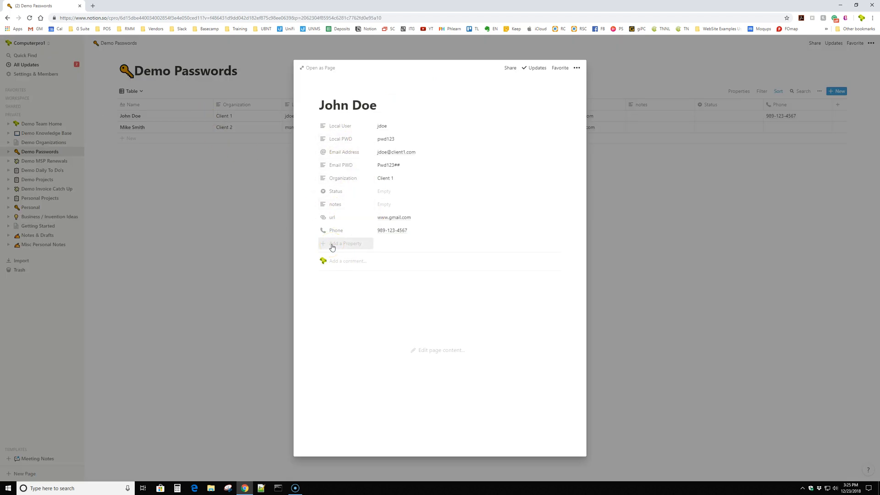
Step: Add a new Checkbox property to John Doe's record
left_click(344, 243)
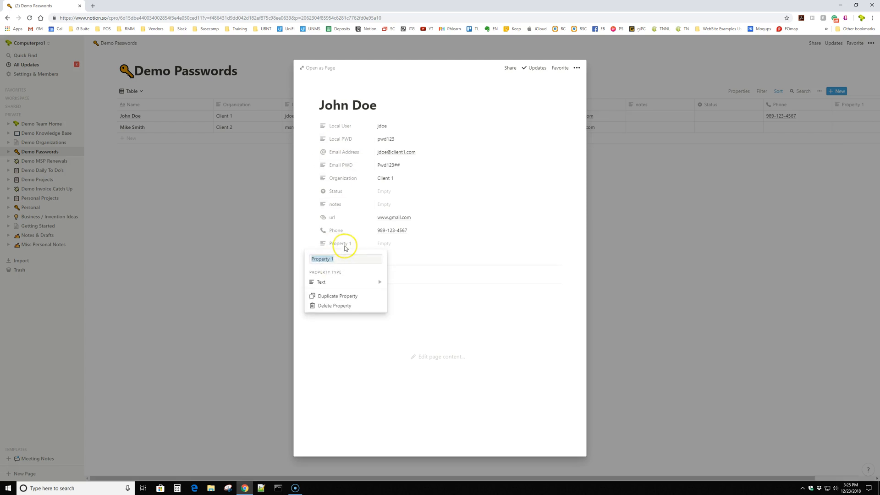
type("ls")
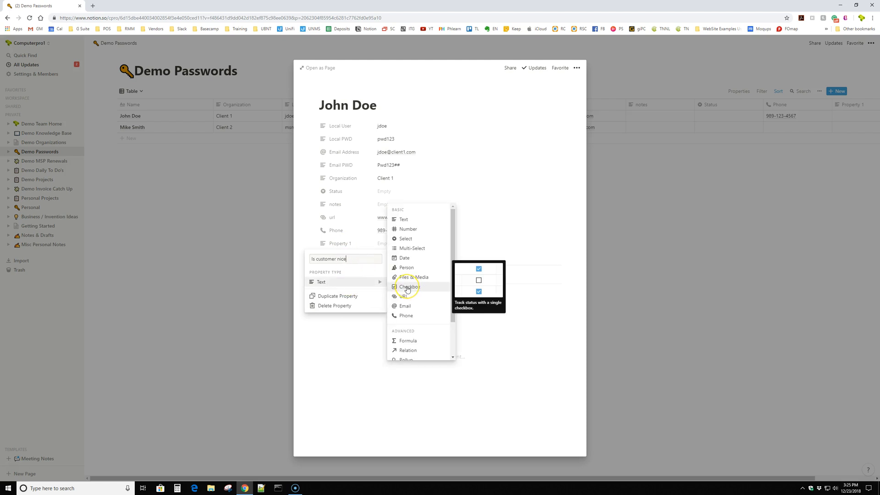
left_click(409, 287)
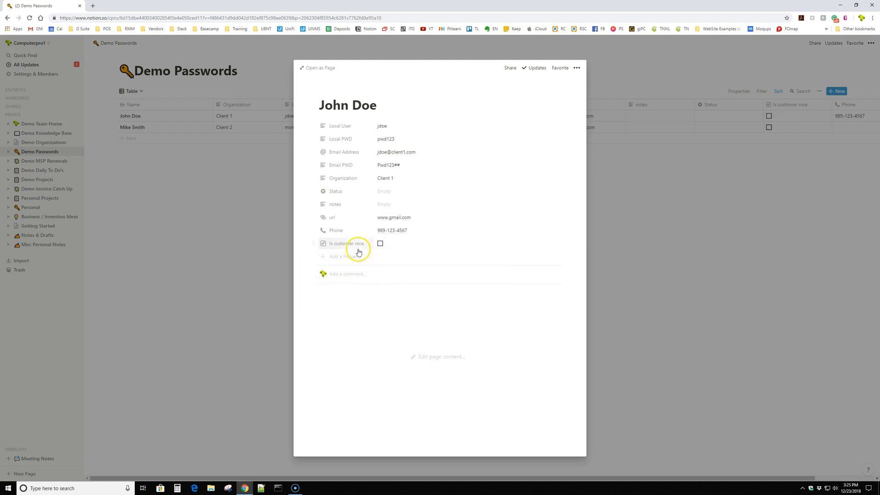
Step: Name the property 'Nice customer?', tick it for John Doe and close the page
left_click(347, 243)
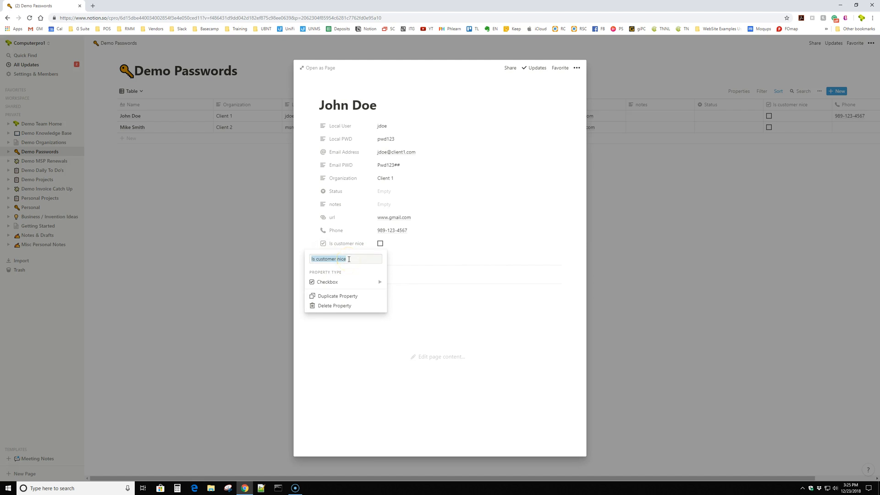
type("Nice customer")
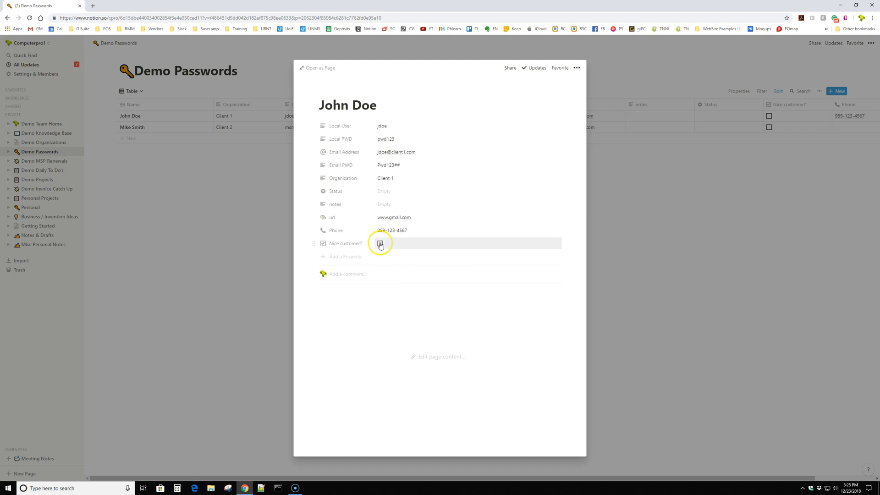
left_click(381, 243)
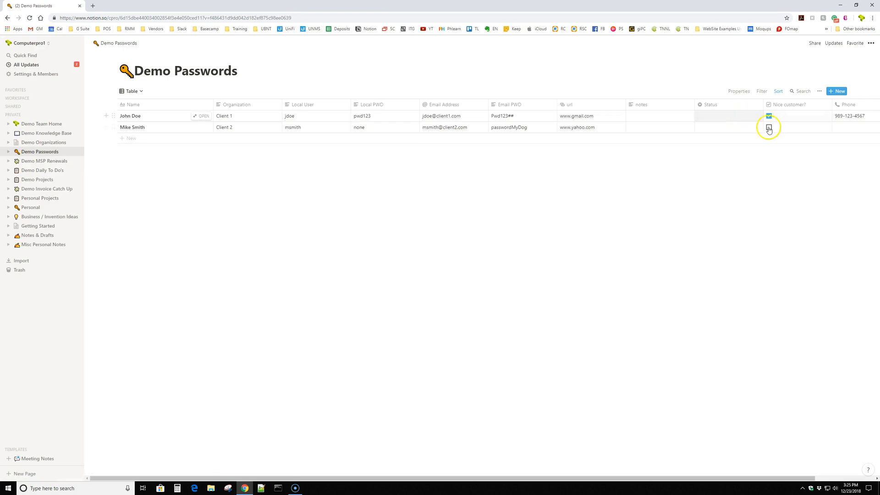
left_click(769, 116)
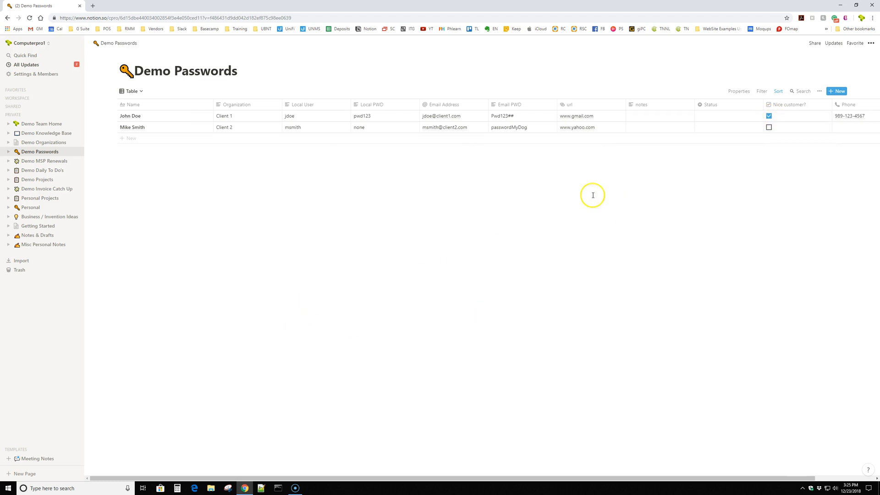
mouse_move(199, 118)
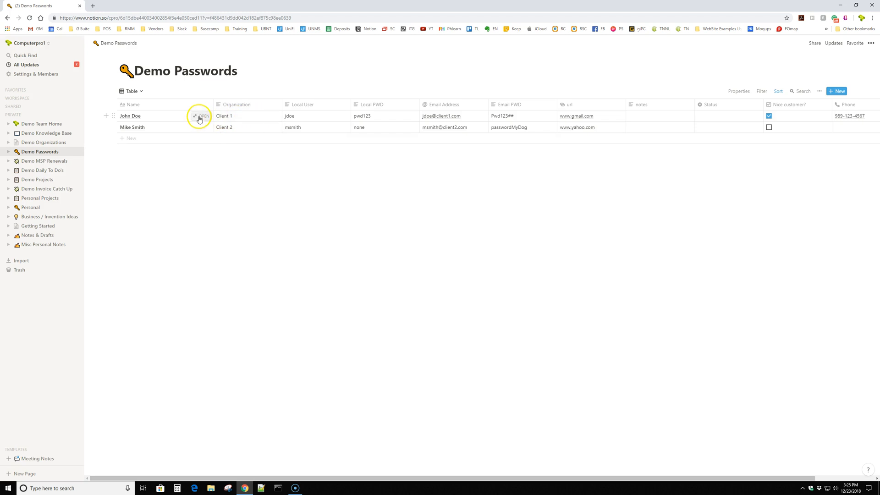
mouse_move(323, 116)
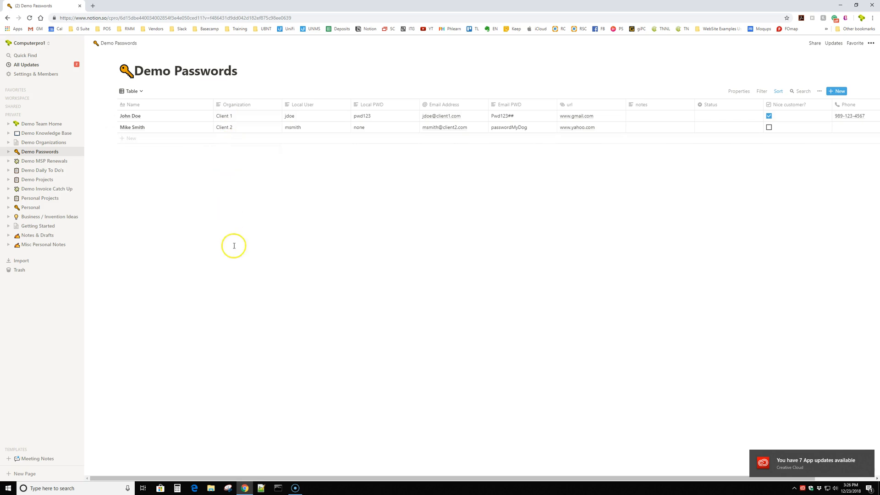
mouse_move(340, 82)
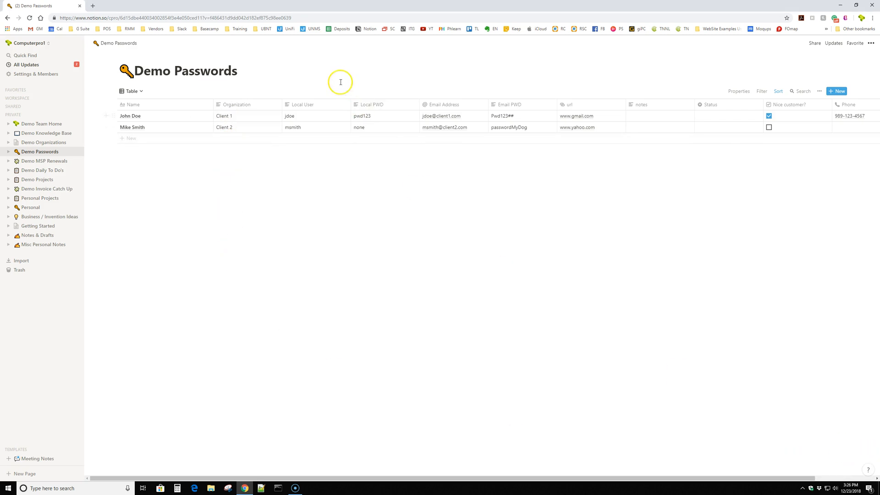
mouse_move(249, 119)
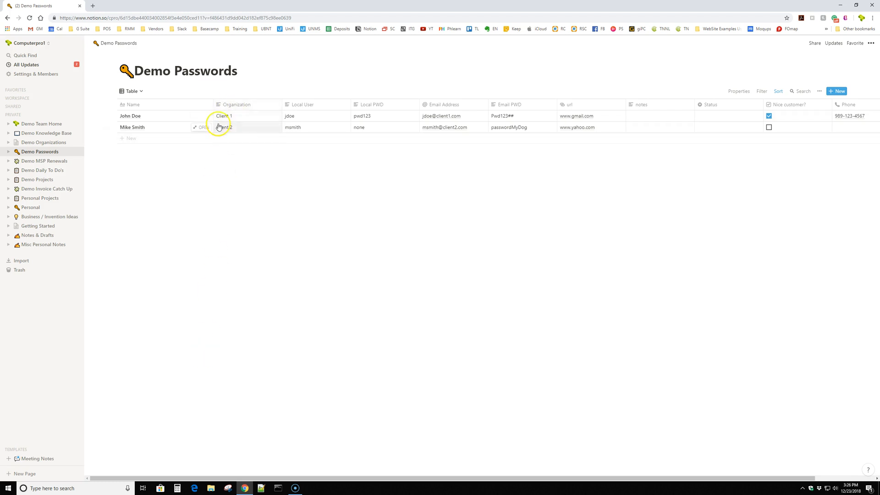
mouse_move(253, 107)
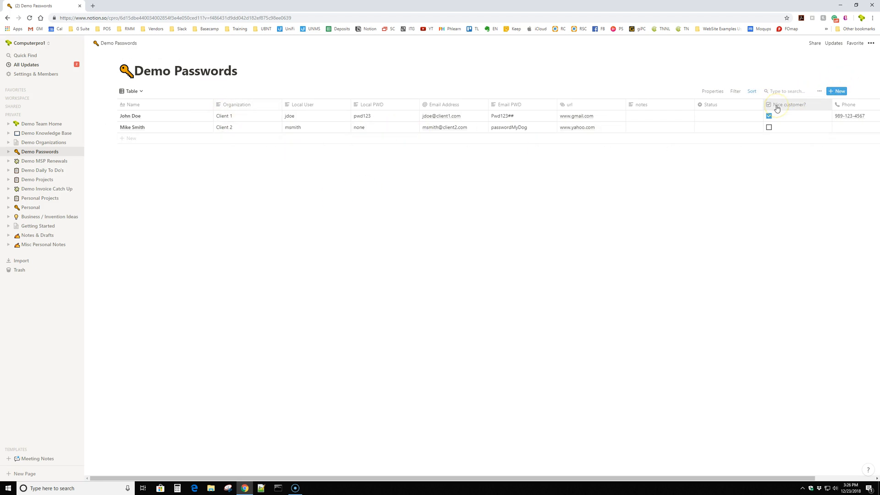
Step: Search the passwords table for 'client', clear the search, and go to Demo MSP Renewals
type("client")
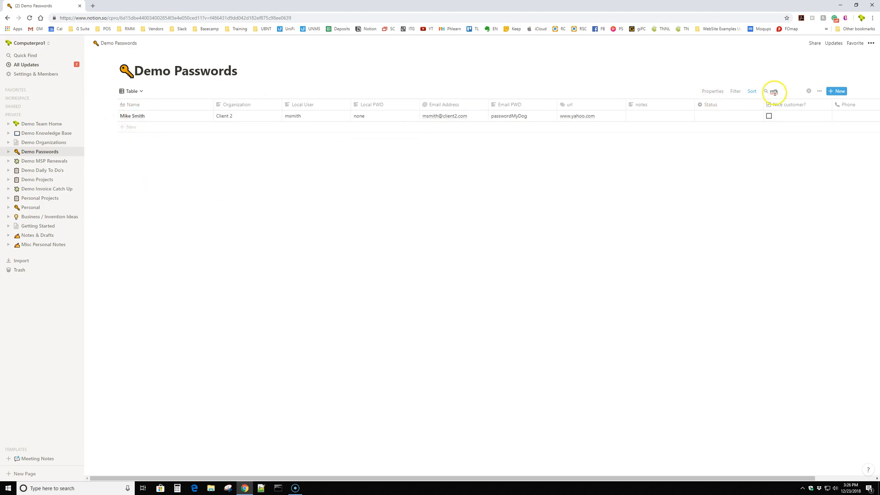
left_click(773, 91)
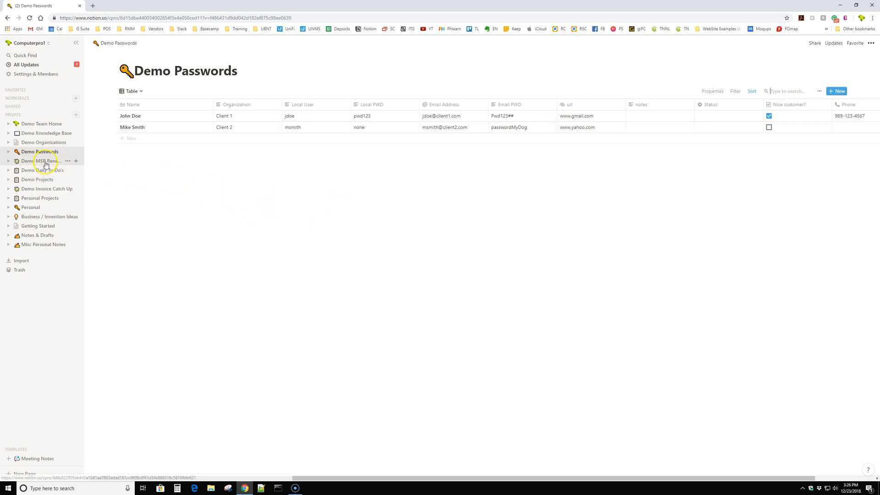
left_click(44, 160)
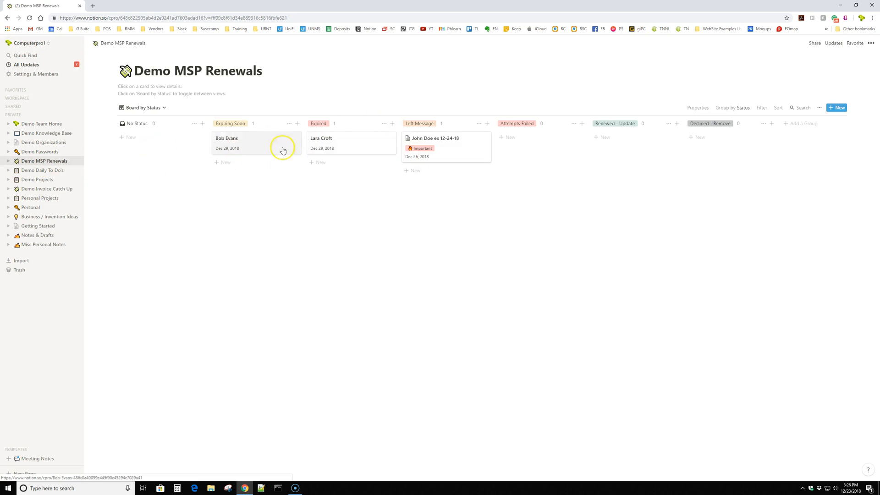
Step: Browse Demo Daily To Do's, Demo Projects and Demo Team Home, ending on Demo Knowledge Base
left_click(42, 171)
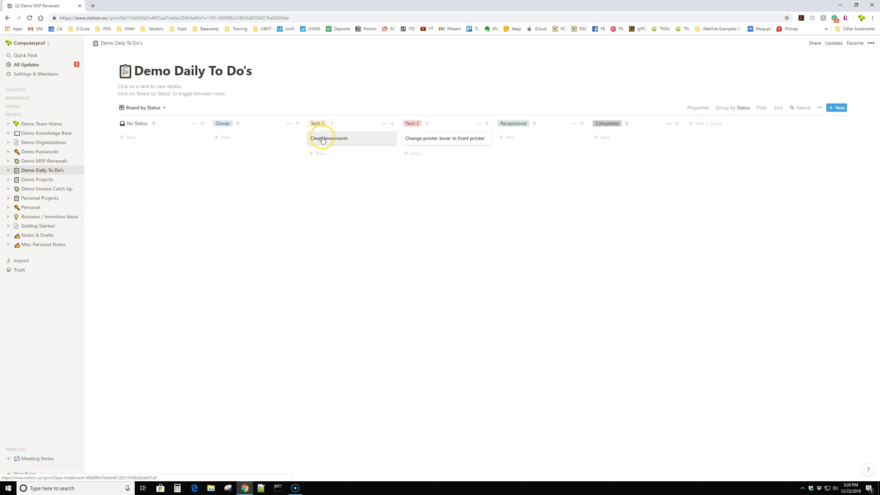
left_click(37, 179)
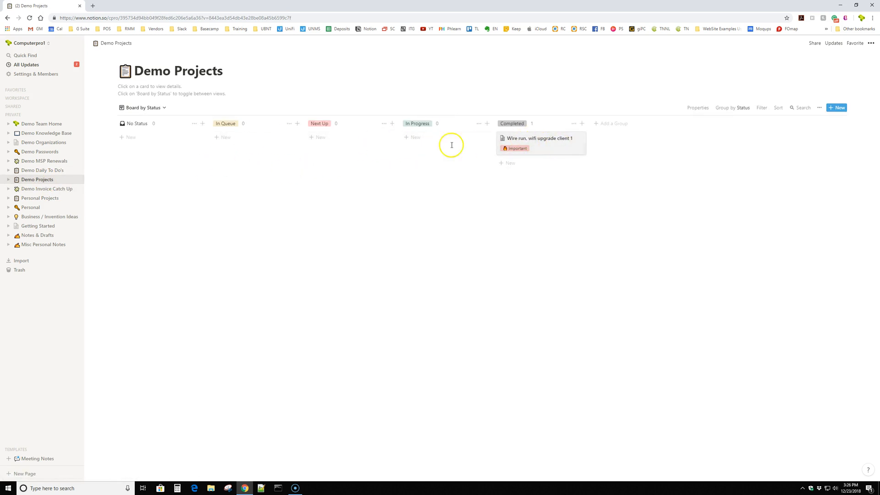
left_click(41, 124)
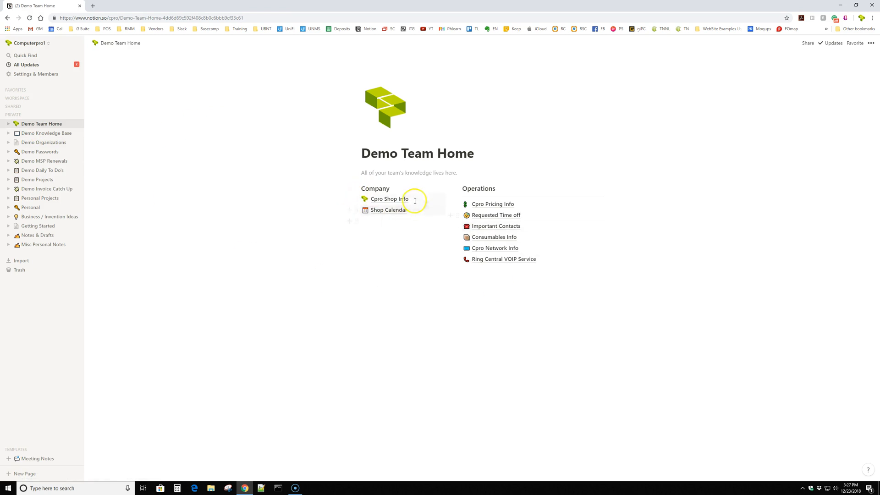
left_click(388, 199)
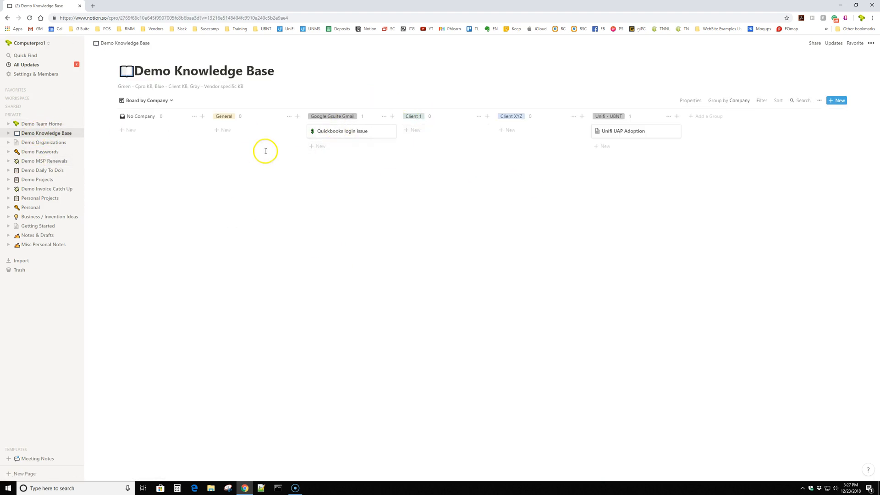
mouse_move(331, 158)
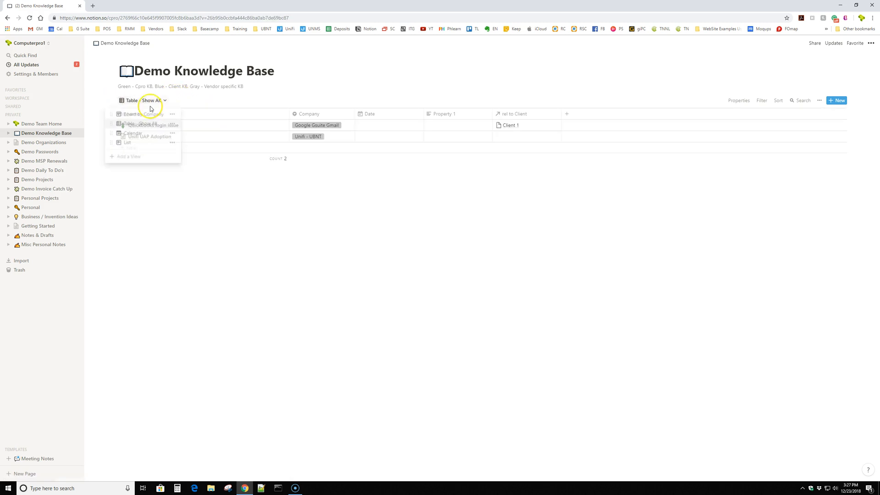
Step: Switch to the board grouped by company, open Quickbooks login issue and add a second property
left_click(141, 113)
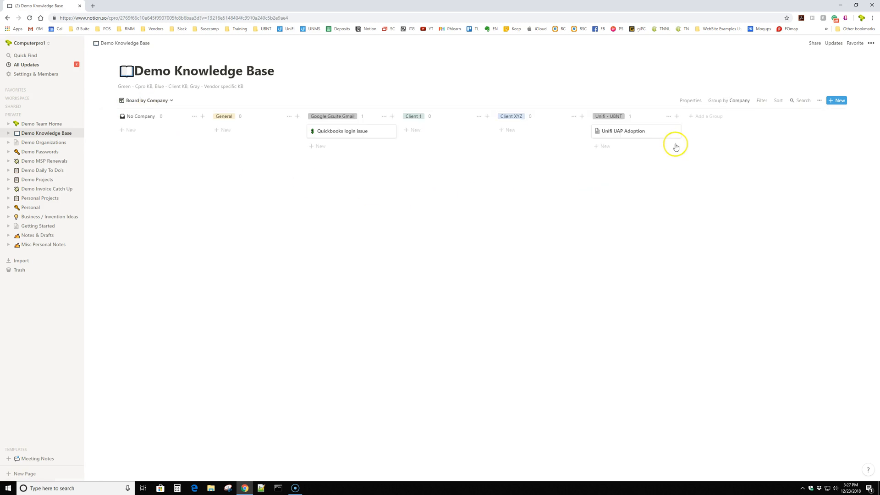
left_click(342, 131)
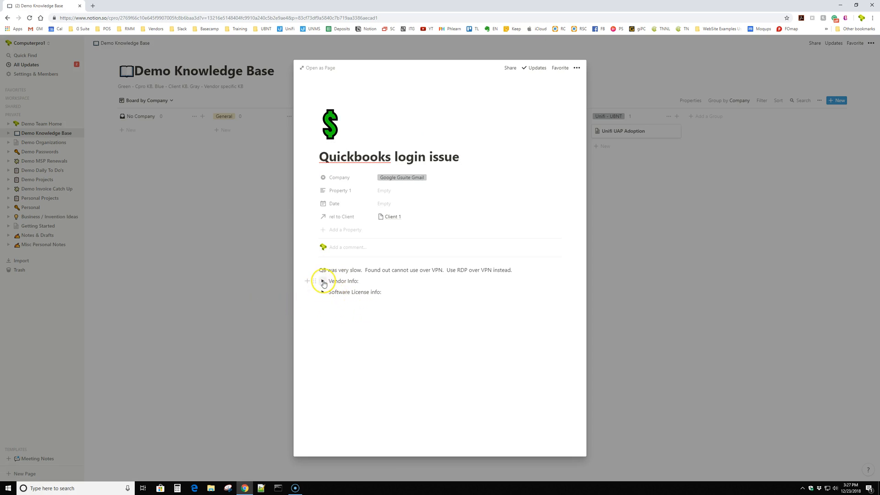
left_click(323, 281)
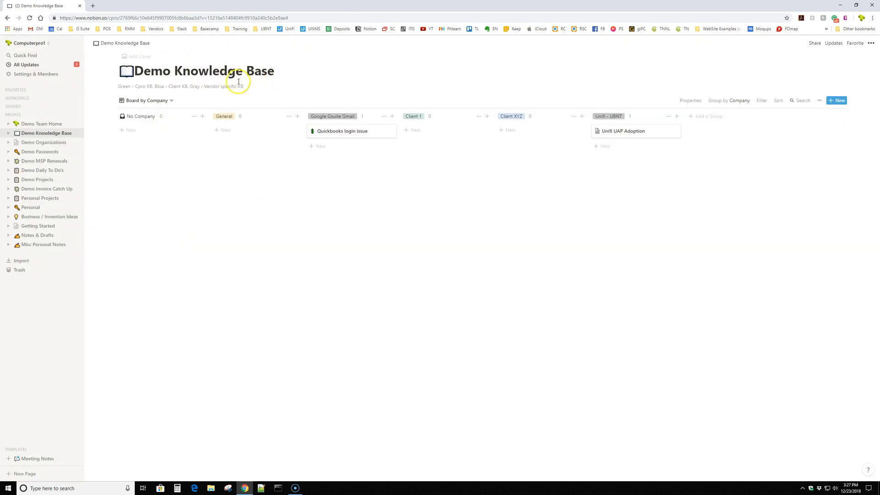
left_click(341, 132)
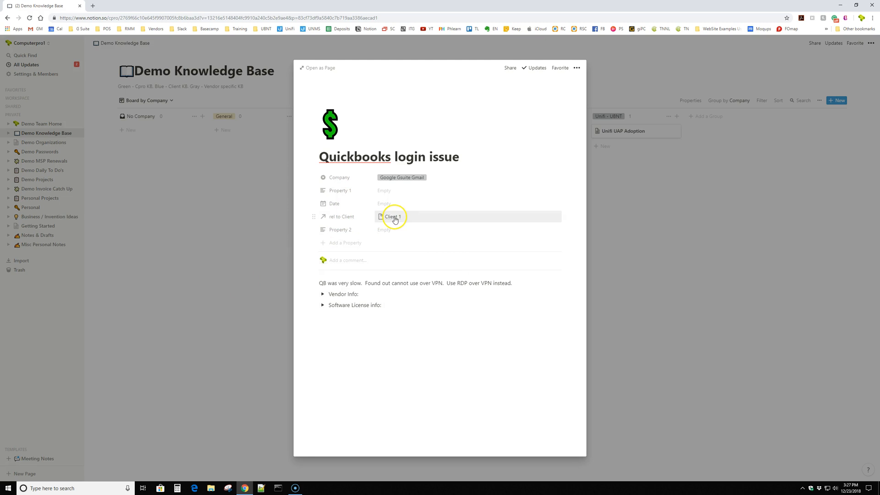
Step: Follow the Client relation from the issue and open the Client 1 record as a page
left_click(393, 216)
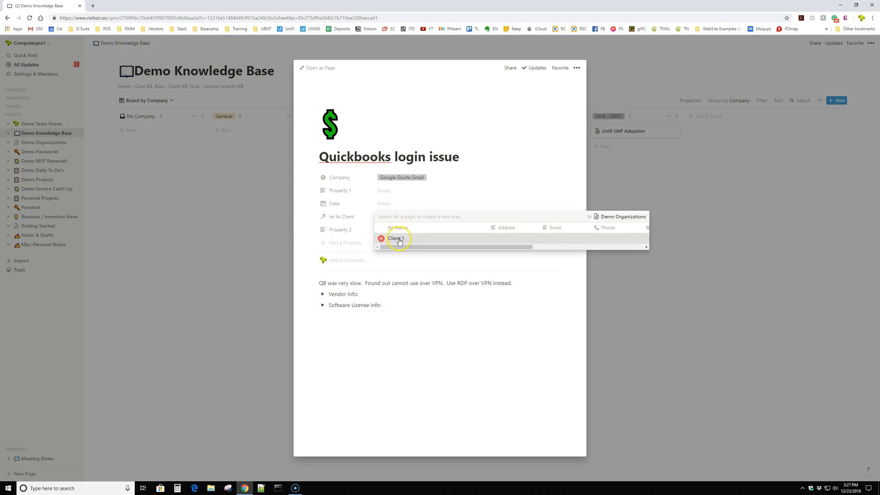
left_click(396, 238)
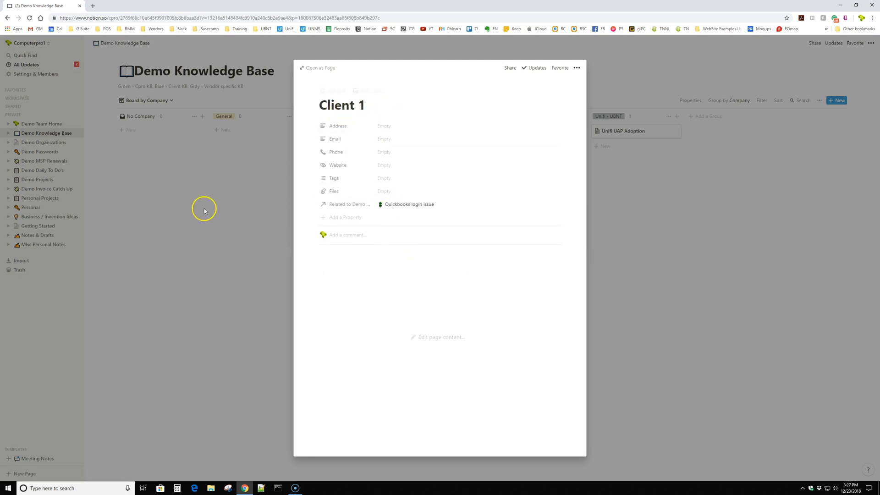
mouse_move(133, 195)
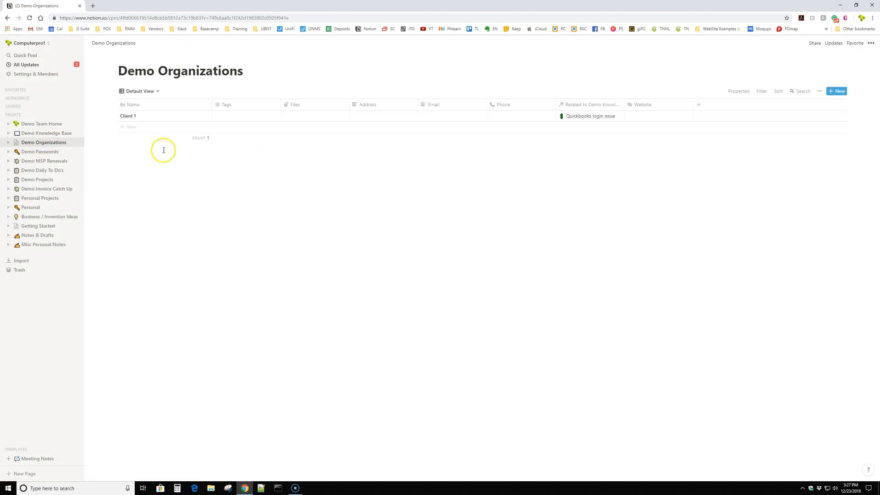
mouse_move(200, 116)
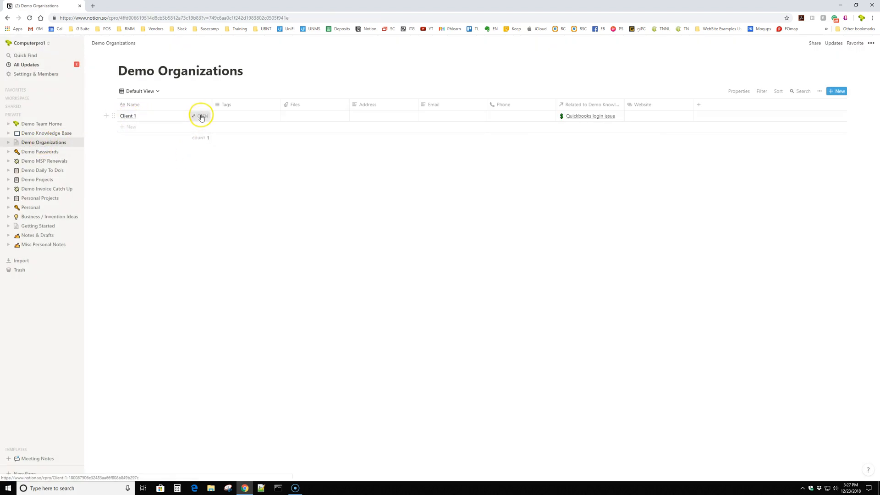
left_click(203, 116)
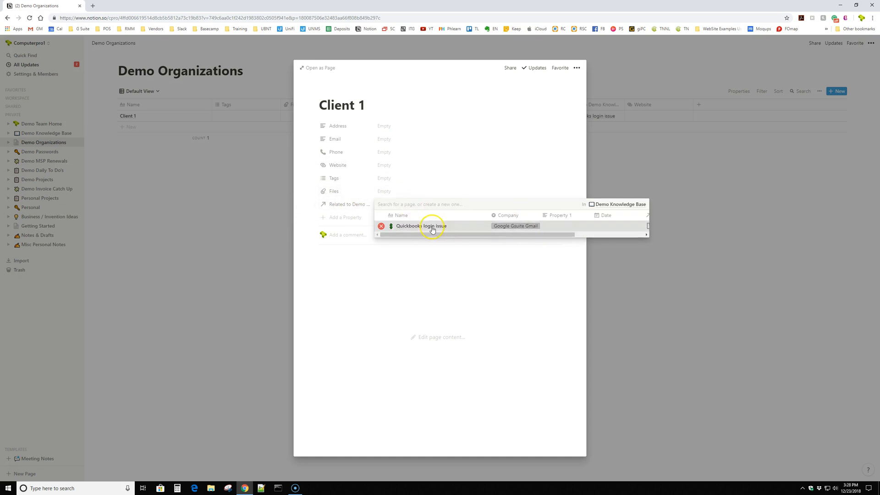
Step: Open the linked Quickbooks login issue and follow its Client 1 relation back
left_click(421, 226)
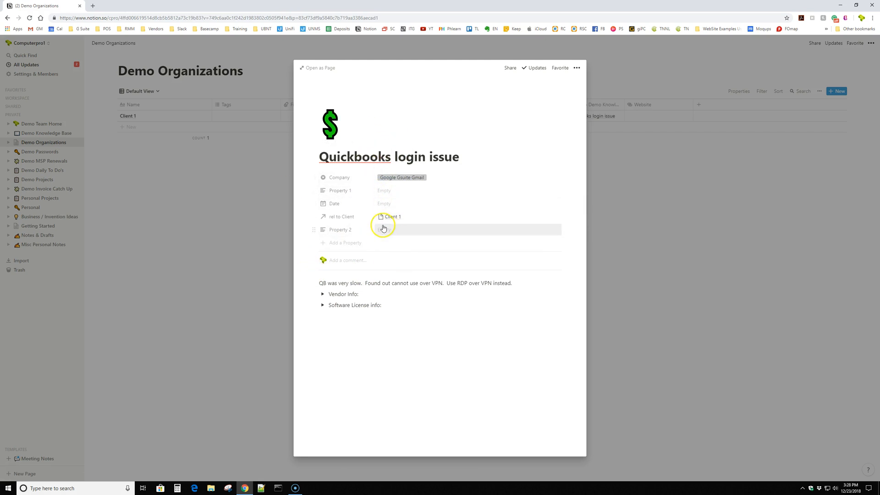
left_click(383, 229)
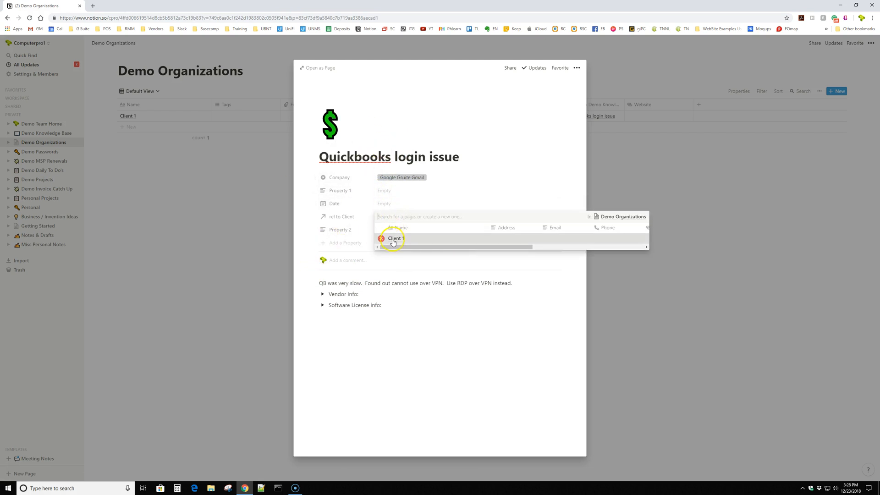
left_click(395, 239)
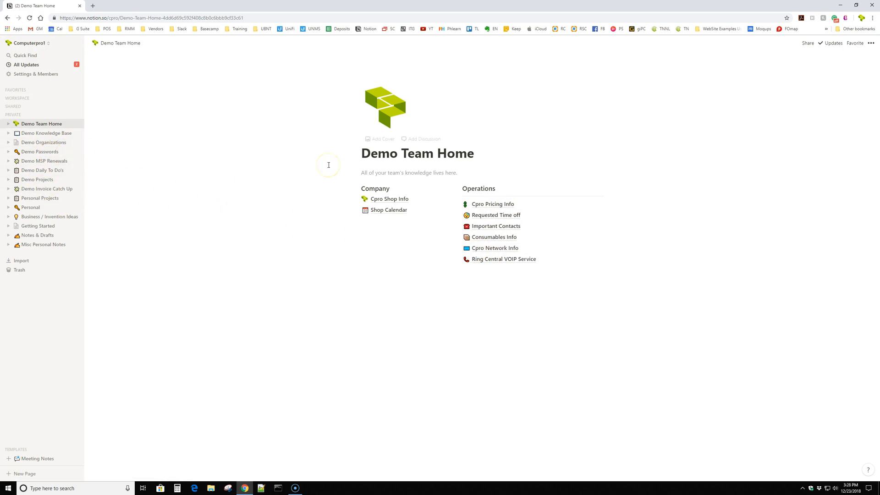
mouse_move(619, 185)
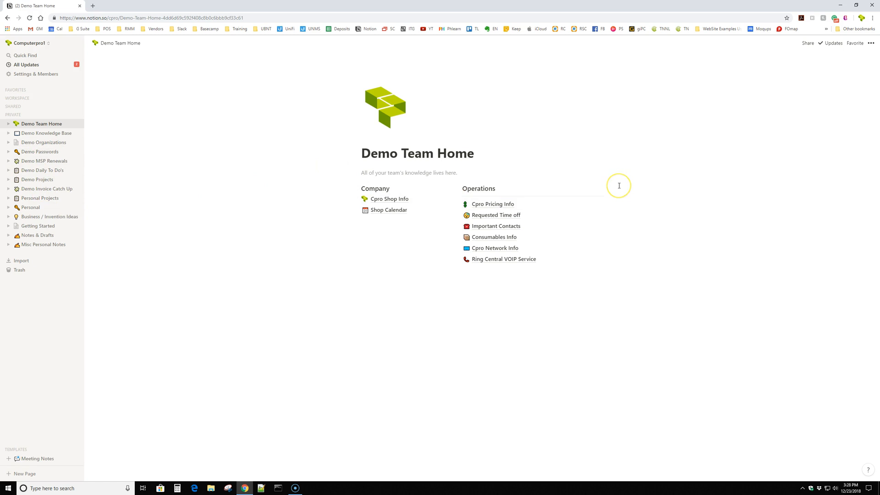
mouse_move(495, 248)
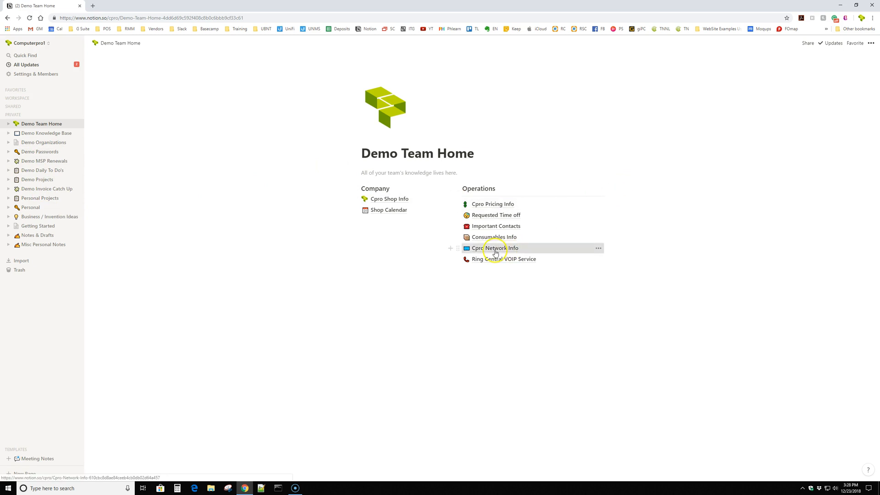
Step: Open Cpro Network Info, collapse the Network Diagram, and view then collapse the LAN address list
left_click(499, 248)
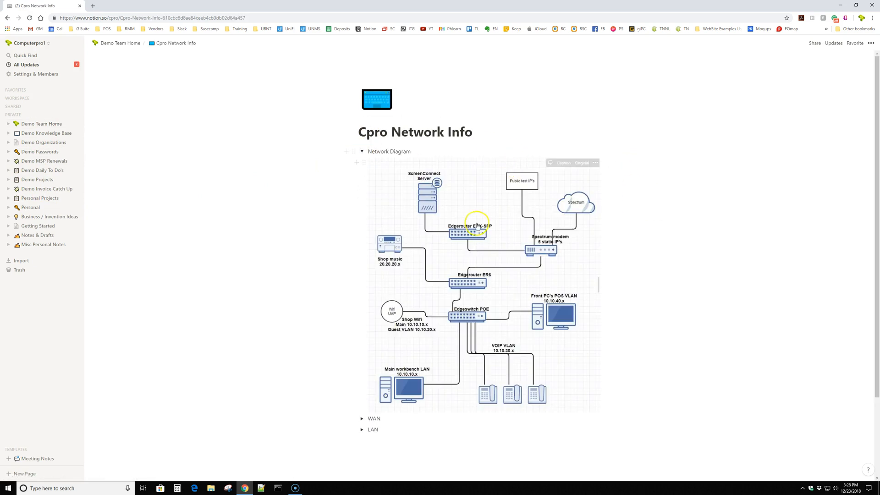
left_click(363, 151)
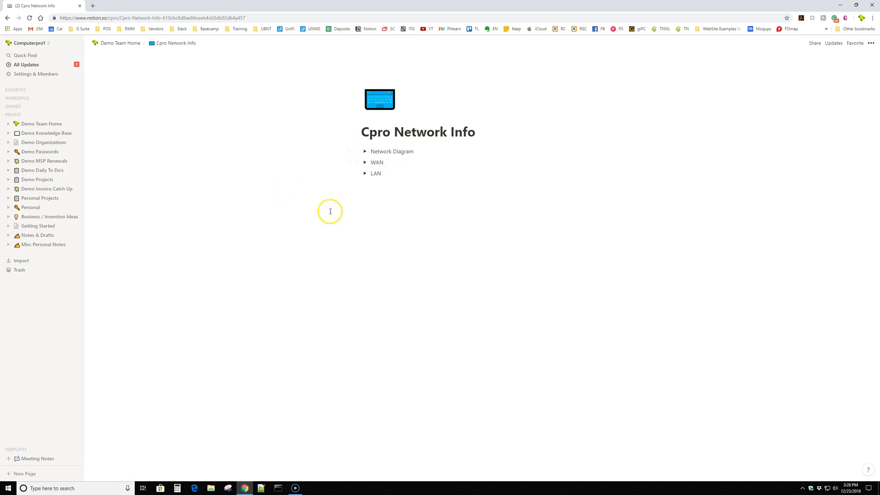
left_click(364, 173)
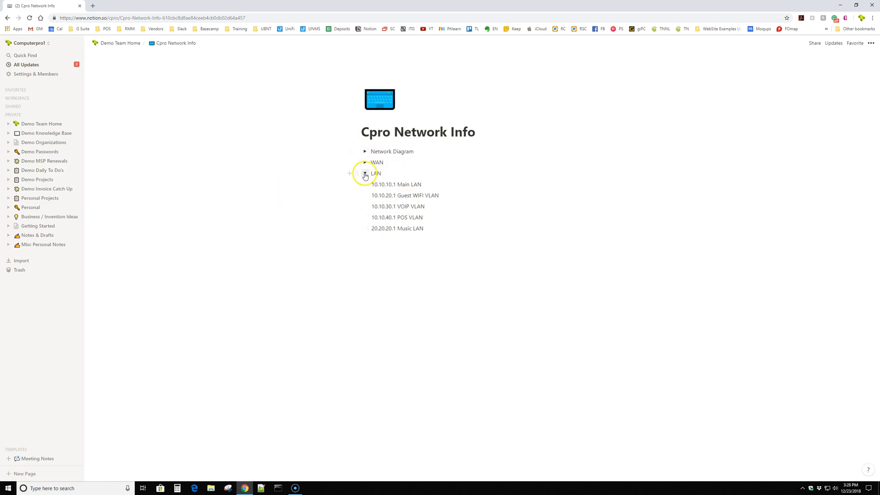
left_click(365, 173)
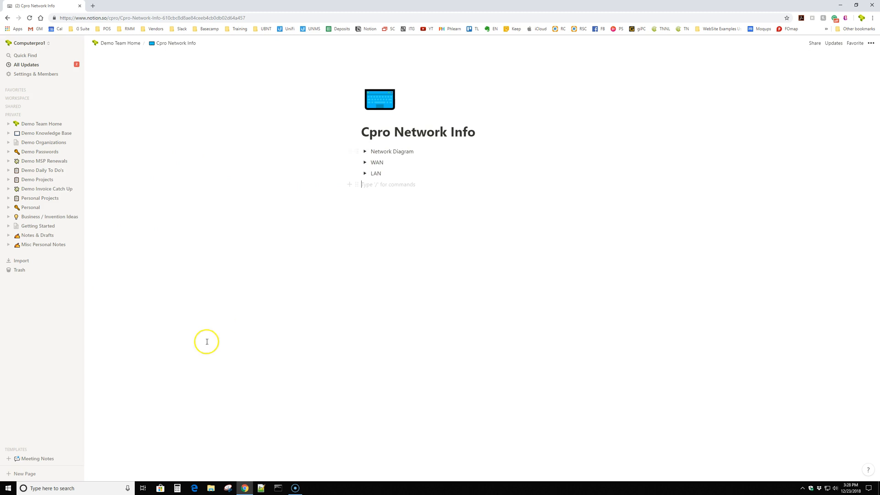
mouse_move(808, 86)
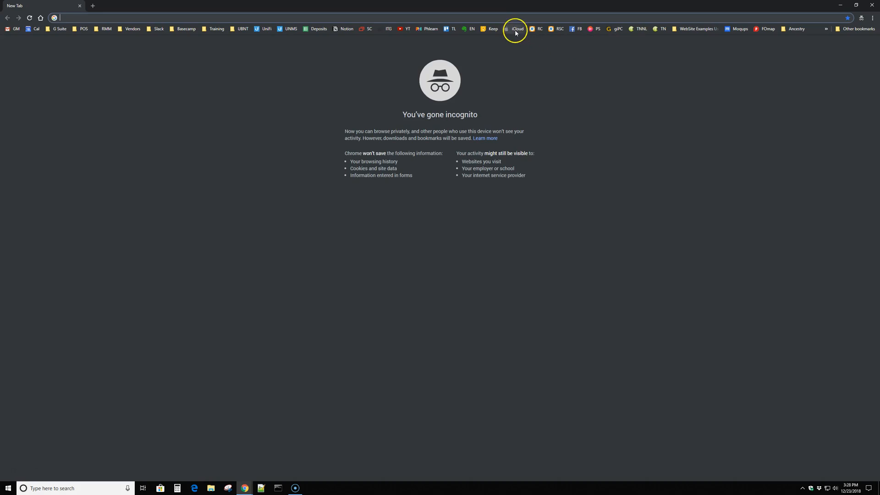
Step: Go to notion.so from the incognito window's address bar
type("notijon.so")
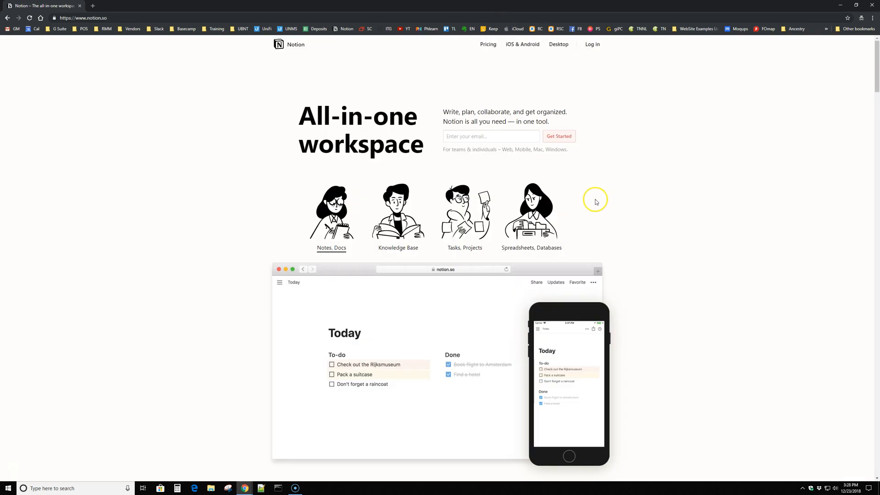
Step: View Notion's Pricing page listing Free, Personal $4, Team $8 and Enterprise $16 plans with features
left_click(487, 44)
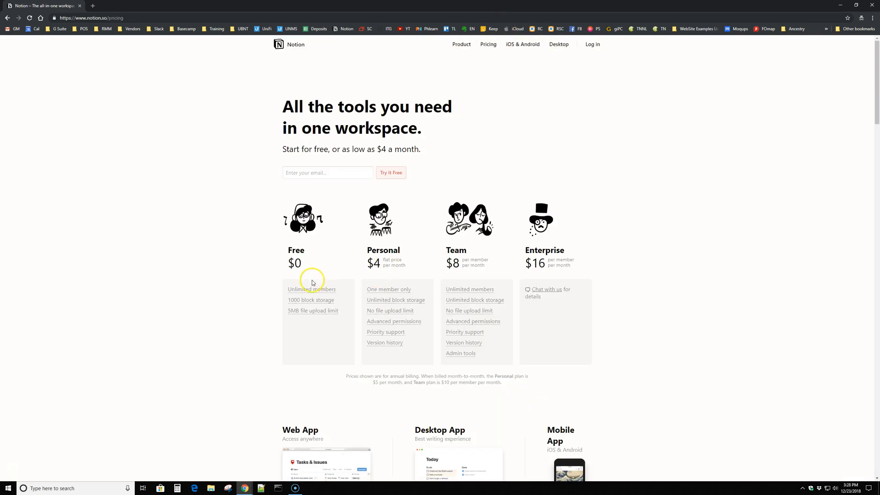
mouse_move(299, 302)
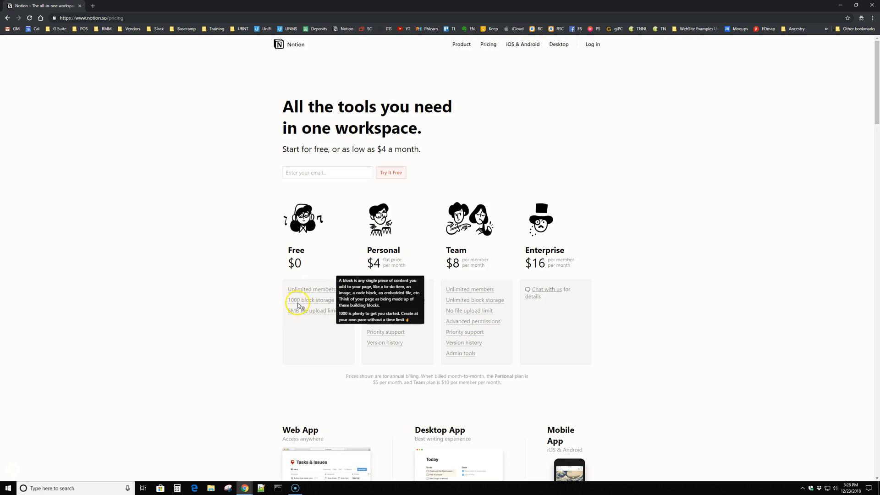
mouse_move(303, 305)
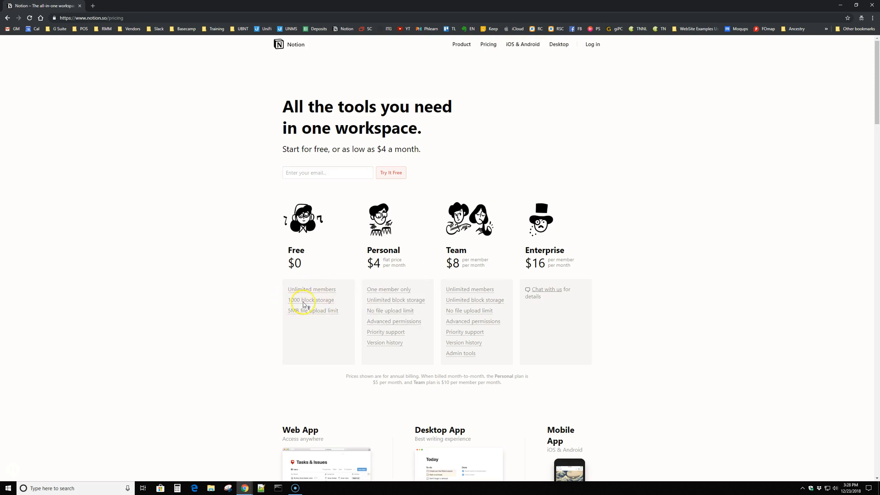
mouse_move(388, 253)
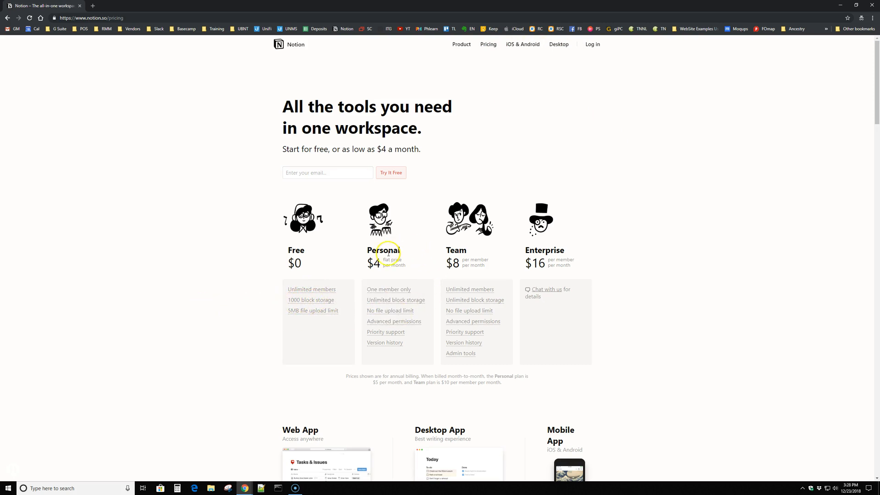
mouse_move(469, 263)
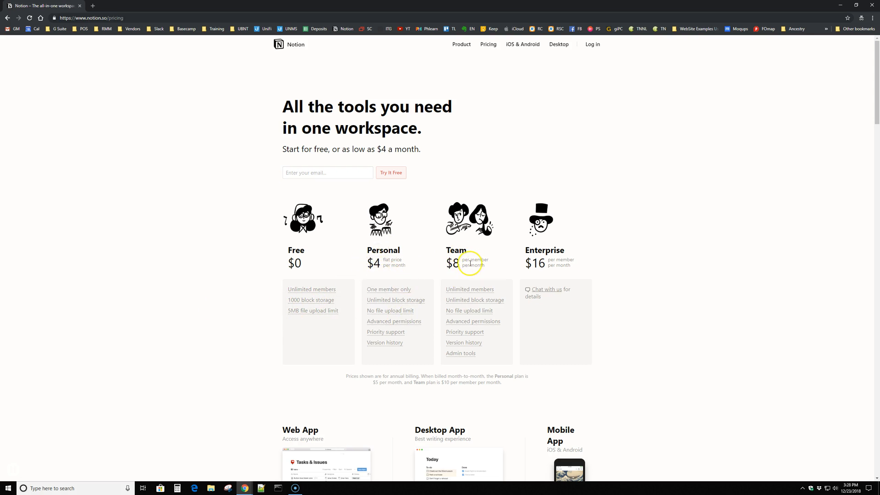
mouse_move(471, 361)
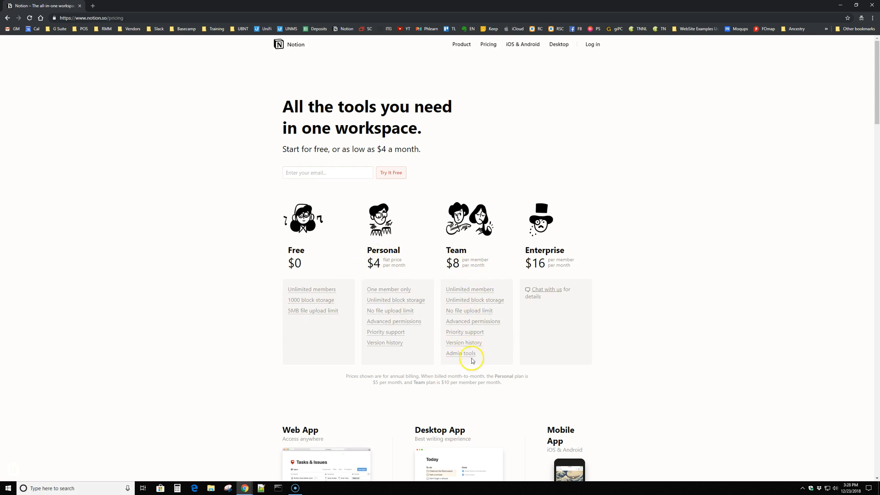
mouse_move(463, 353)
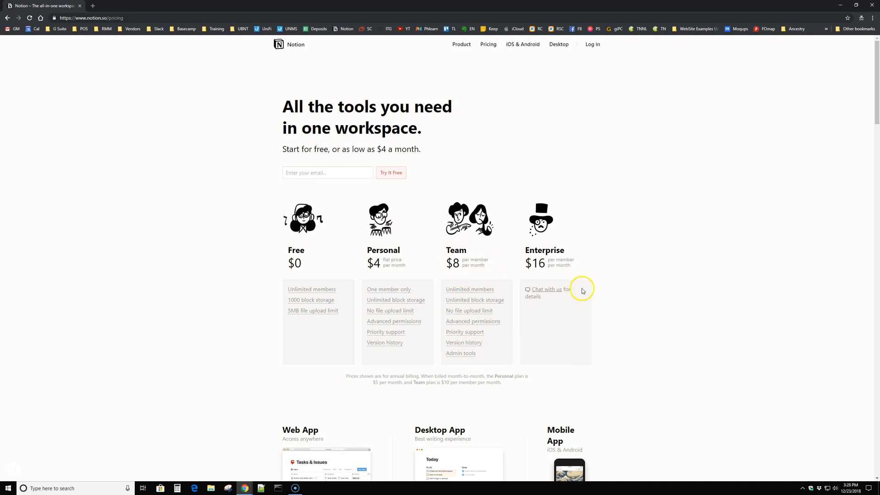
mouse_move(558, 263)
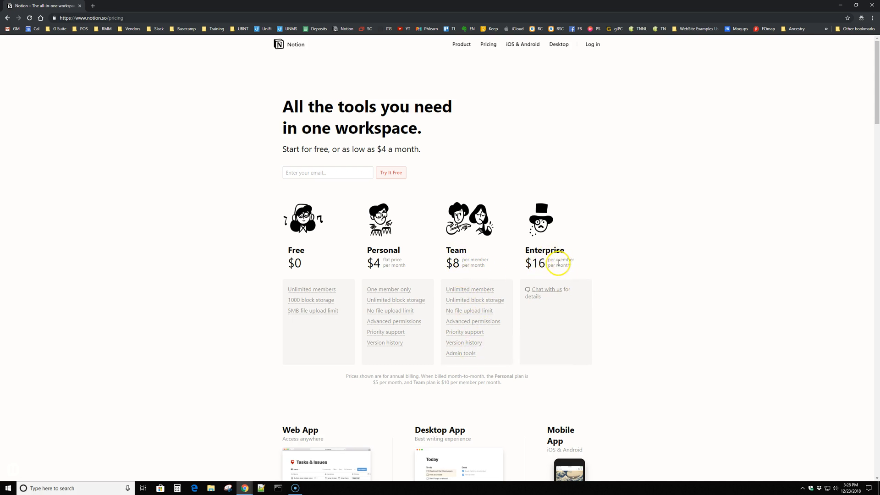
mouse_move(528, 296)
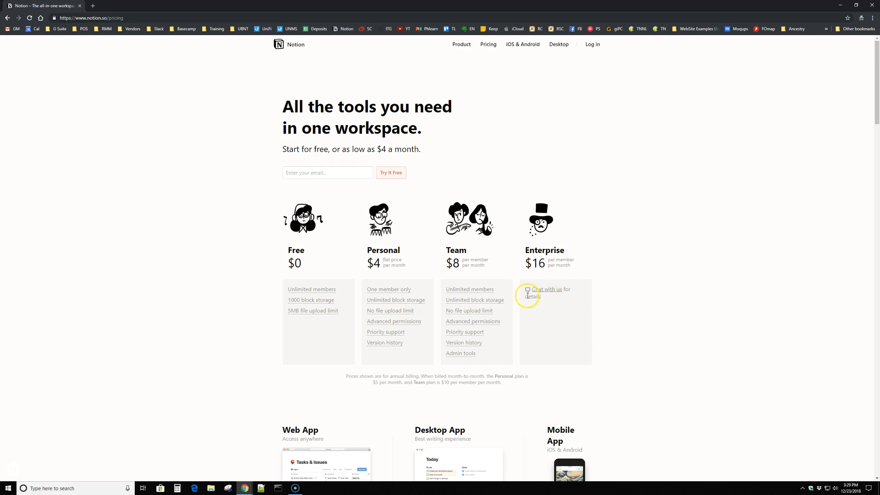
mouse_move(481, 239)
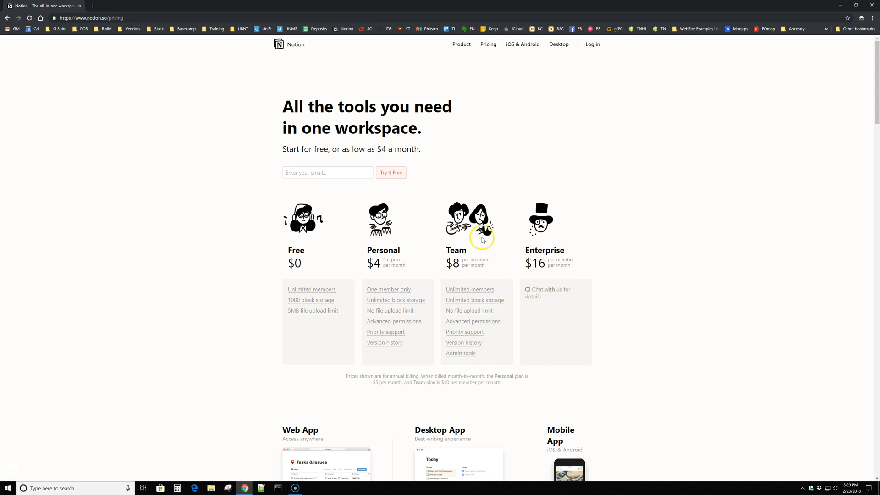
scroll("down", 3)
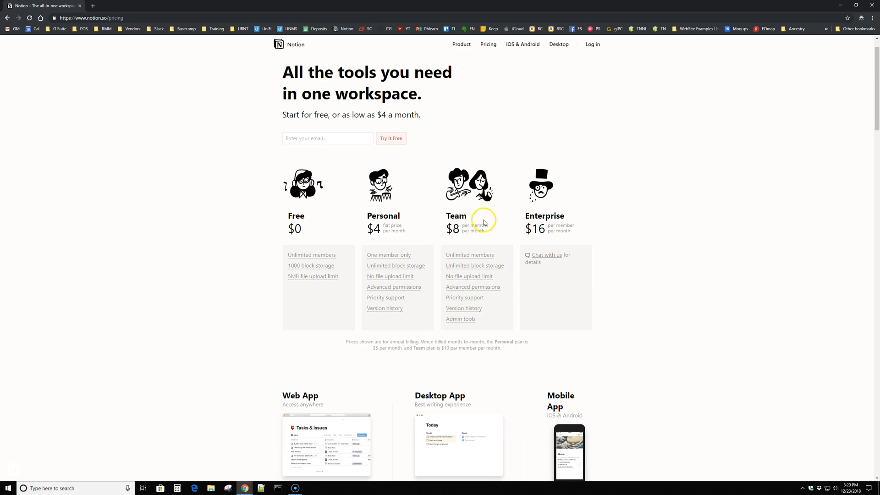
mouse_move(441, 233)
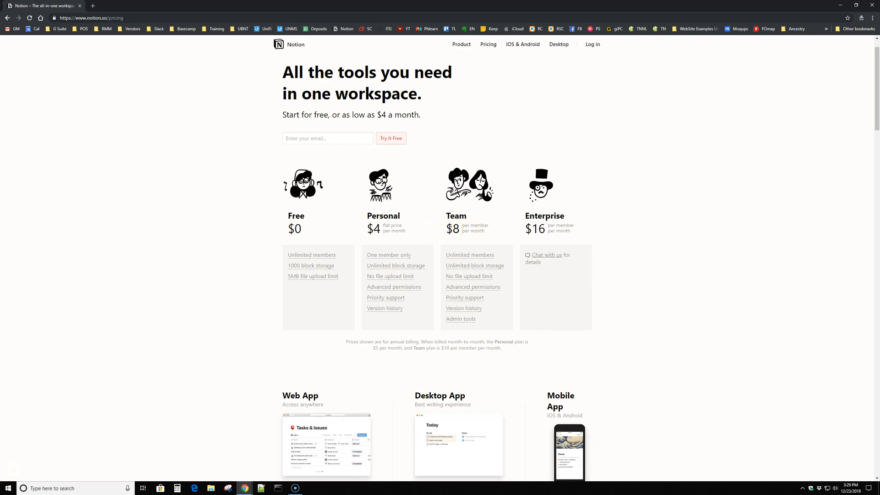
scroll("down", 3)
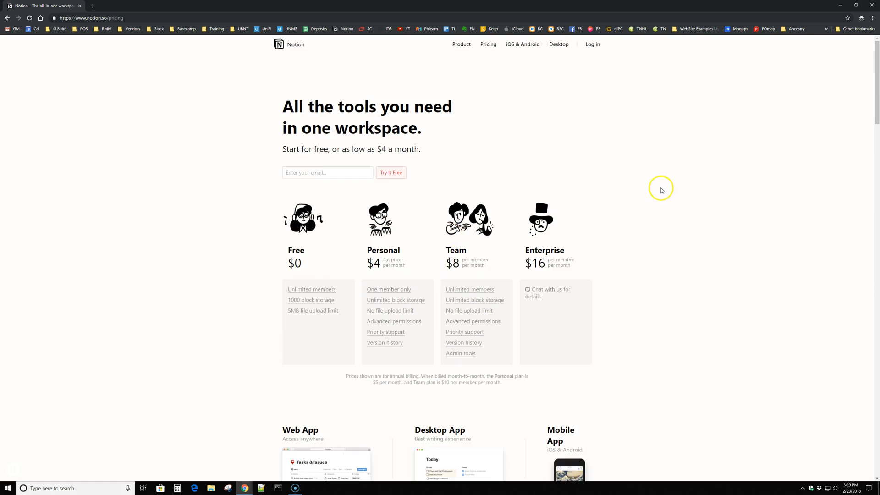